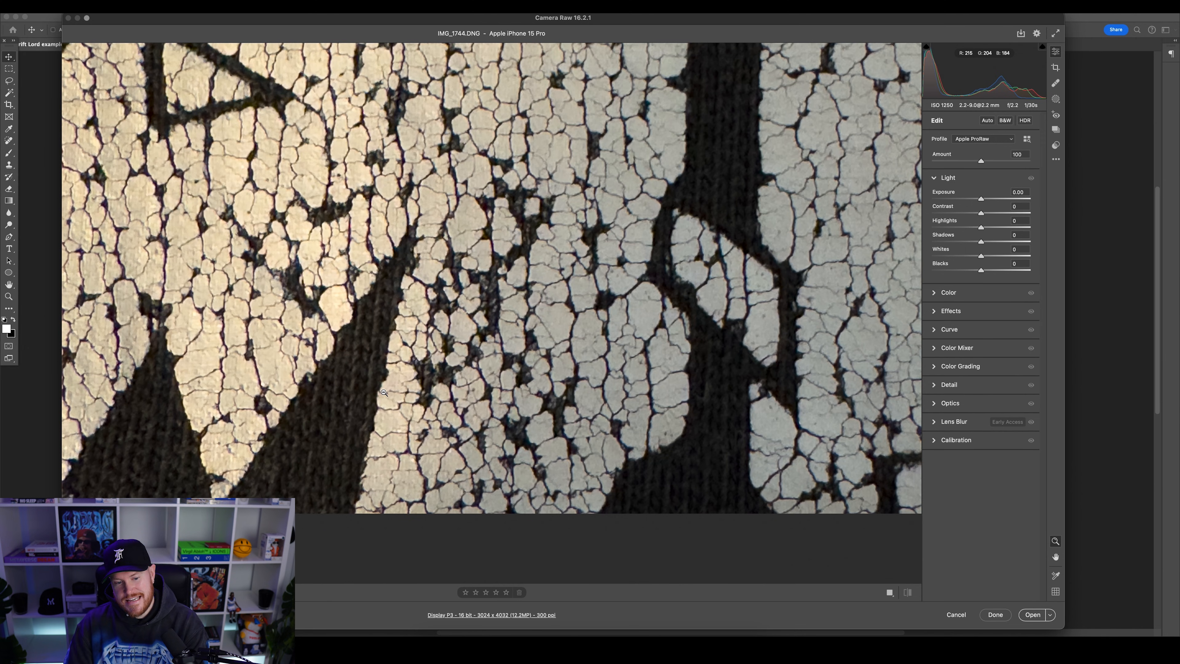
pyautogui.moveTo(658, 320)
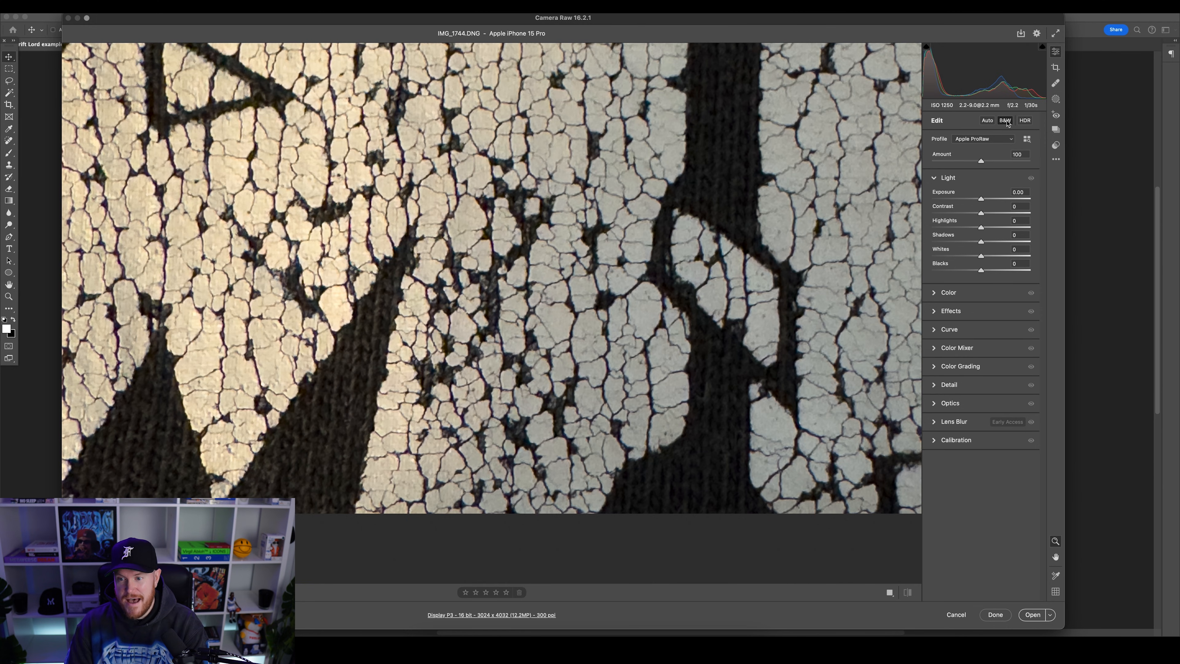
# Convert the cracked paint photo to black and white in Camera Raw
pyautogui.click(1003, 121)
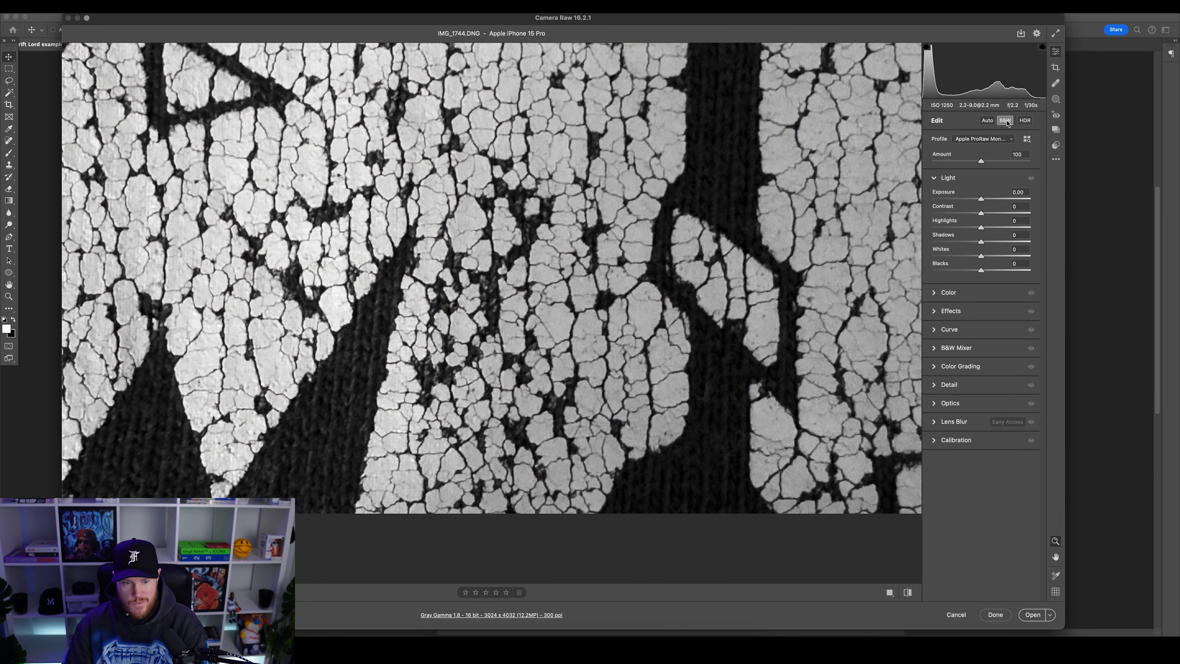
pyautogui.moveTo(1045, 197)
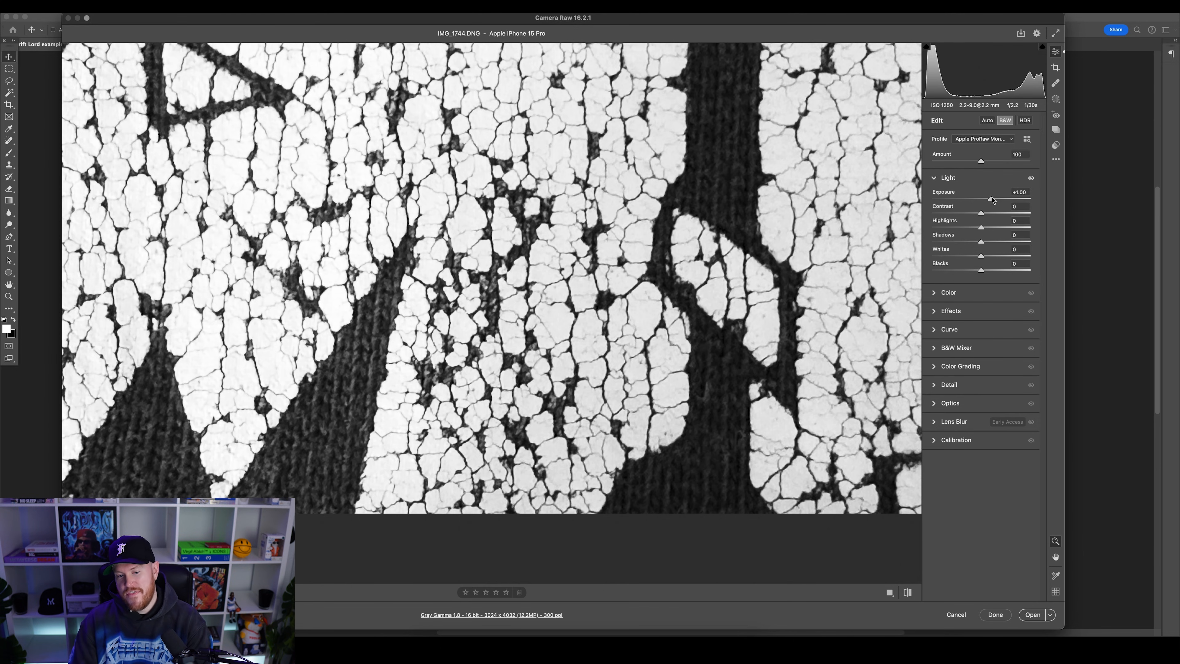
pyautogui.moveTo(911, 222)
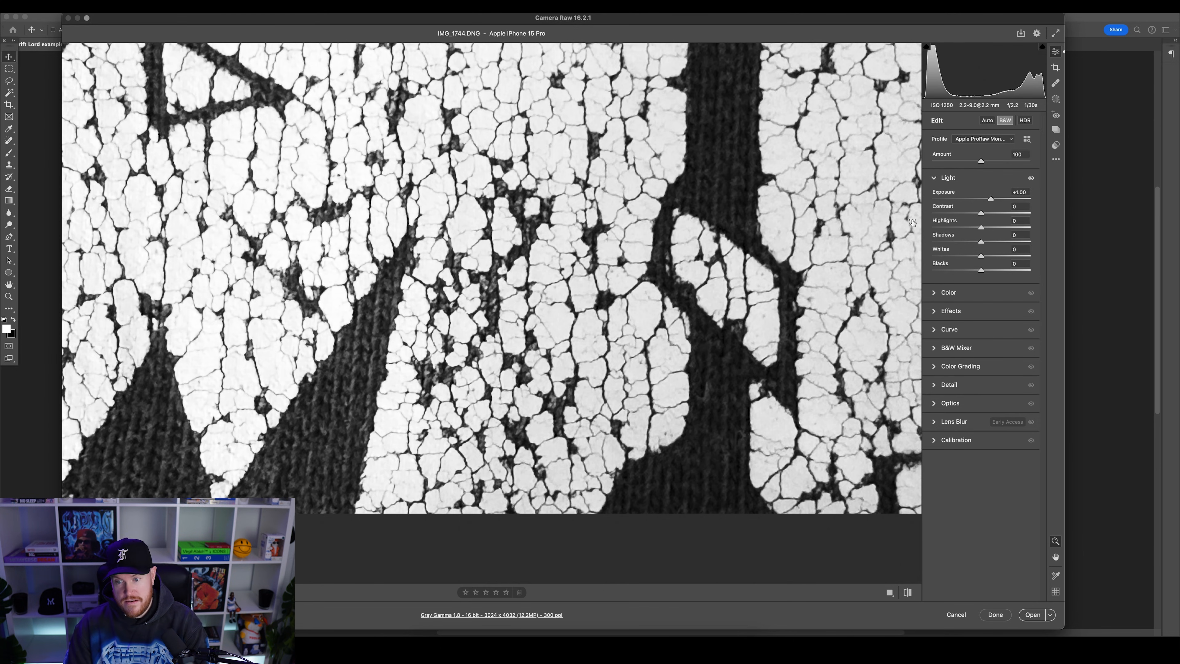
pyautogui.moveTo(540, 187)
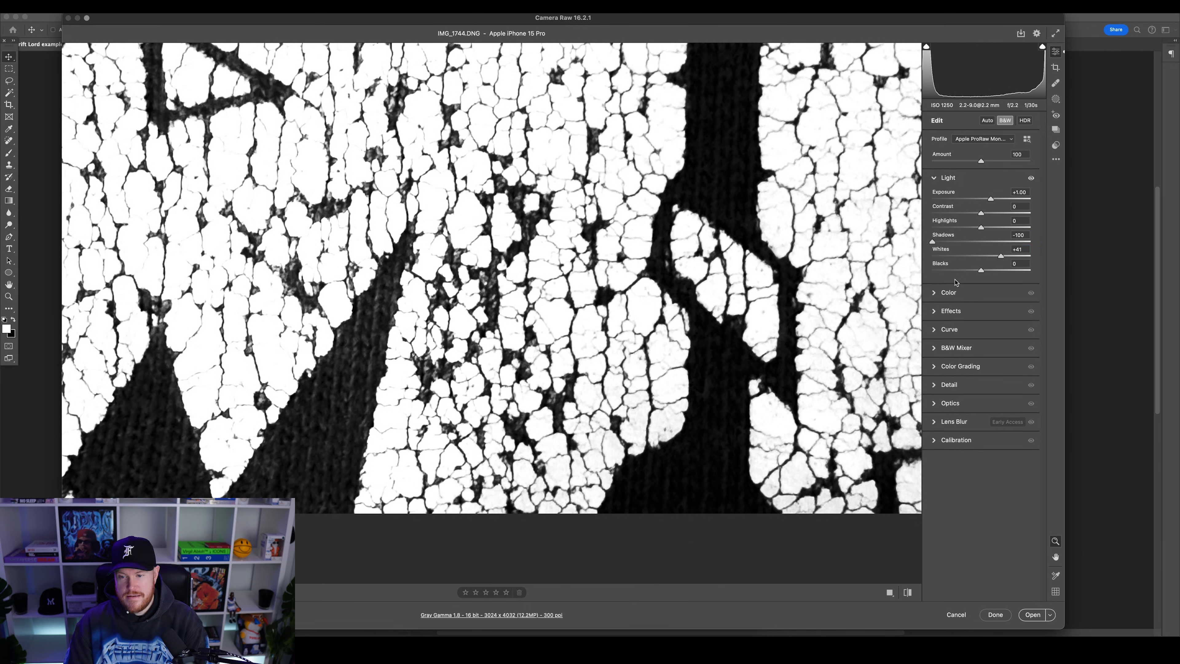
pyautogui.moveTo(1034, 256)
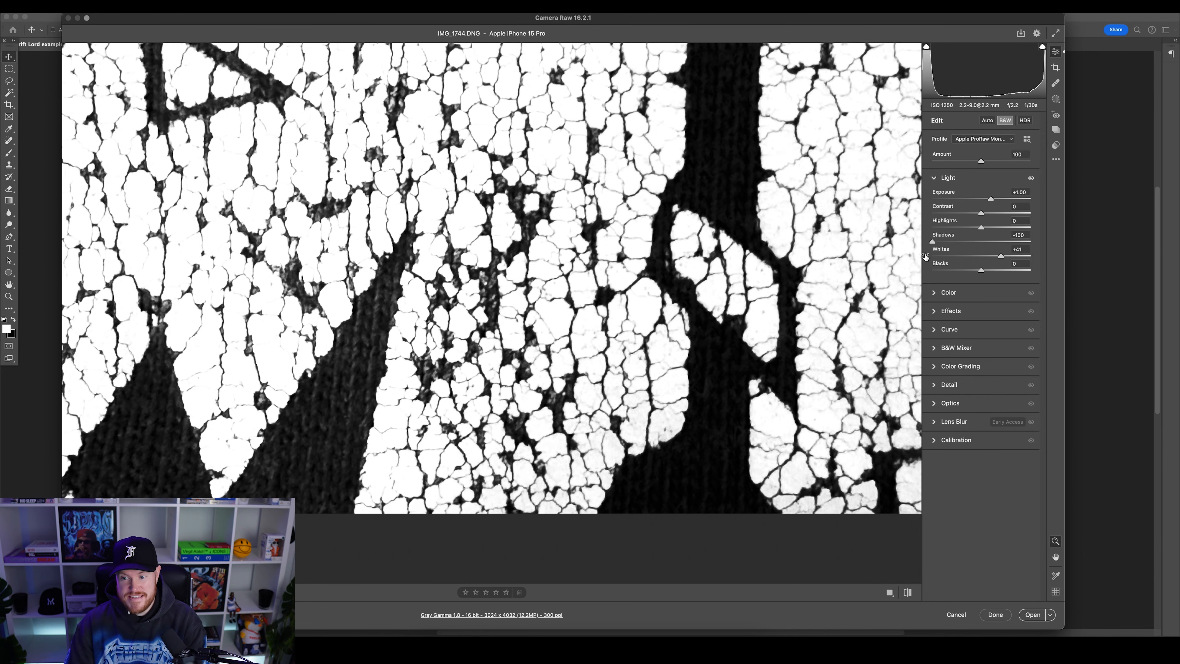
pyautogui.moveTo(975, 289)
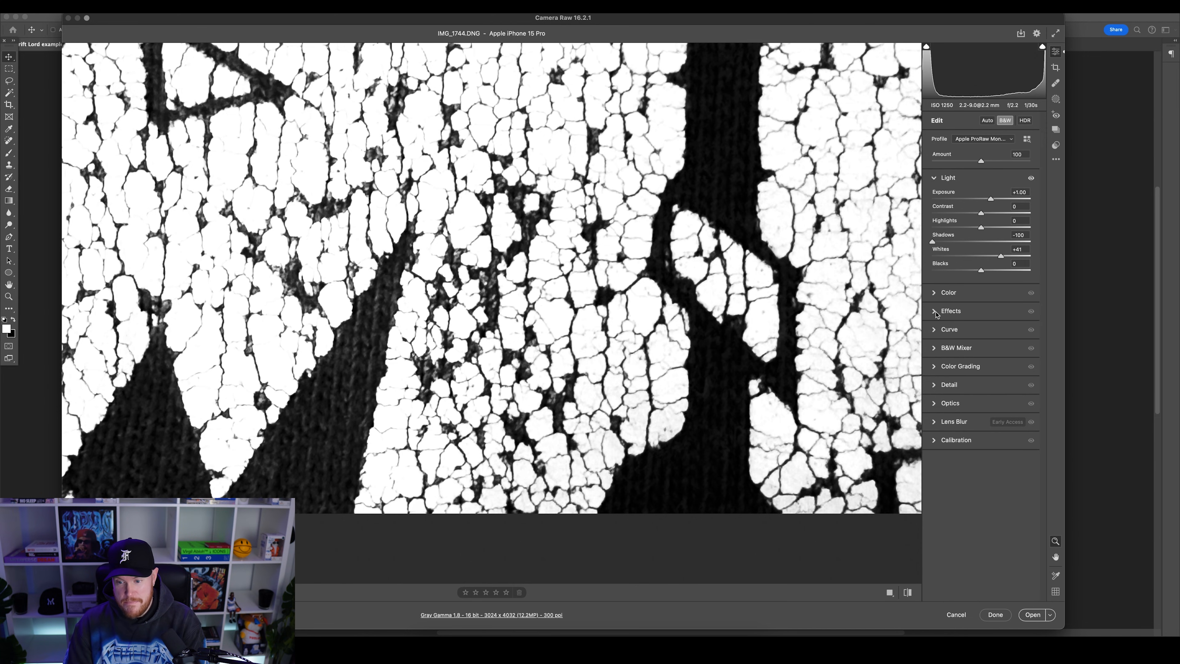
# Expand the Effects panel to reach the Grain adjustment
pyautogui.click(951, 310)
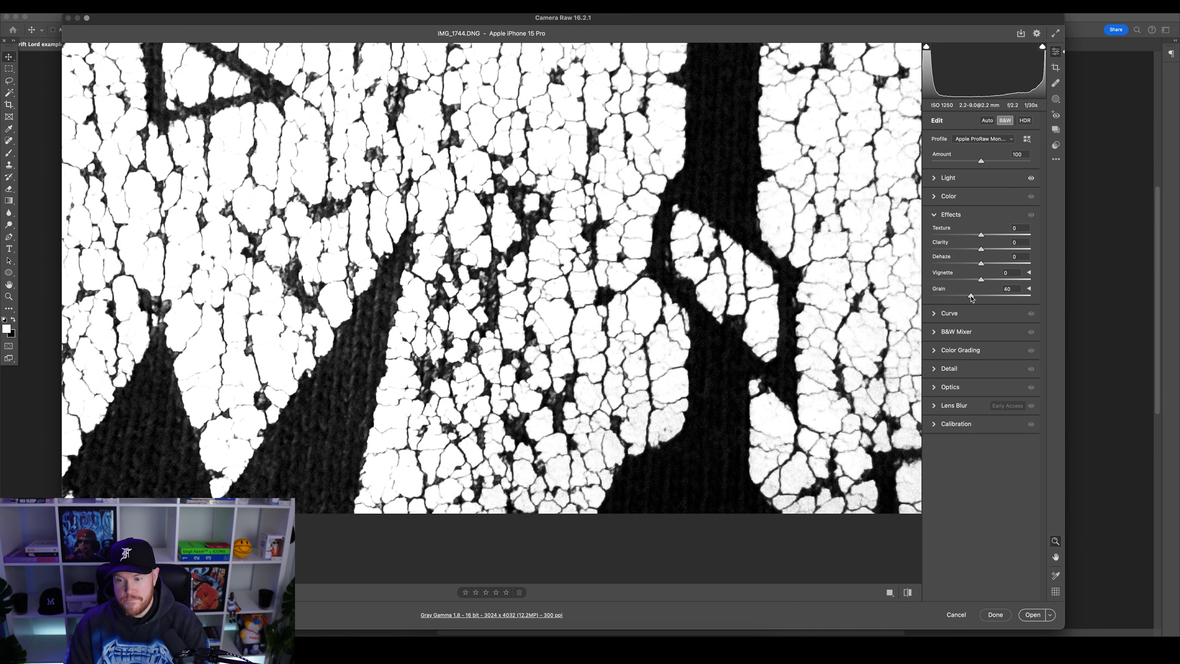
pyautogui.moveTo(654, 261)
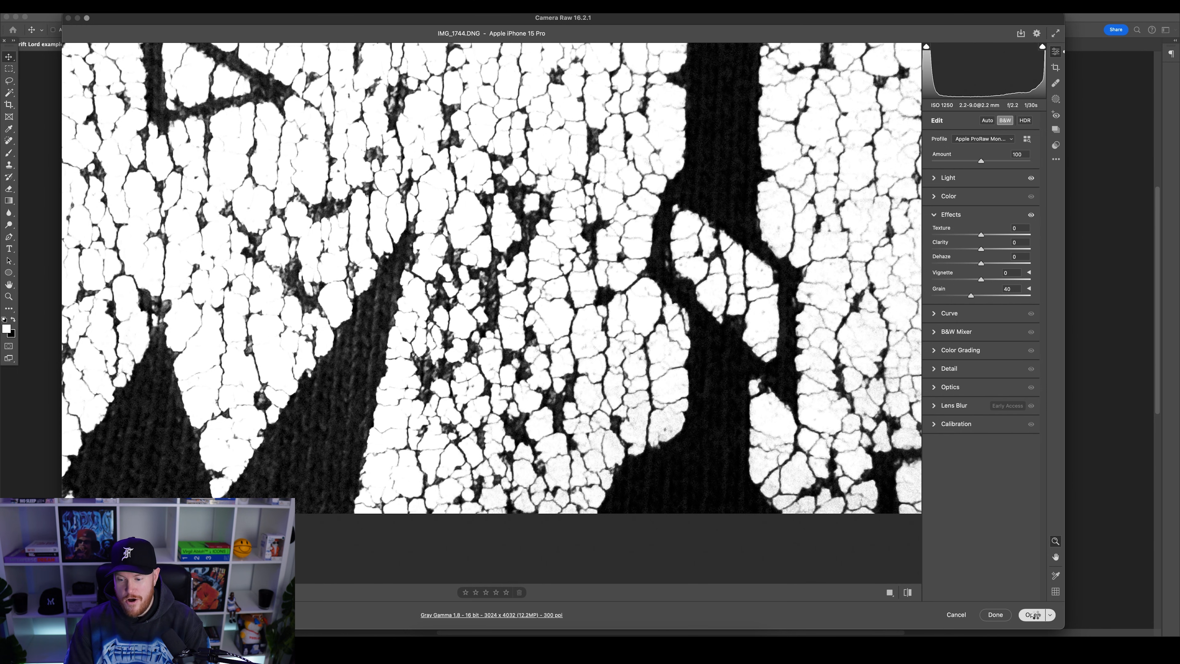
# Send the edited crack texture from Camera Raw into Photoshop as its own document
pyautogui.click(1033, 614)
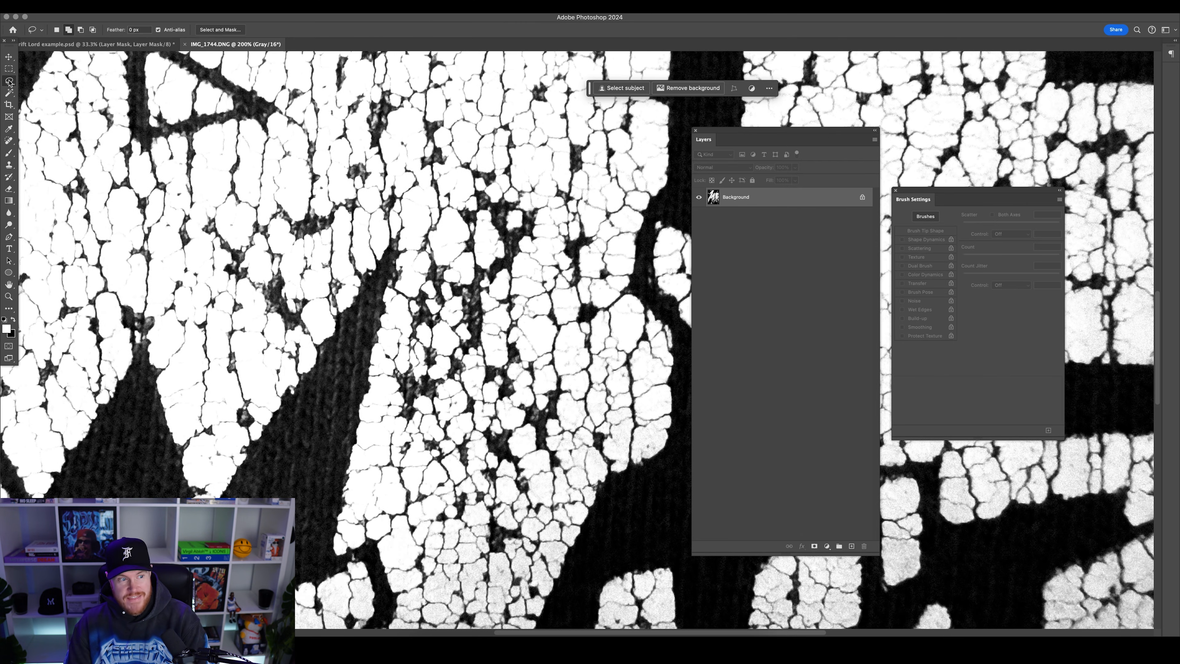
pyautogui.moveTo(433, 245)
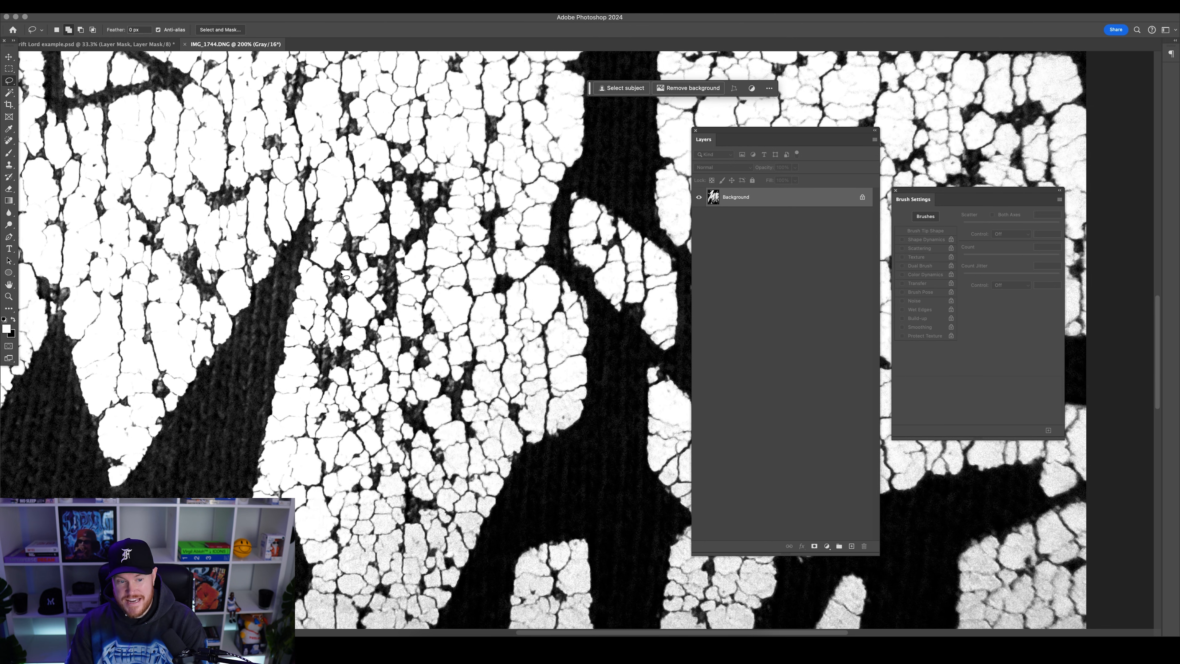
pyautogui.moveTo(418, 190)
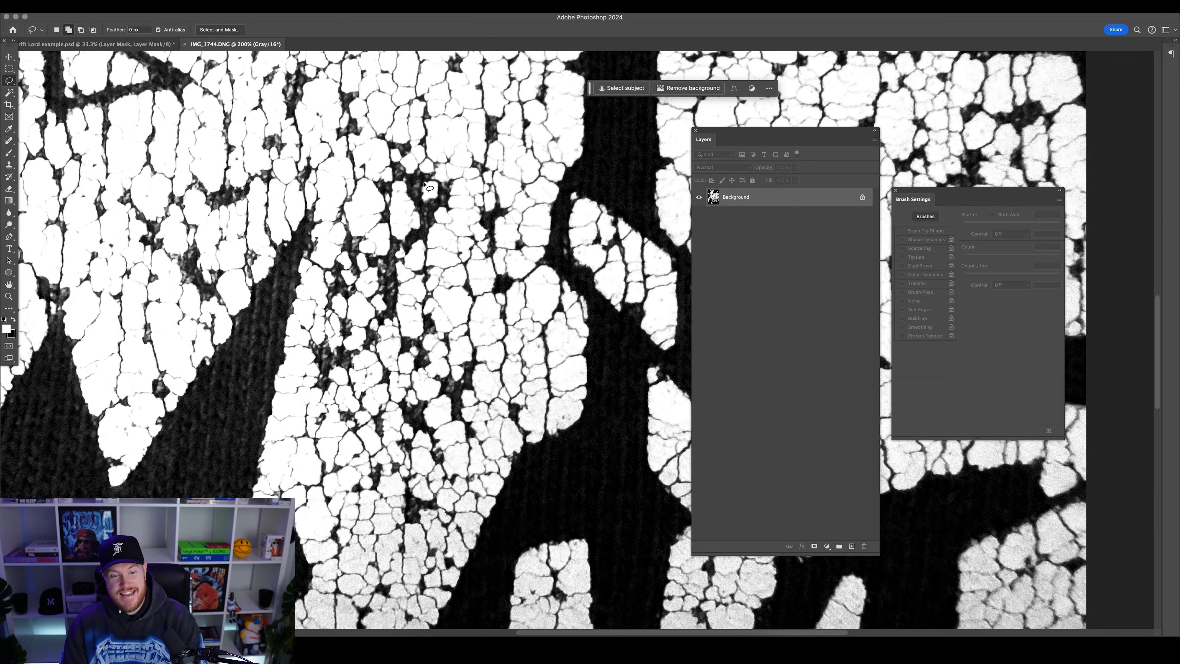
pyautogui.moveTo(385, 122)
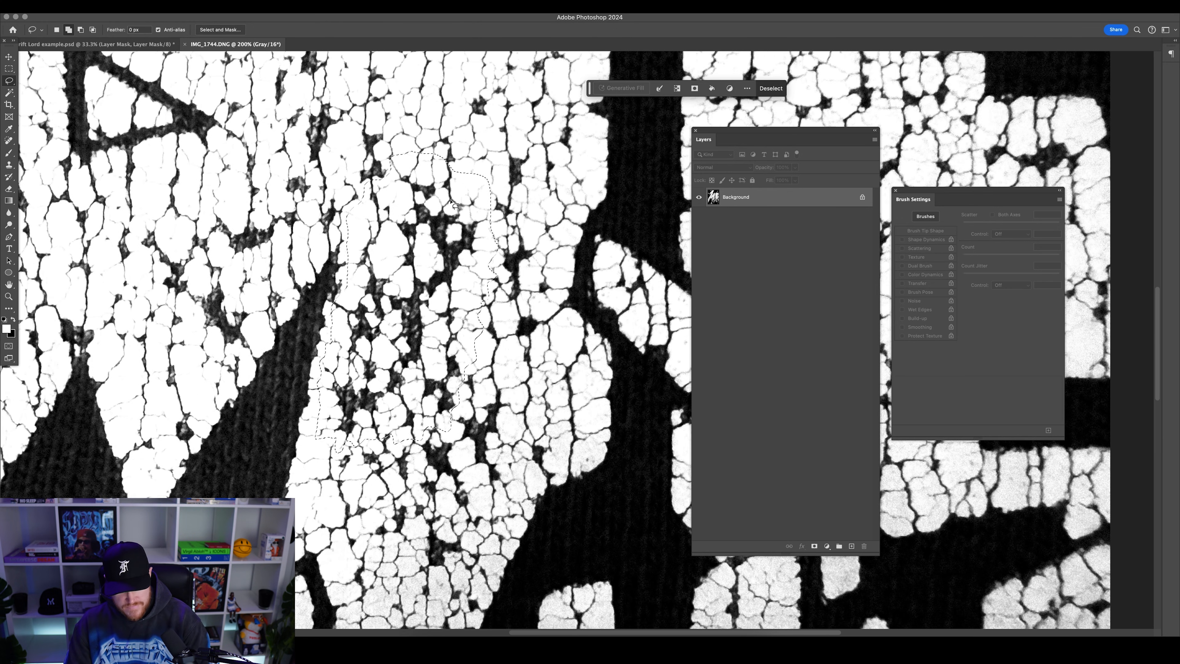
# Hide the Background photo and add a white Solid Color fill layer beneath the crack patch
pyautogui.click(838, 545)
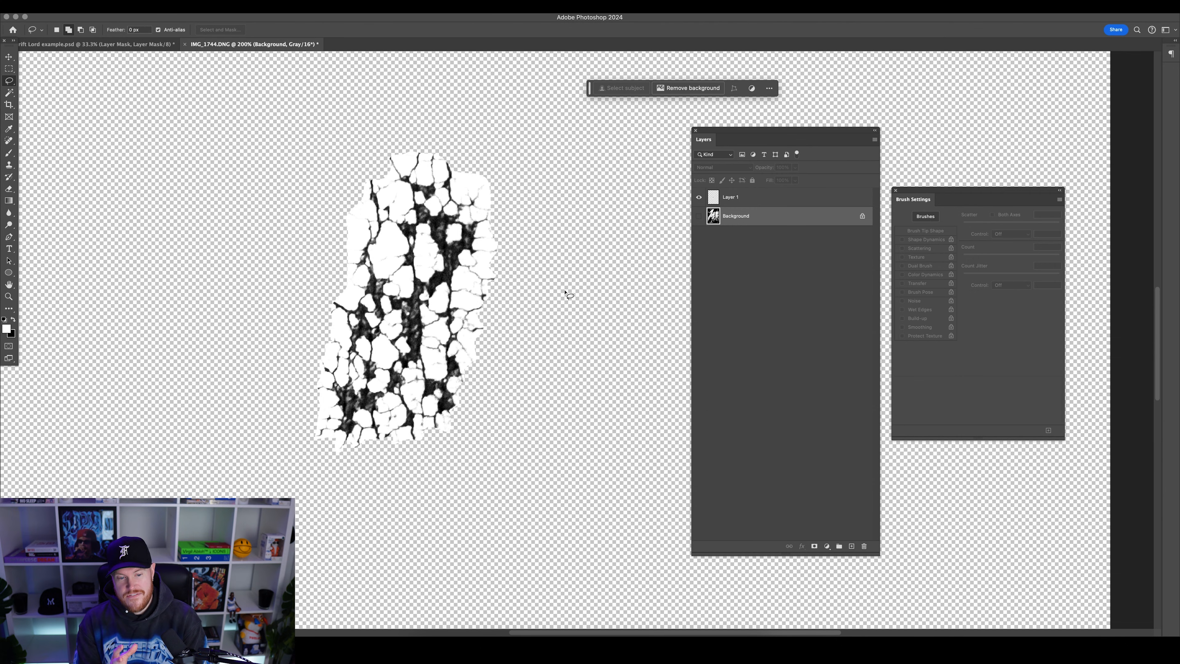
pyautogui.moveTo(832, 396)
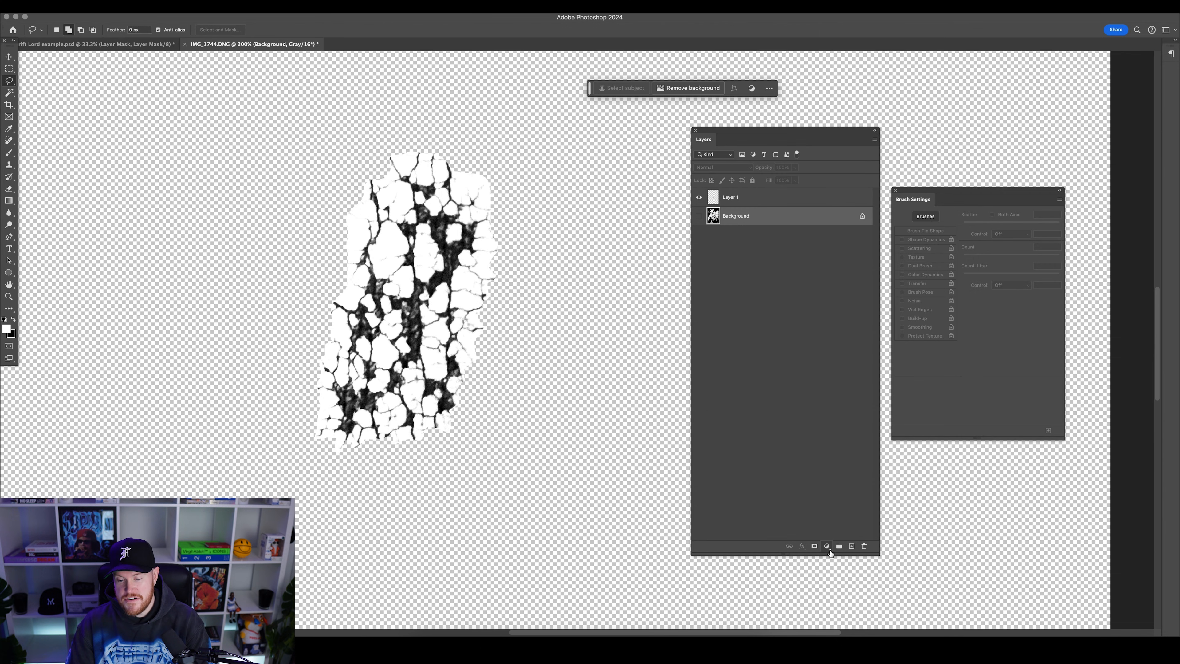
pyautogui.moveTo(826, 546)
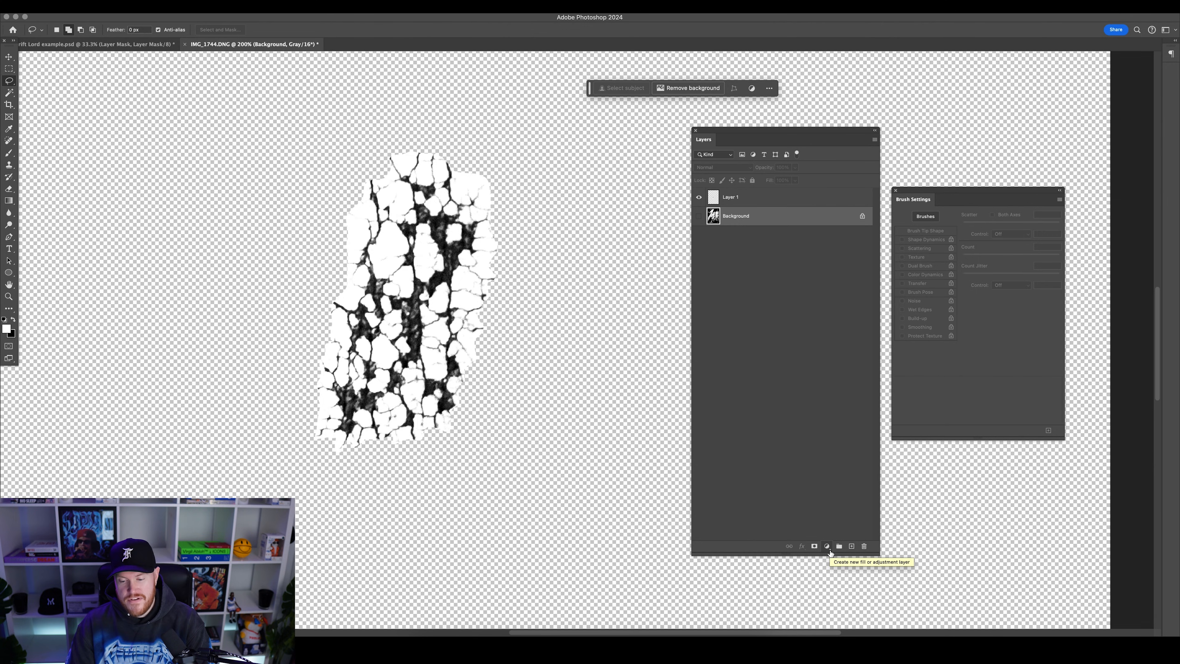
pyautogui.click(826, 546)
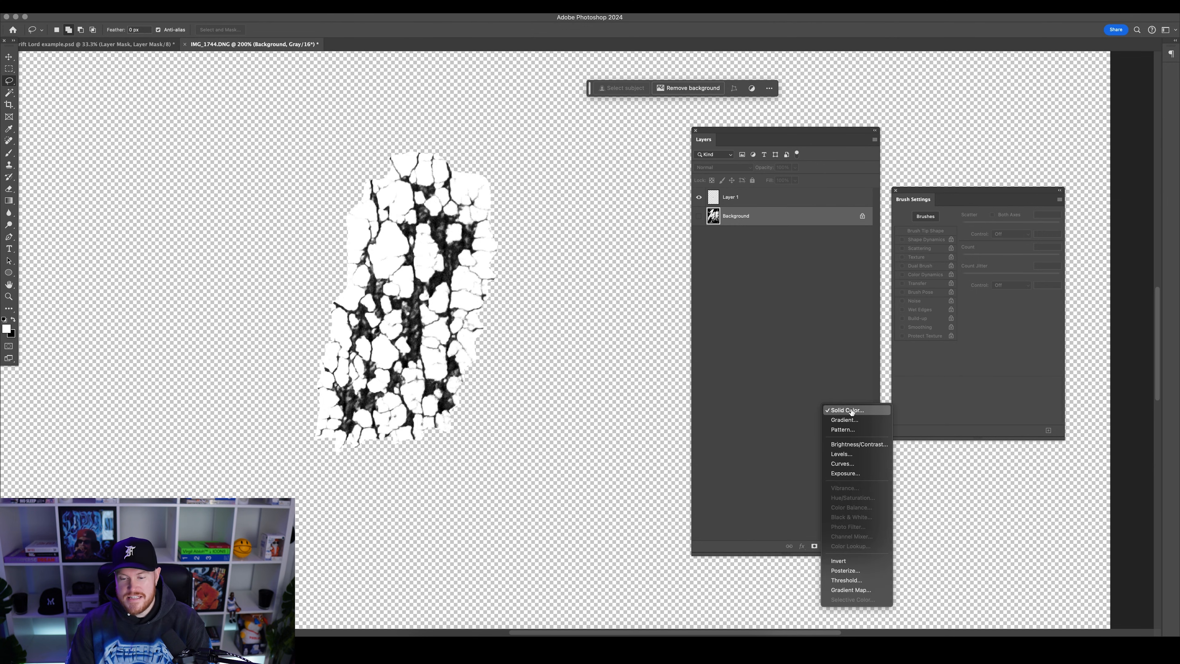
pyautogui.click(845, 409)
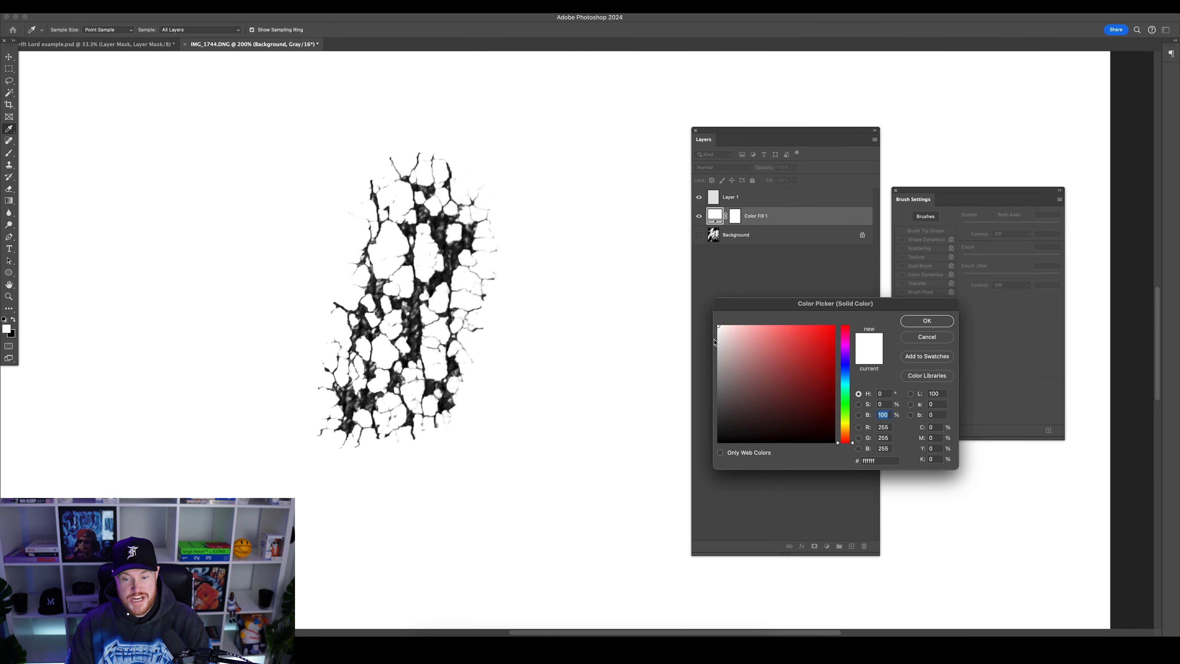
pyautogui.click(926, 320)
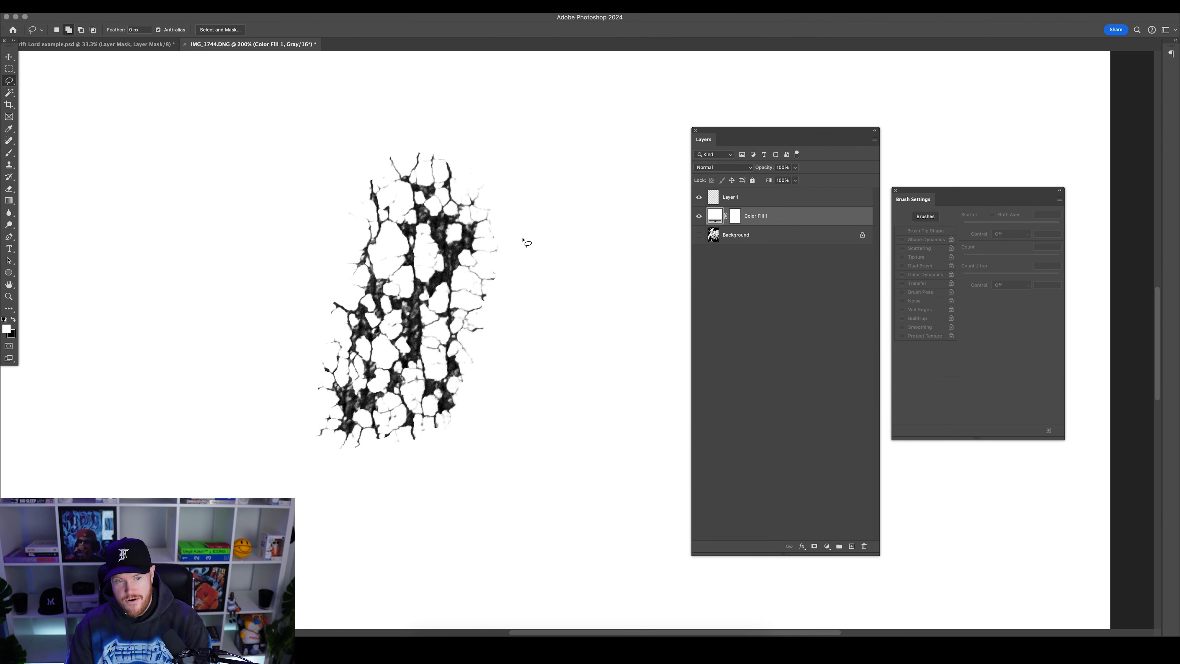
# Add a layer mask to Layer 1 and choose the Hard Round brush for painting it
pyautogui.click(730, 196)
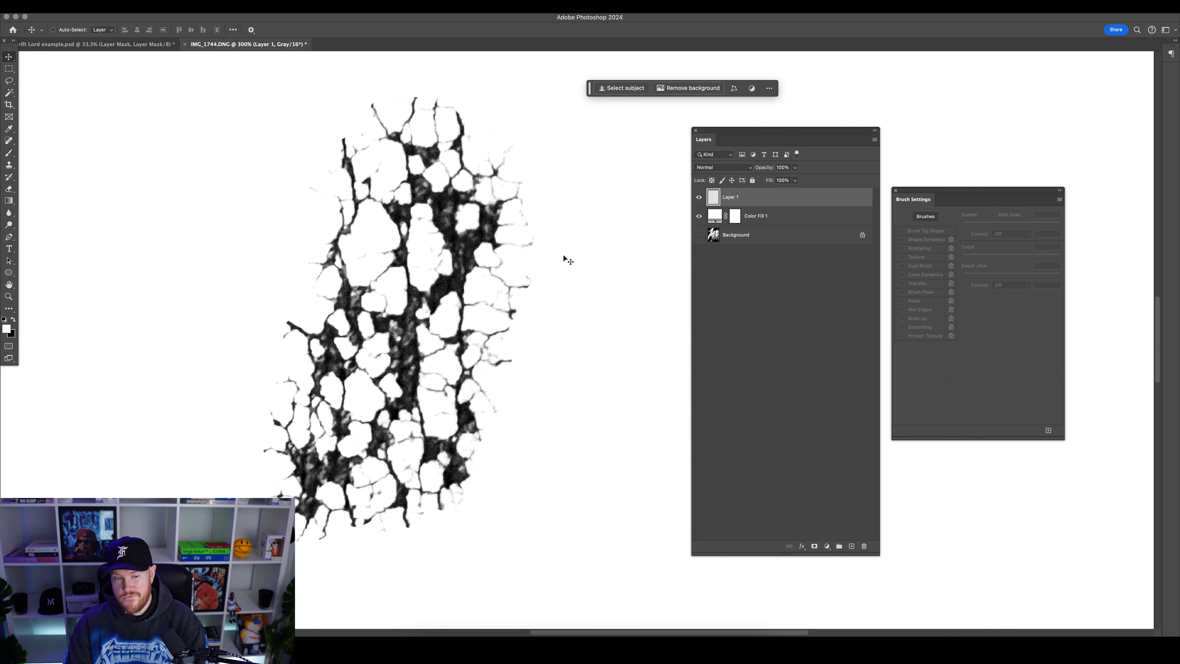
pyautogui.moveTo(601, 229)
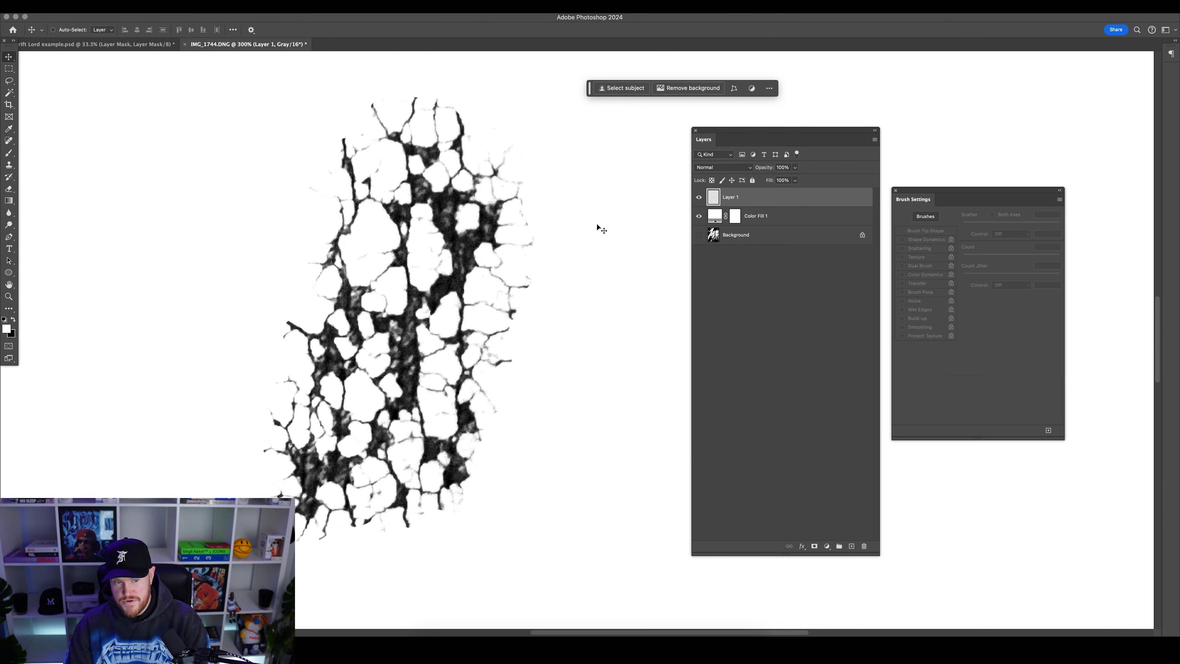
pyautogui.moveTo(765, 223)
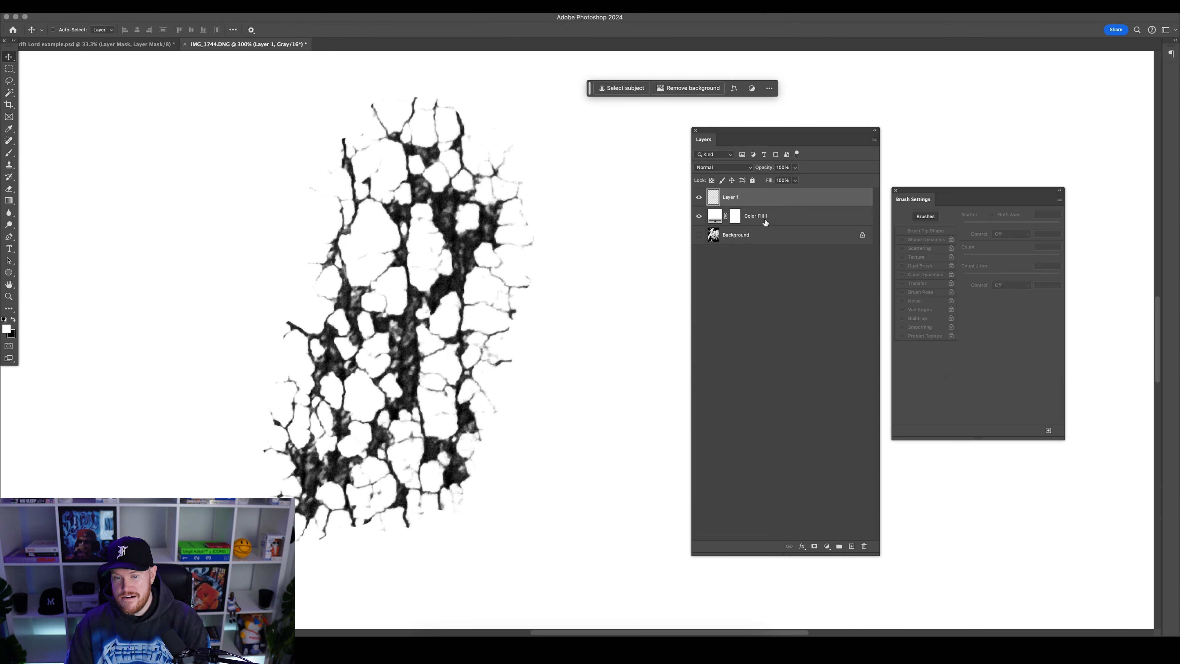
pyautogui.moveTo(814, 546)
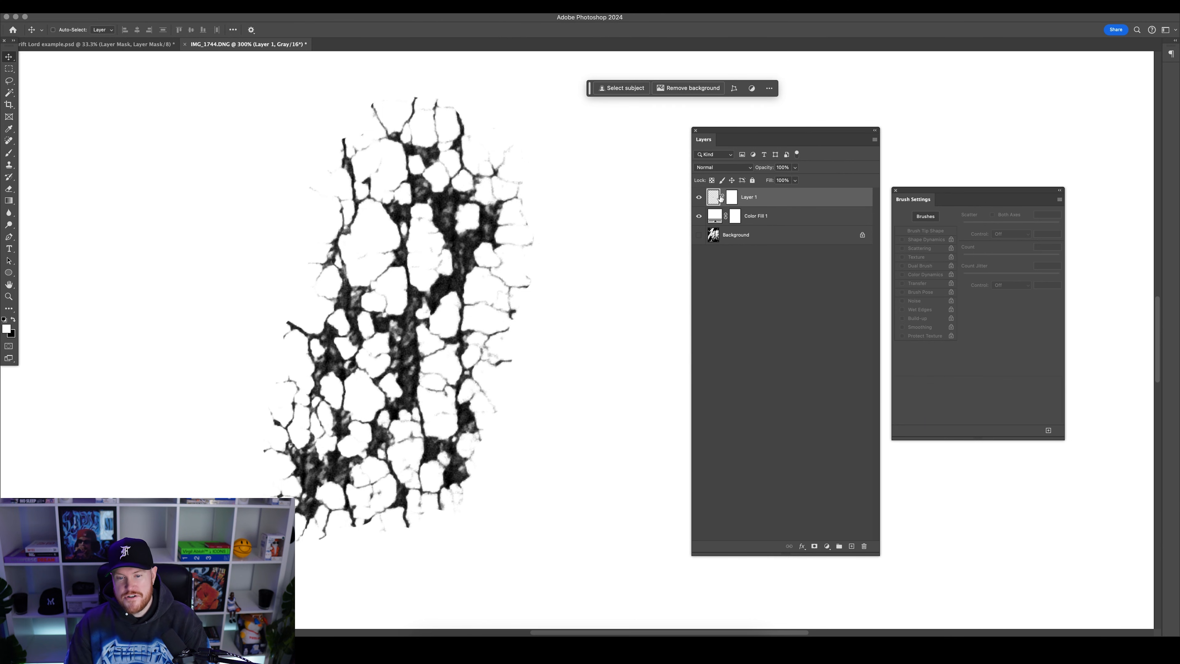
pyautogui.click(732, 196)
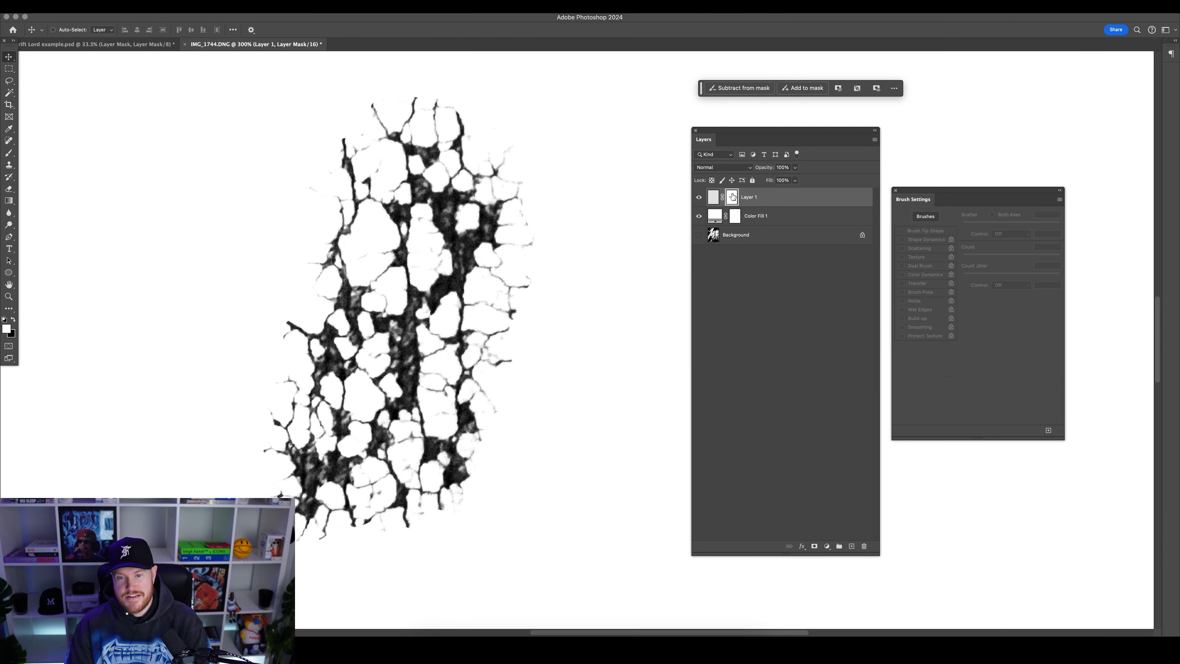
pyautogui.moveTo(9, 155)
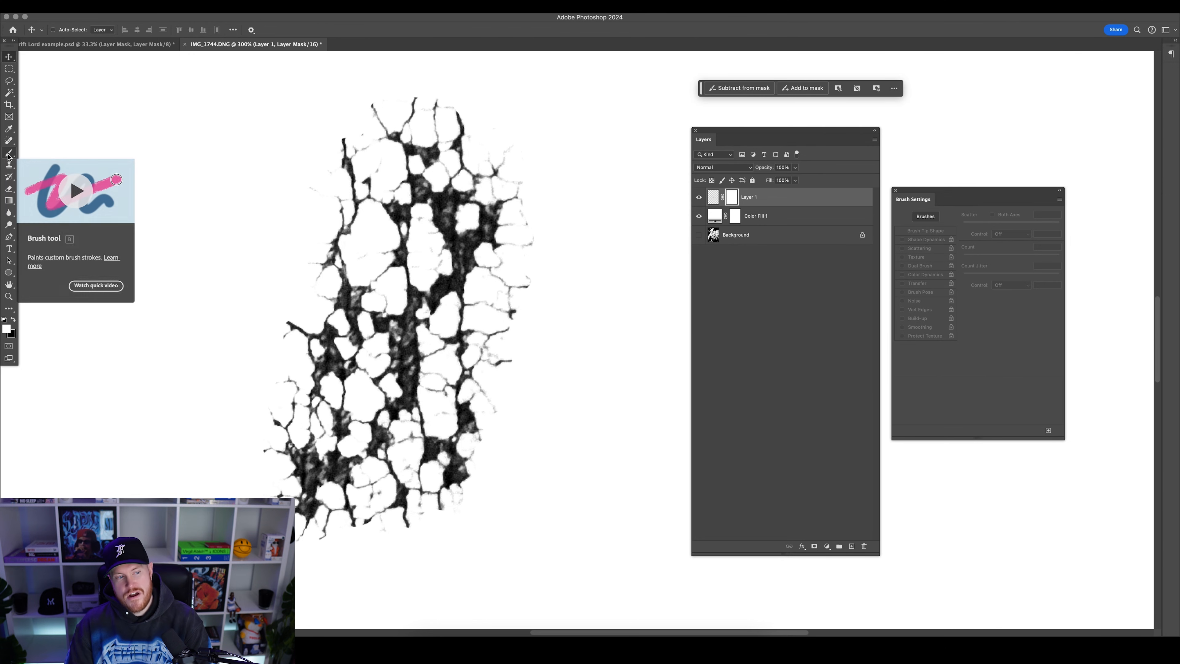
pyautogui.click(10, 154)
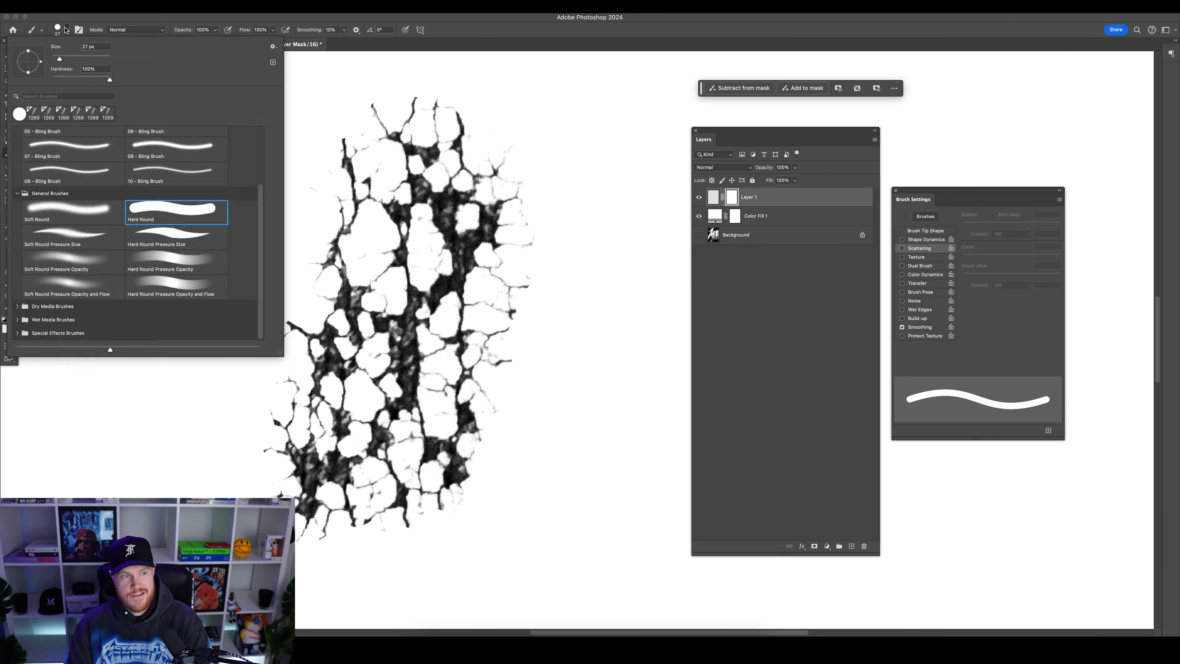
pyautogui.moveTo(210, 205)
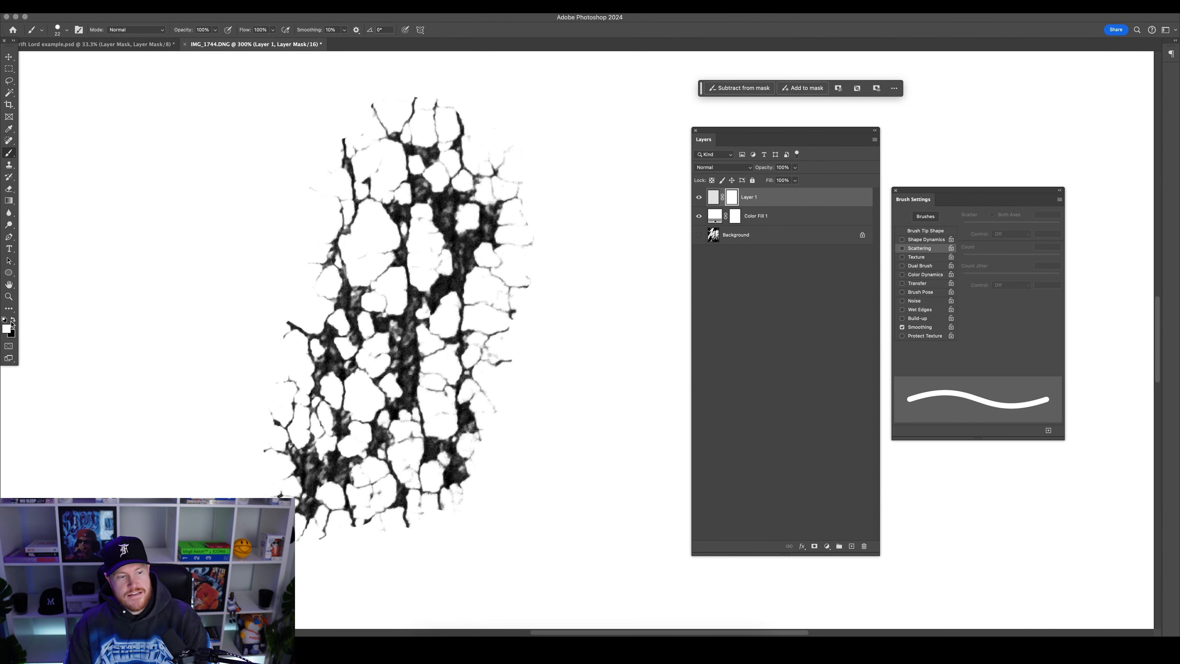
pyautogui.moveTo(291, 311)
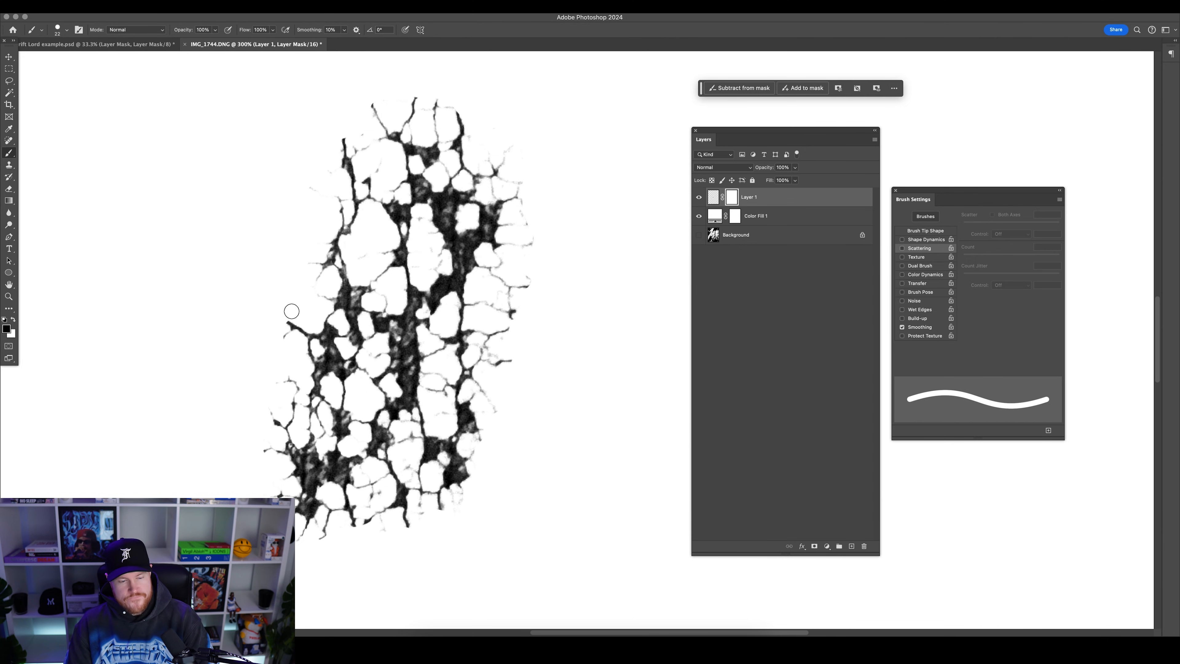
pyautogui.moveTo(505, 343)
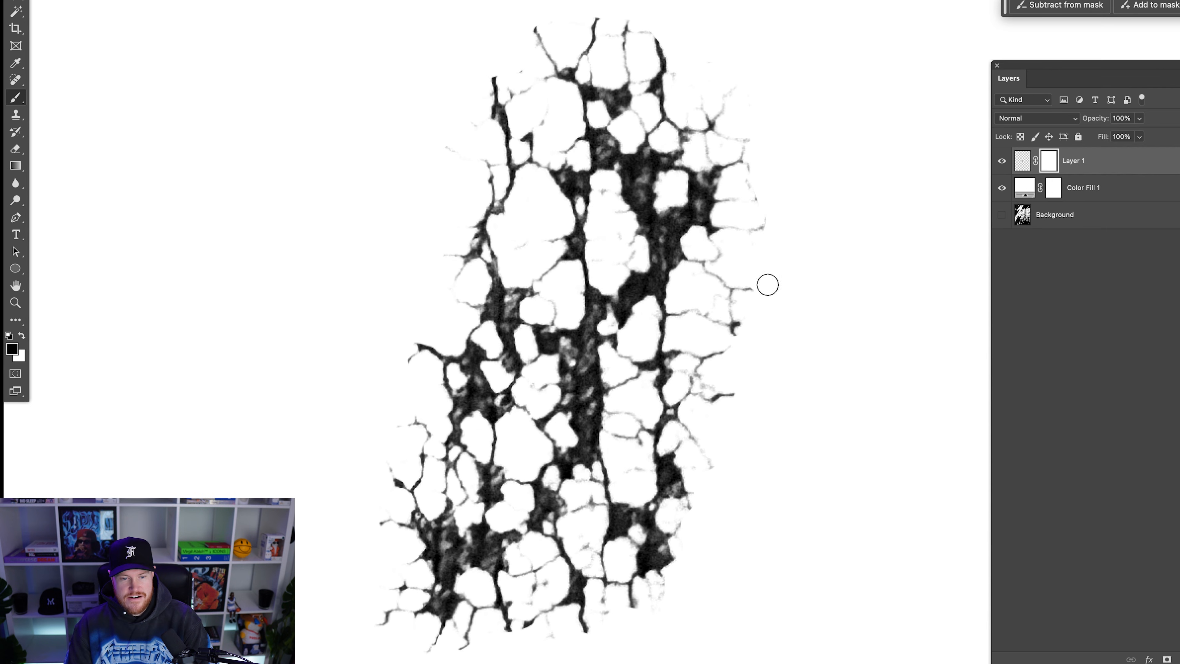
pyautogui.moveTo(756, 212)
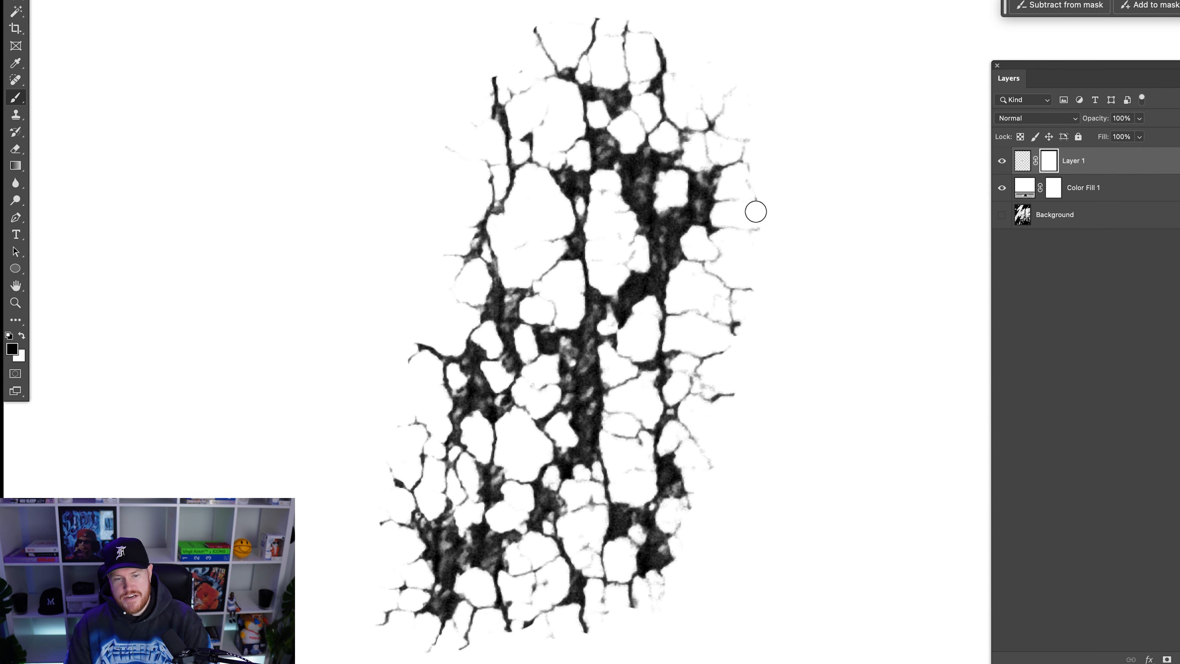
pyautogui.moveTo(706, 171)
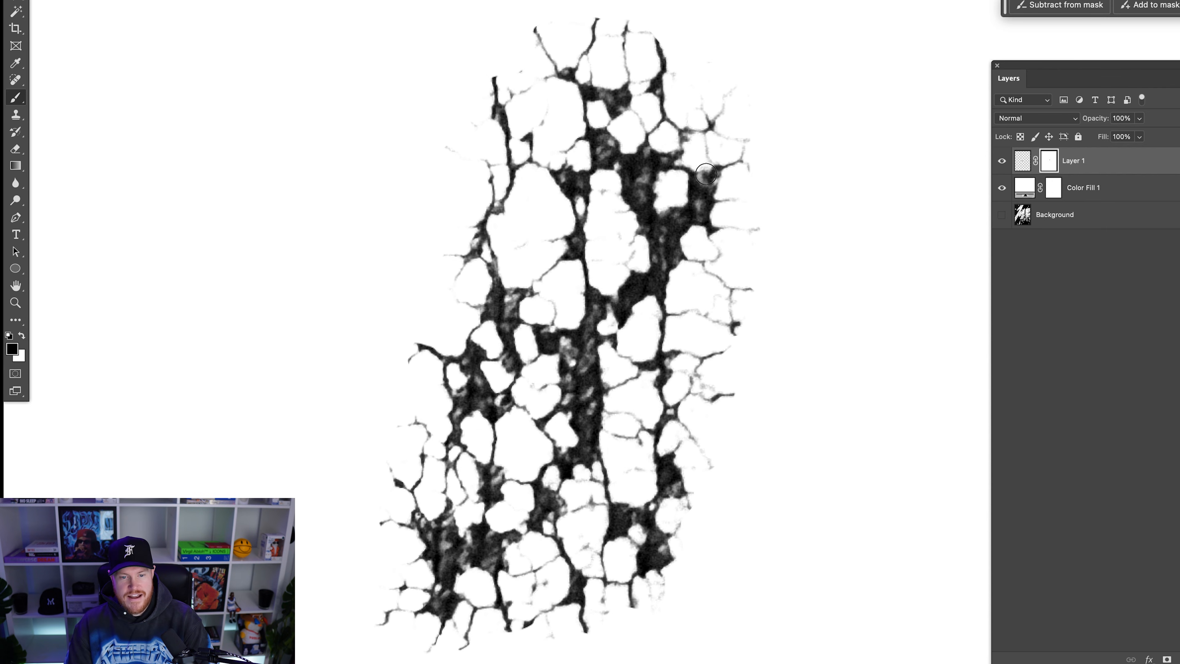
pyautogui.moveTo(557, 35)
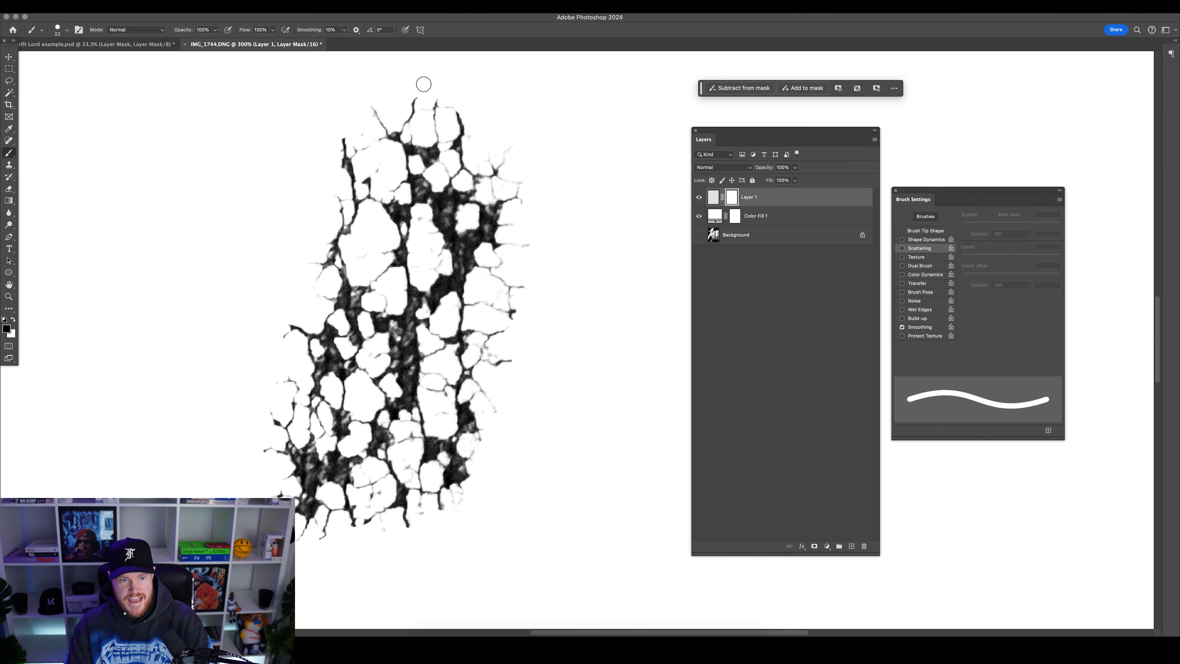
pyautogui.moveTo(245, 337)
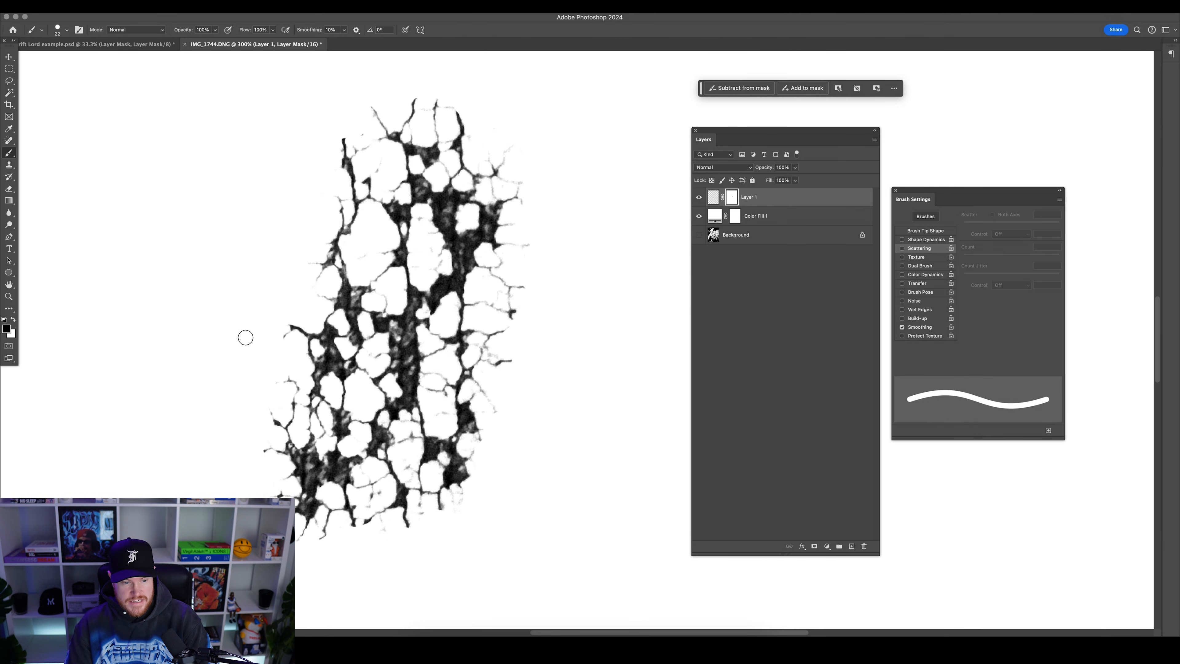
pyautogui.moveTo(513, 334)
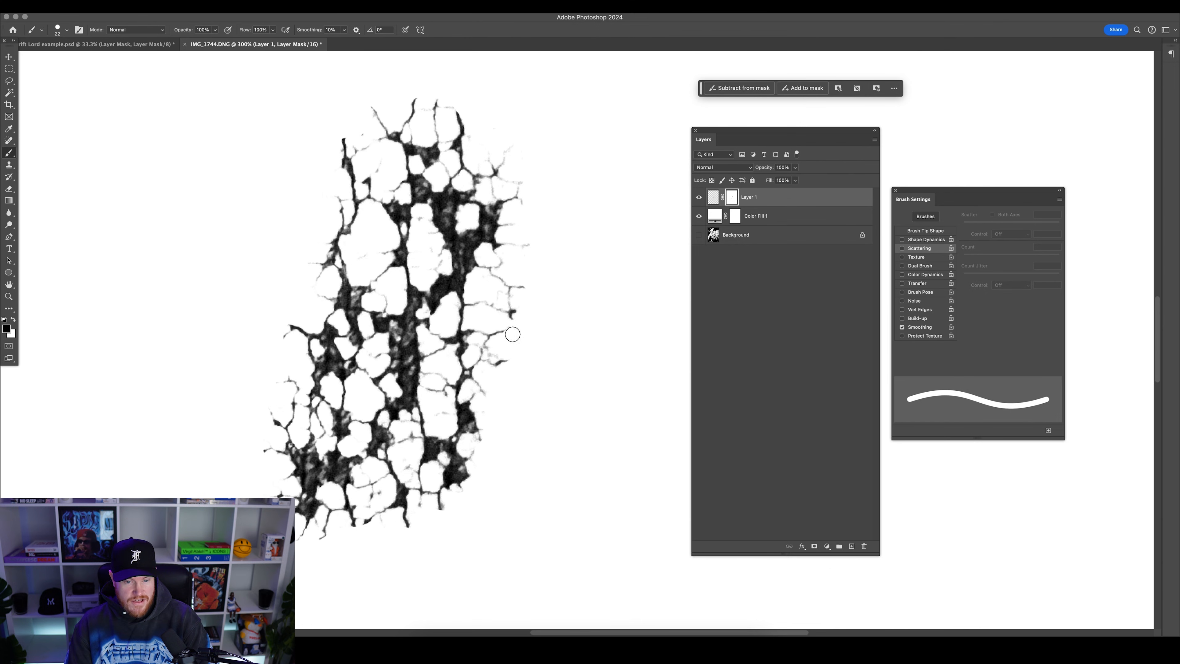
pyautogui.moveTo(531, 258)
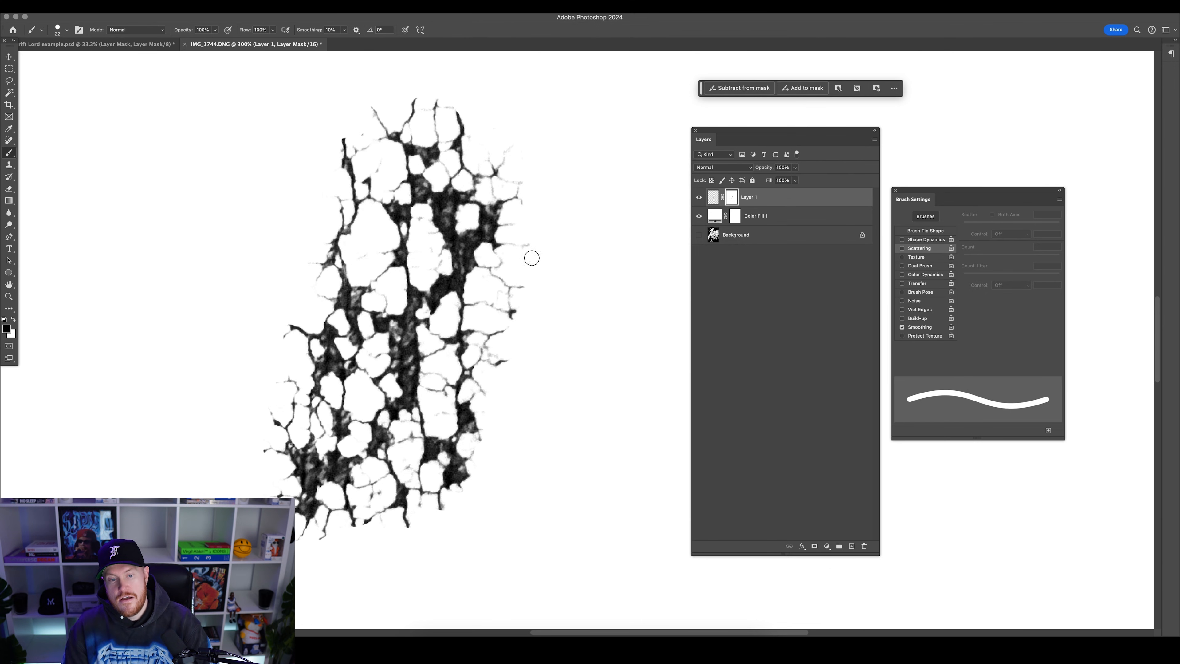
pyautogui.moveTo(440, 85)
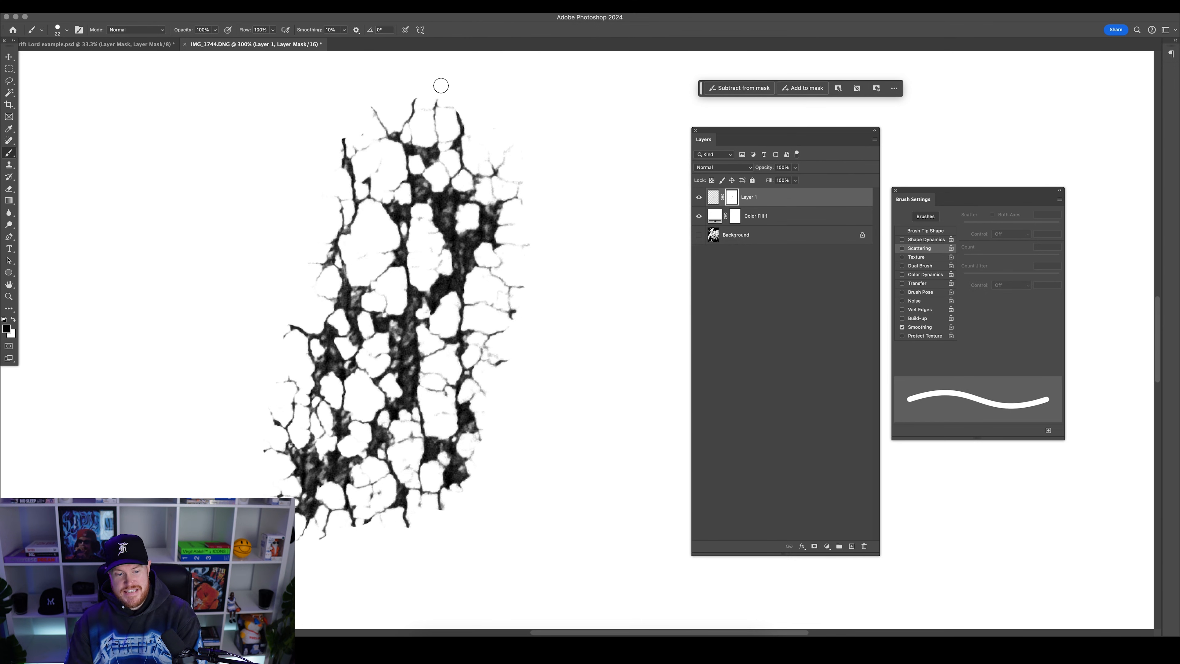
pyautogui.moveTo(462, 160)
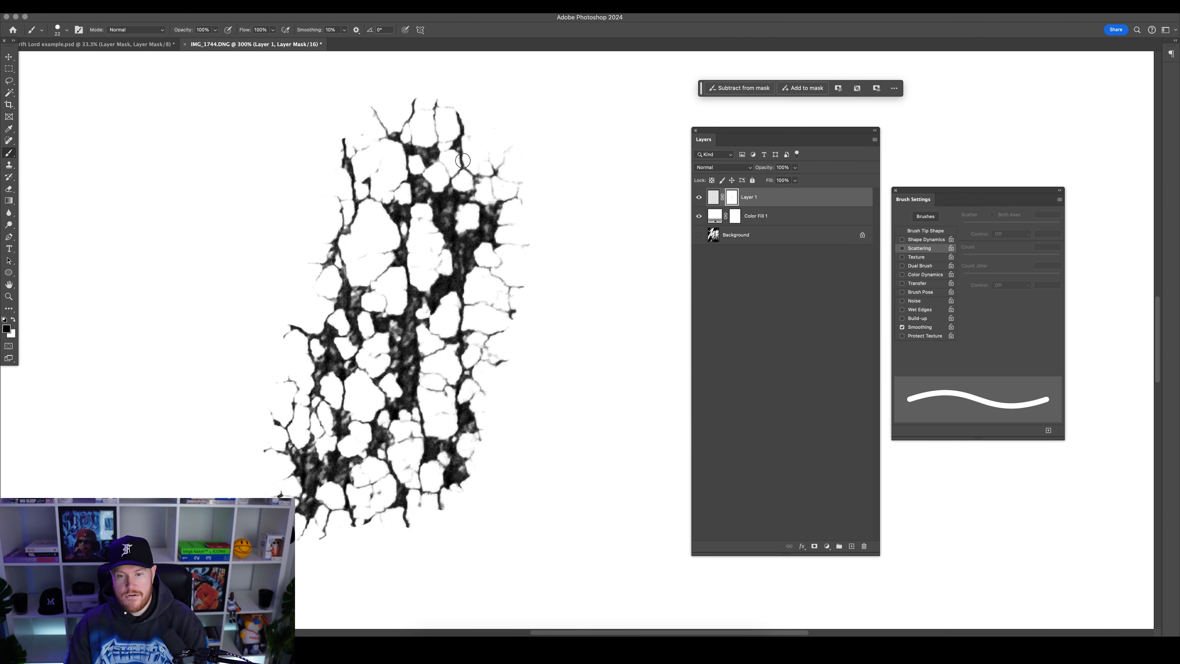
# Crop the image to a rectangular marquee tightly around the crack texture
pyautogui.click(8, 58)
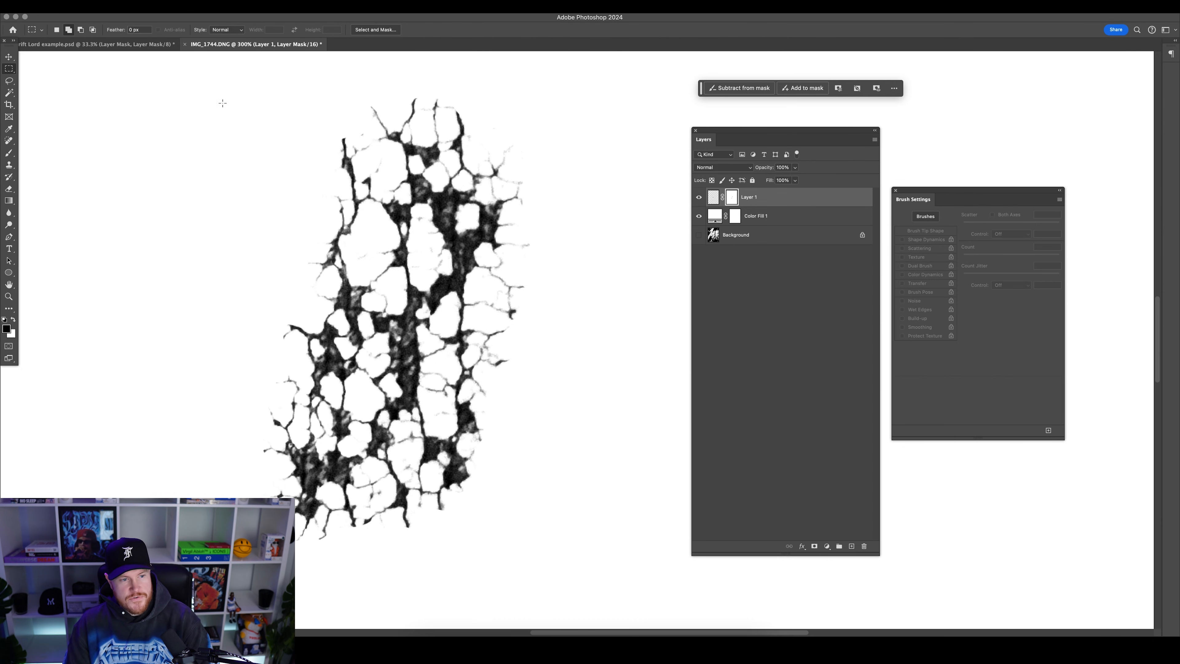
pyautogui.click(9, 58)
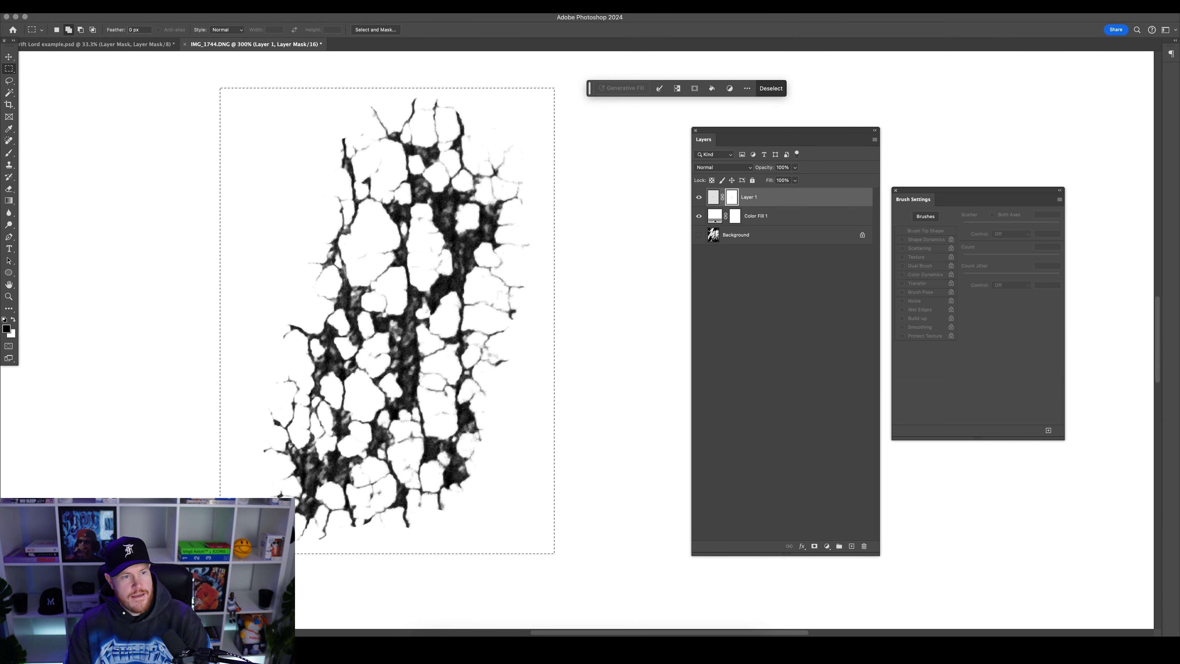
pyautogui.click(132, 8)
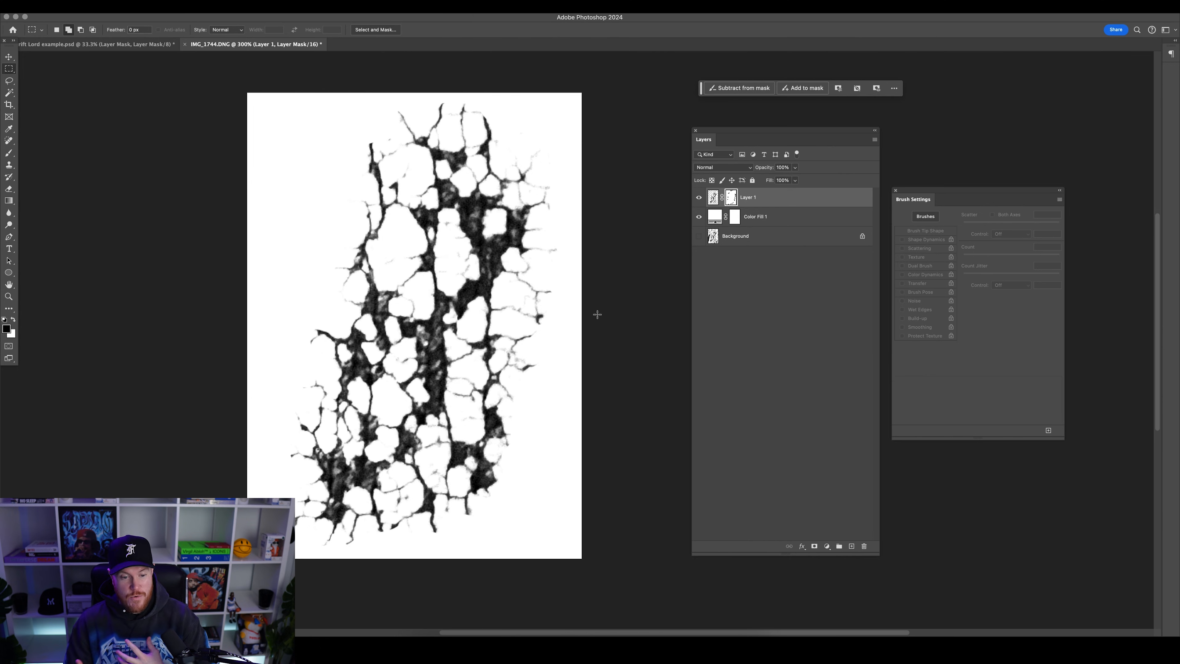
# Enlarge the image to 300 percent width and height via Image Size
pyautogui.click(178, 11)
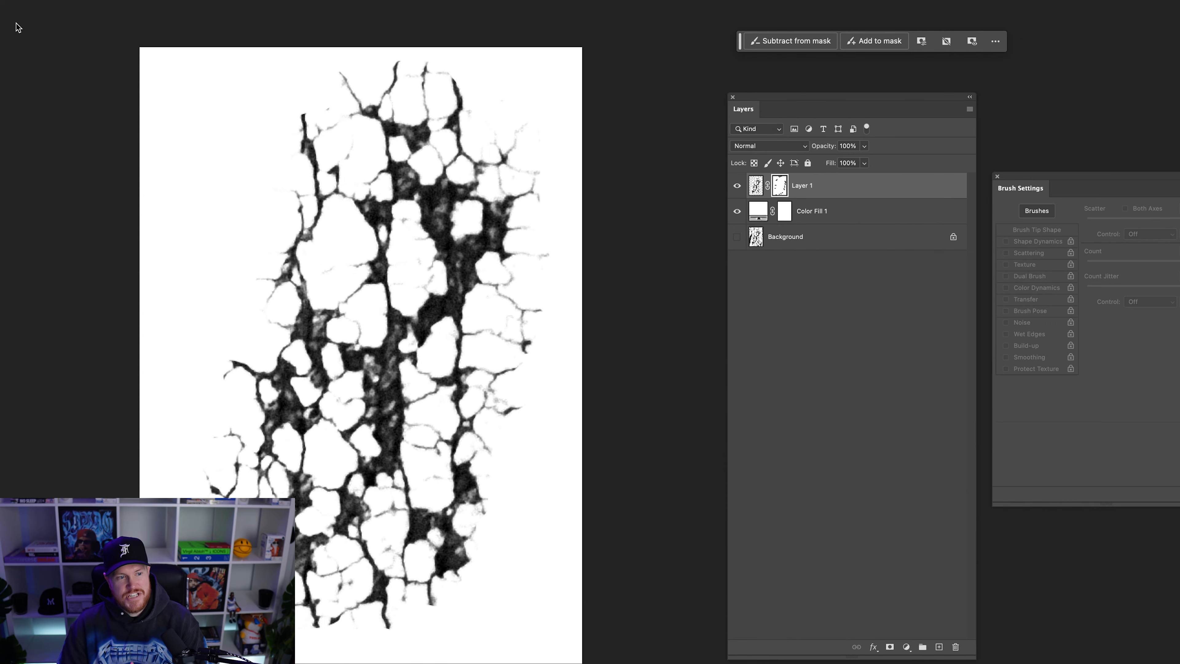
pyautogui.click(770, 327)
pyautogui.write('300')
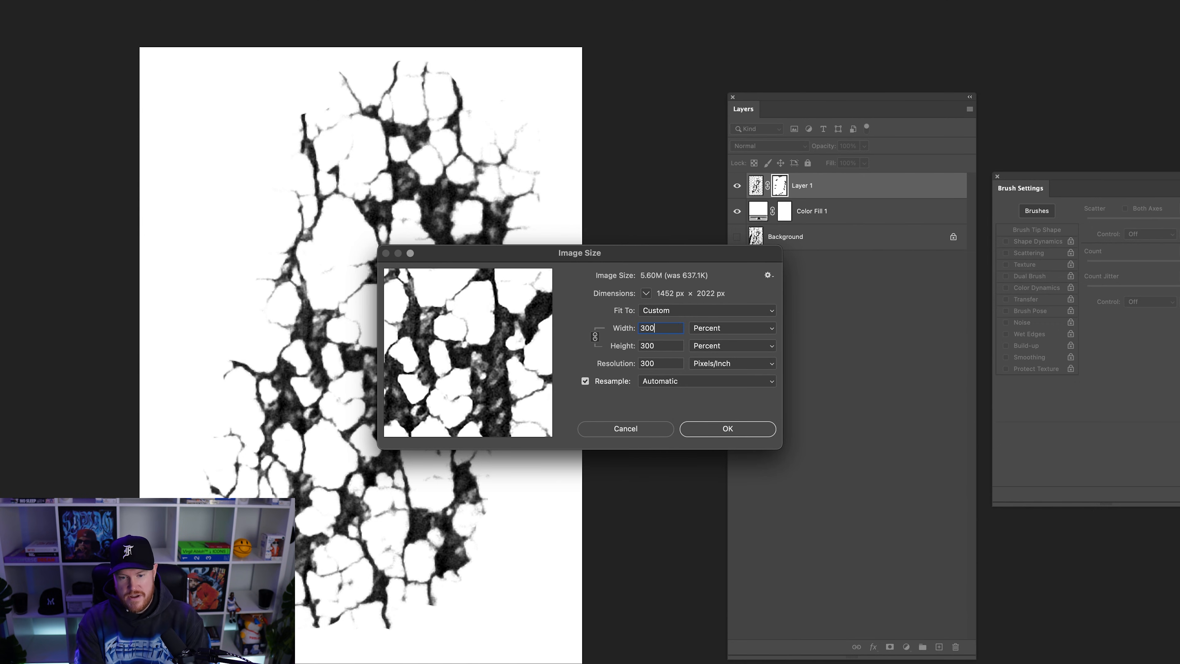
pyautogui.click(726, 428)
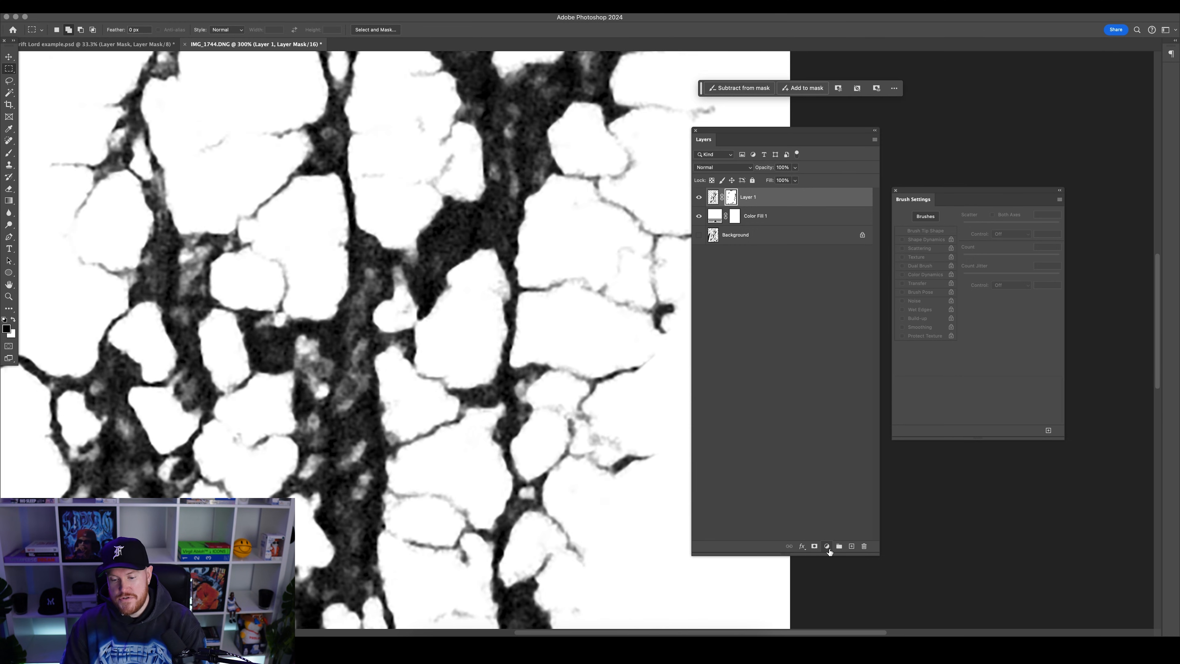
# Add a Levels adjustment above Layer 1 pushing the cracks to solid black on white
pyautogui.click(826, 546)
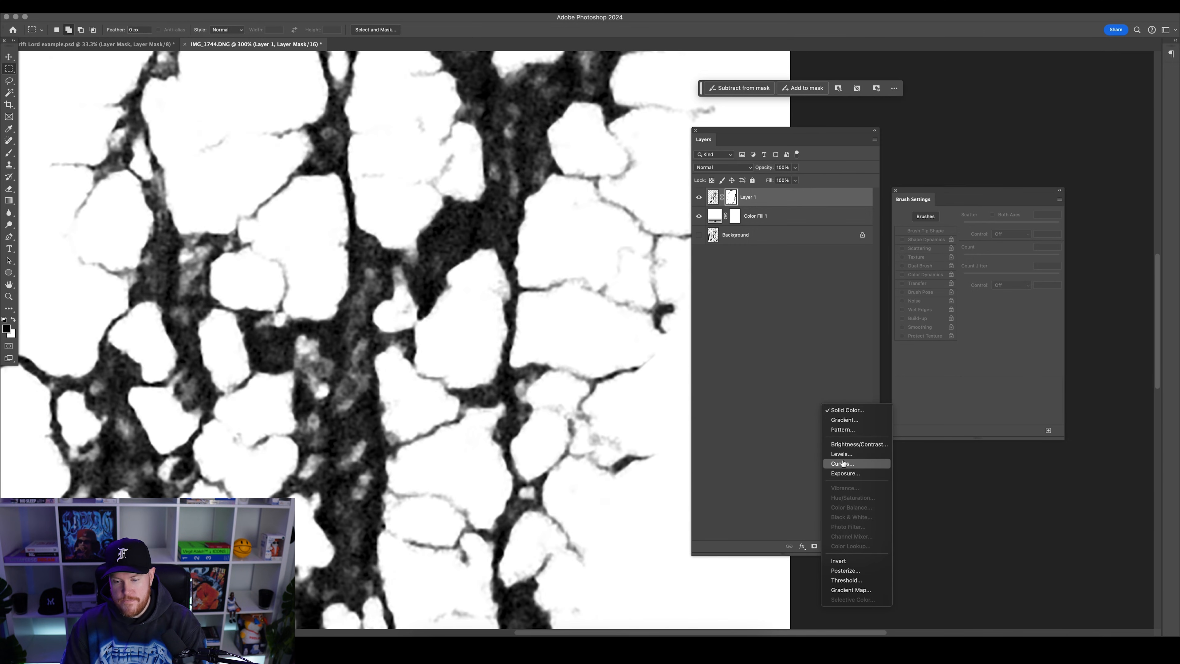
pyautogui.click(840, 454)
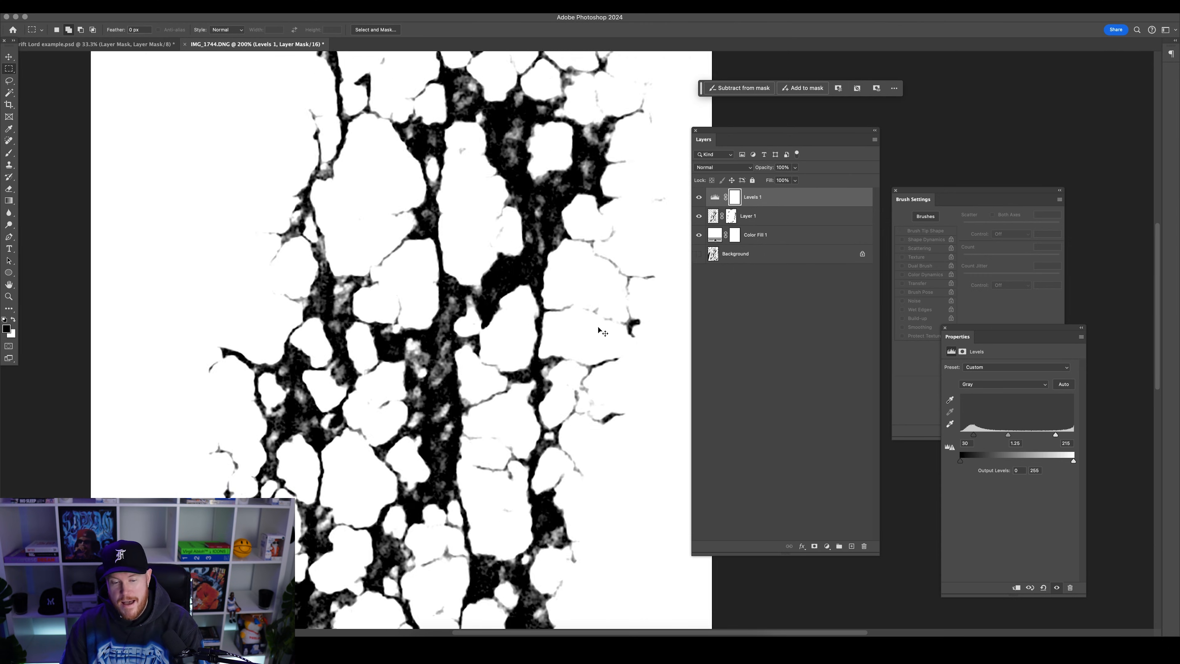
pyautogui.click(747, 216)
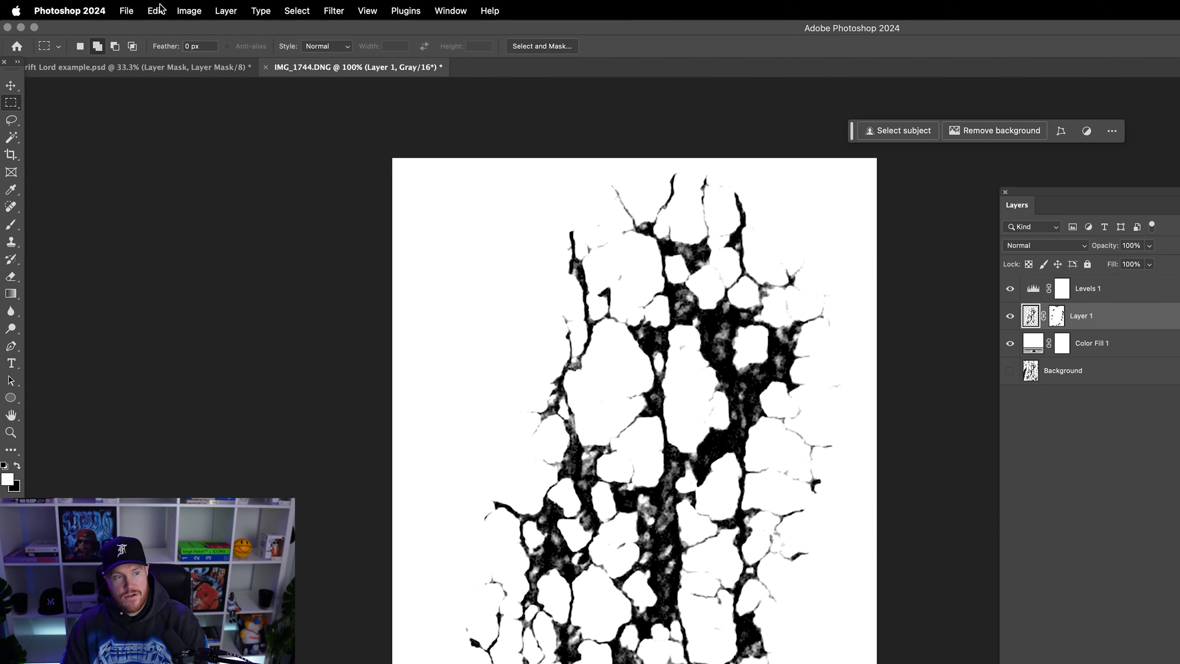
pyautogui.moveTo(212, 382)
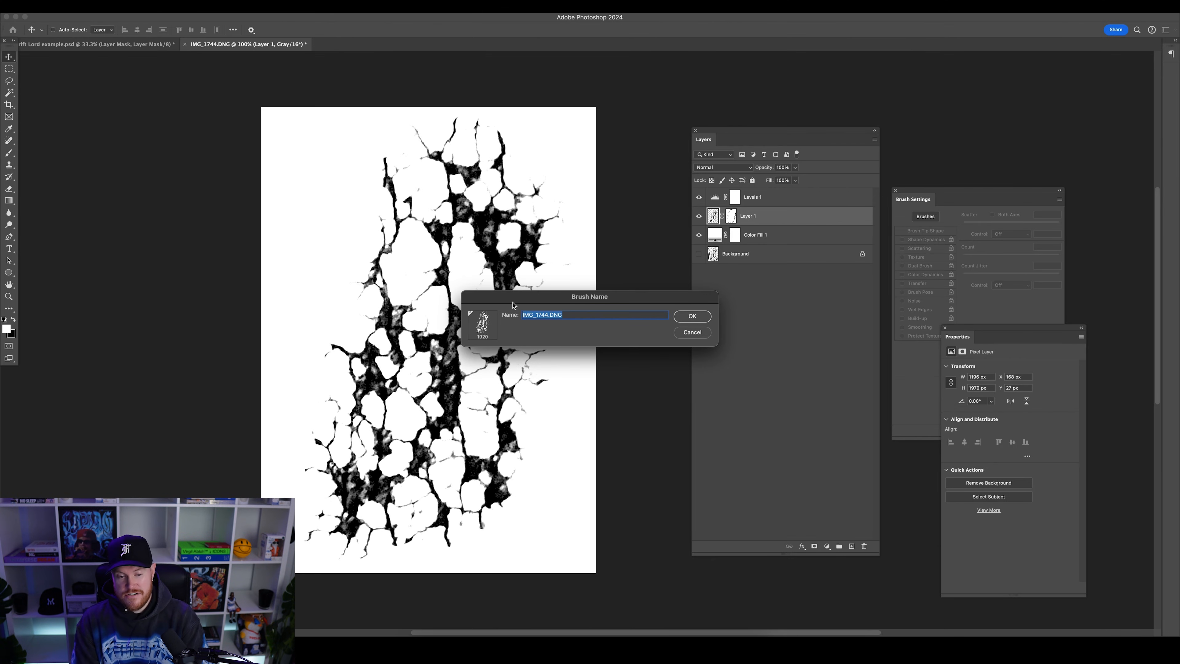
pyautogui.moveTo(501, 335)
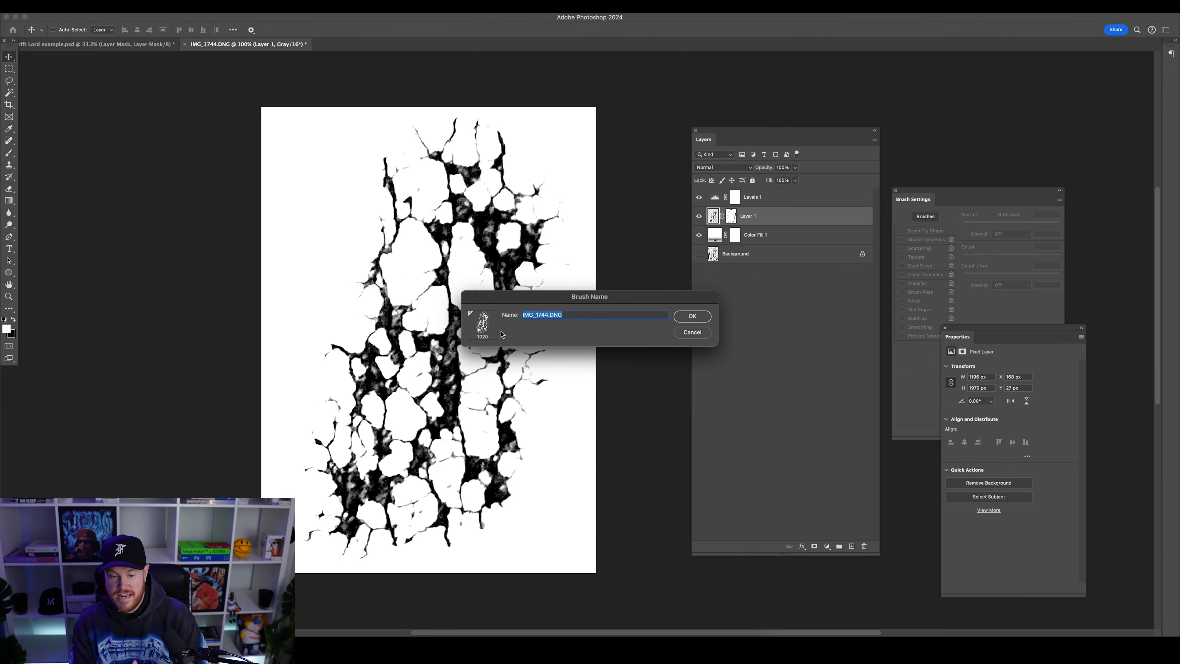
# Save the crack texture as a brush preset named 1
pyautogui.write('1')
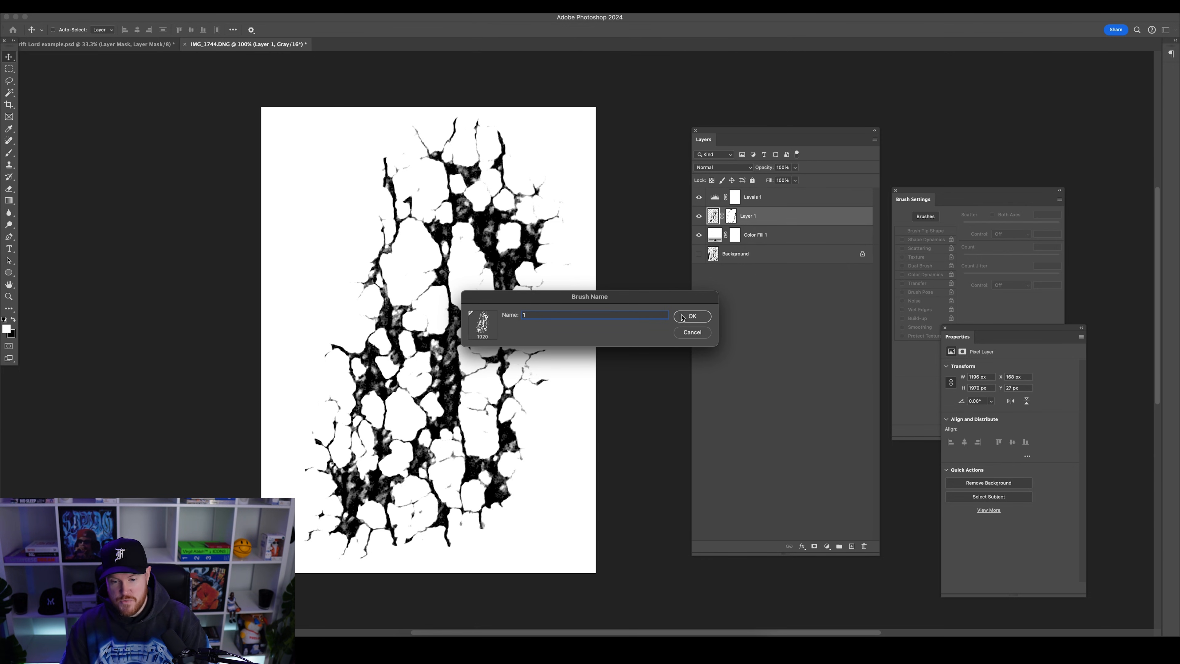
pyautogui.click(691, 315)
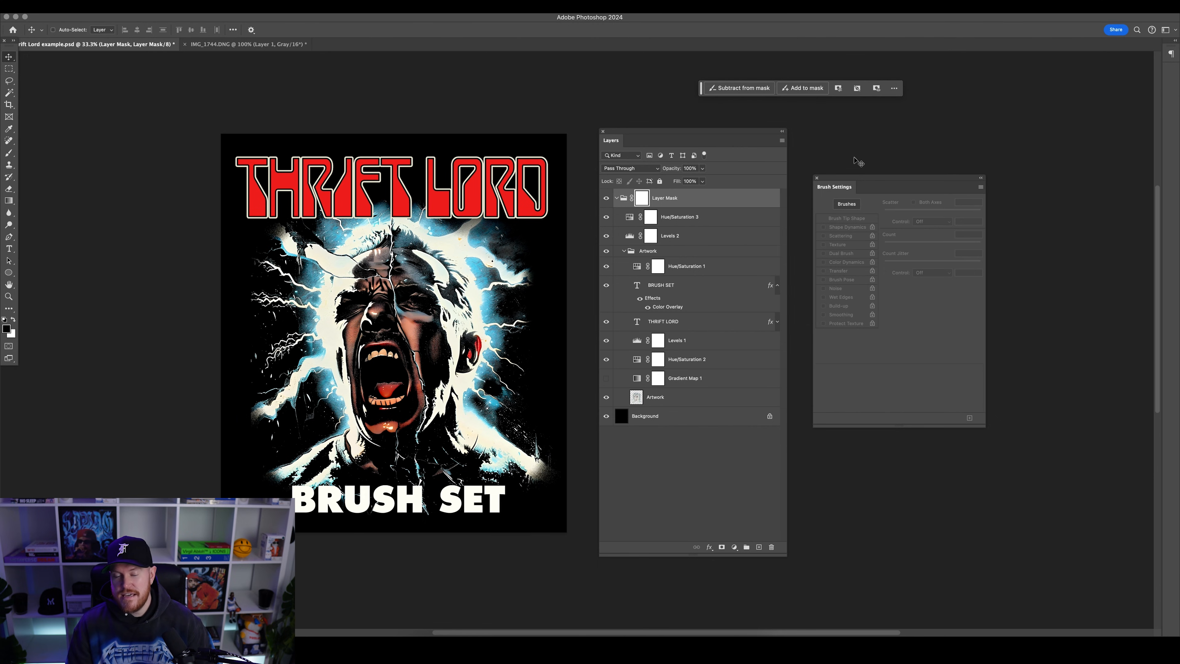
# Deselect the Layer Mask group in the poster's Layers panel
pyautogui.click(663, 443)
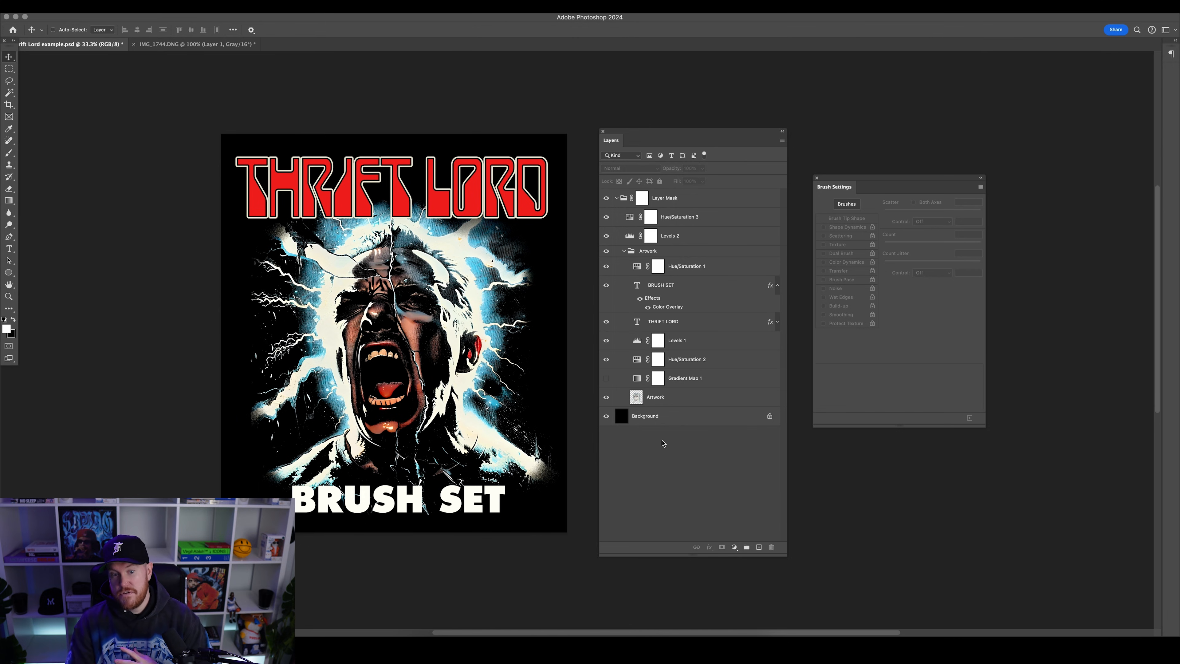
pyautogui.moveTo(675, 453)
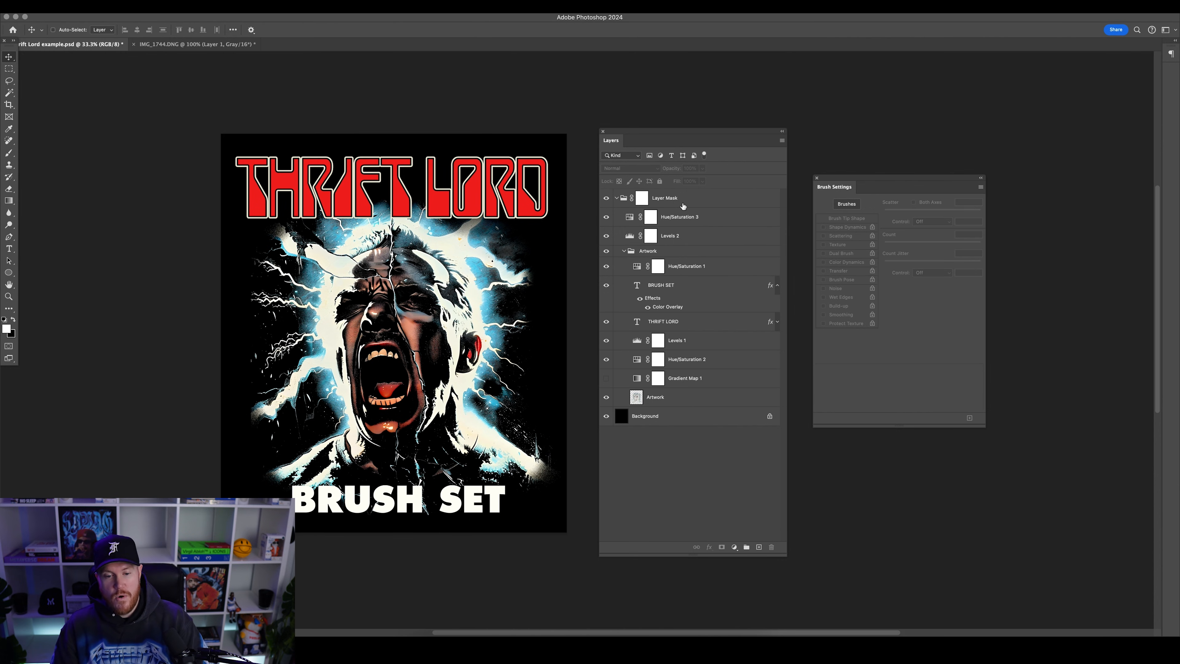
# Ungroup the Layer Mask group and select its contents down to the Artwork layer for regrouping
pyautogui.click(663, 197)
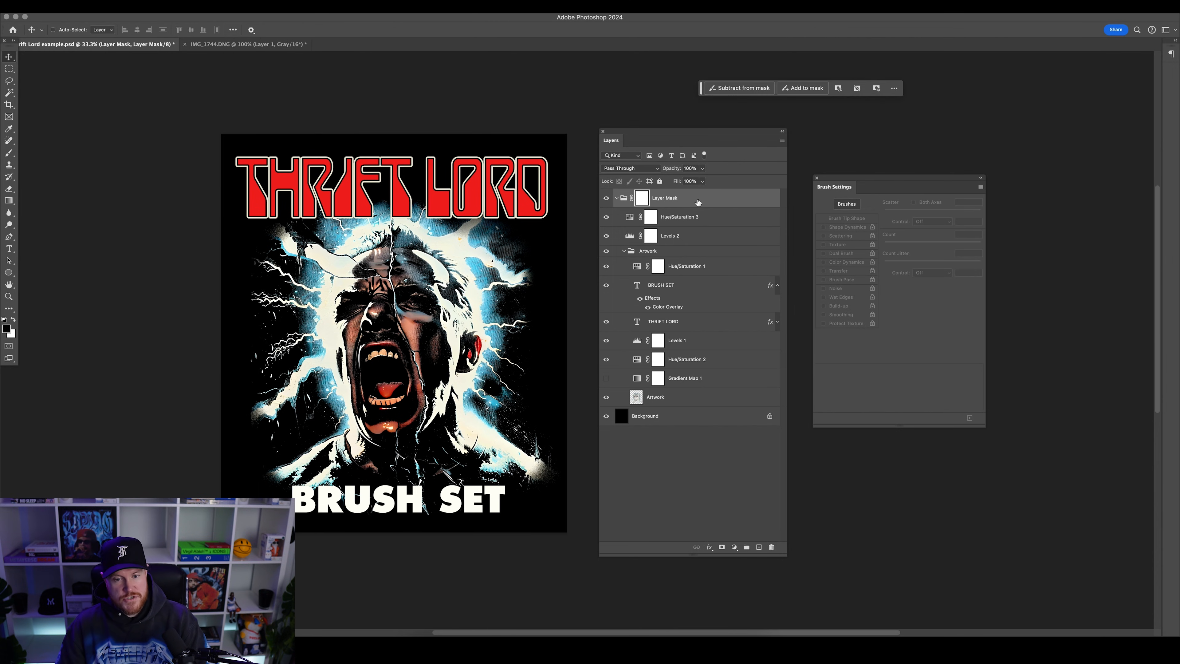
pyautogui.rightClick(665, 197)
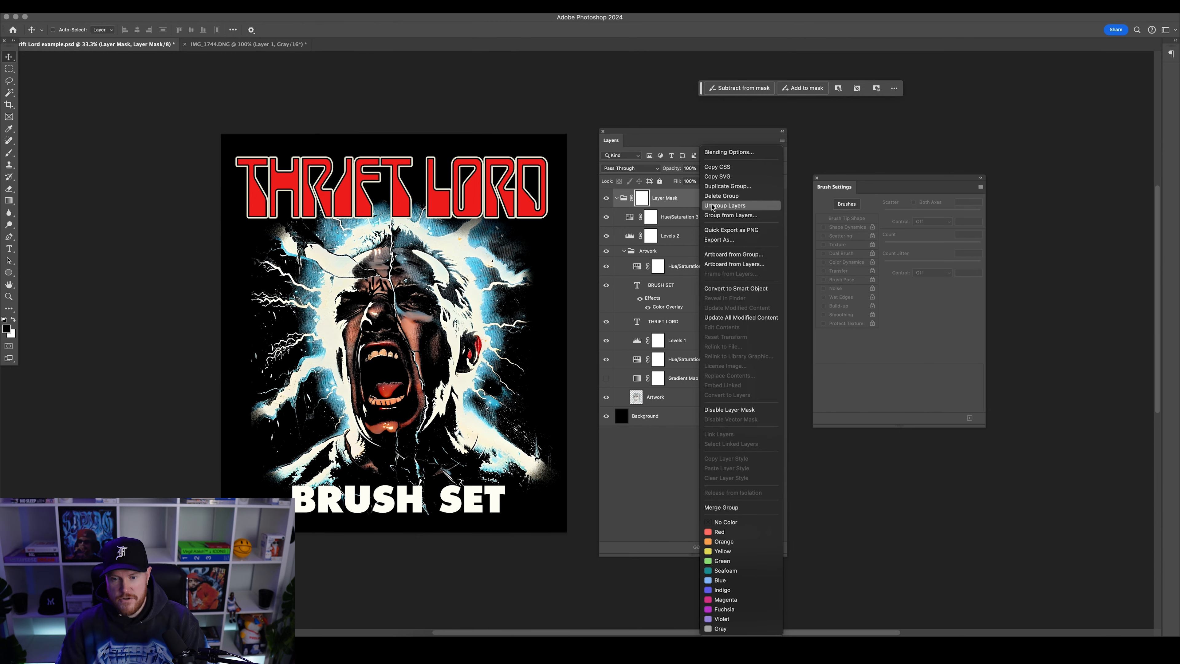
pyautogui.click(724, 206)
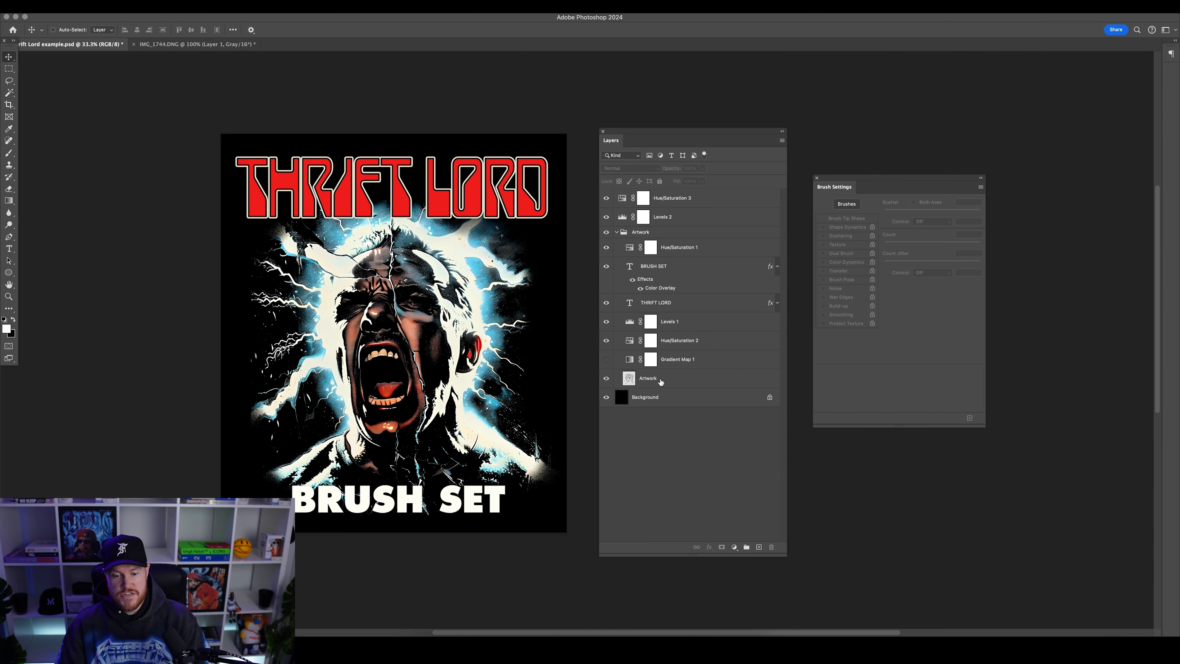
pyautogui.click(647, 378)
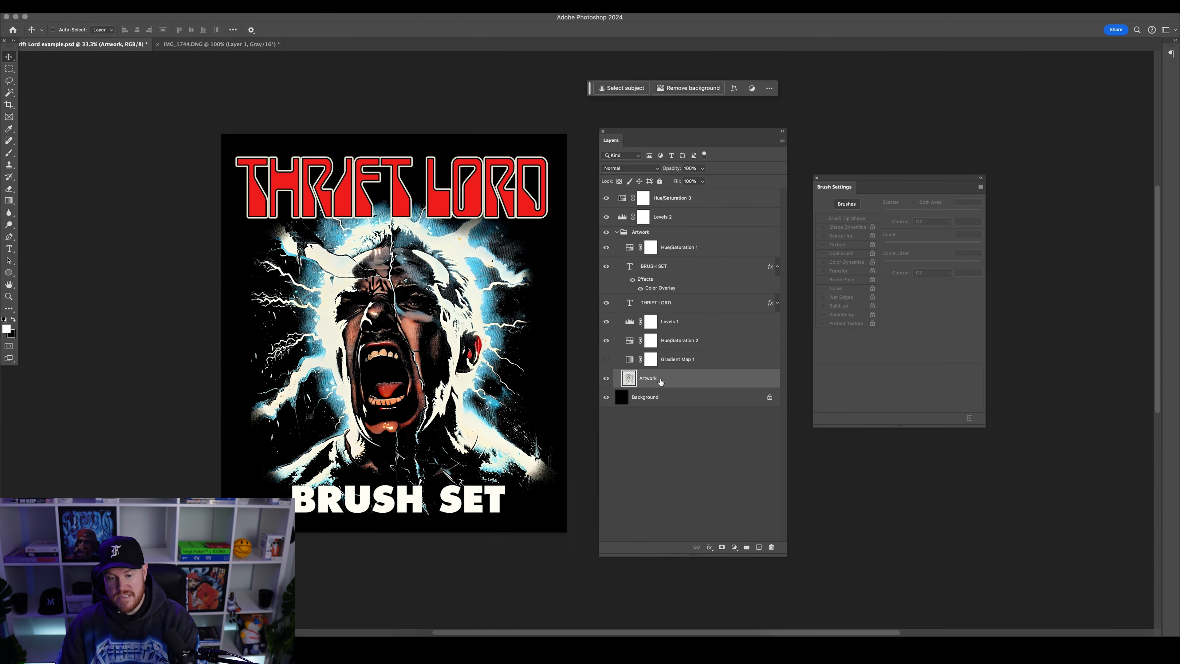
pyautogui.moveTo(697, 220)
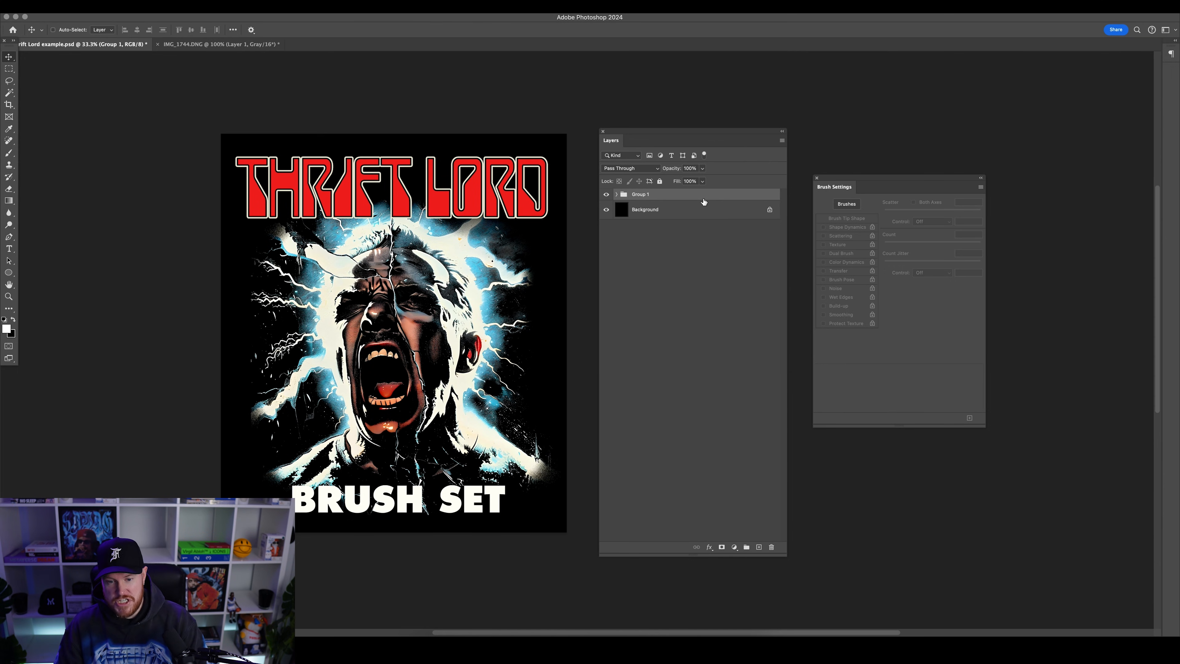
pyautogui.moveTo(664, 198)
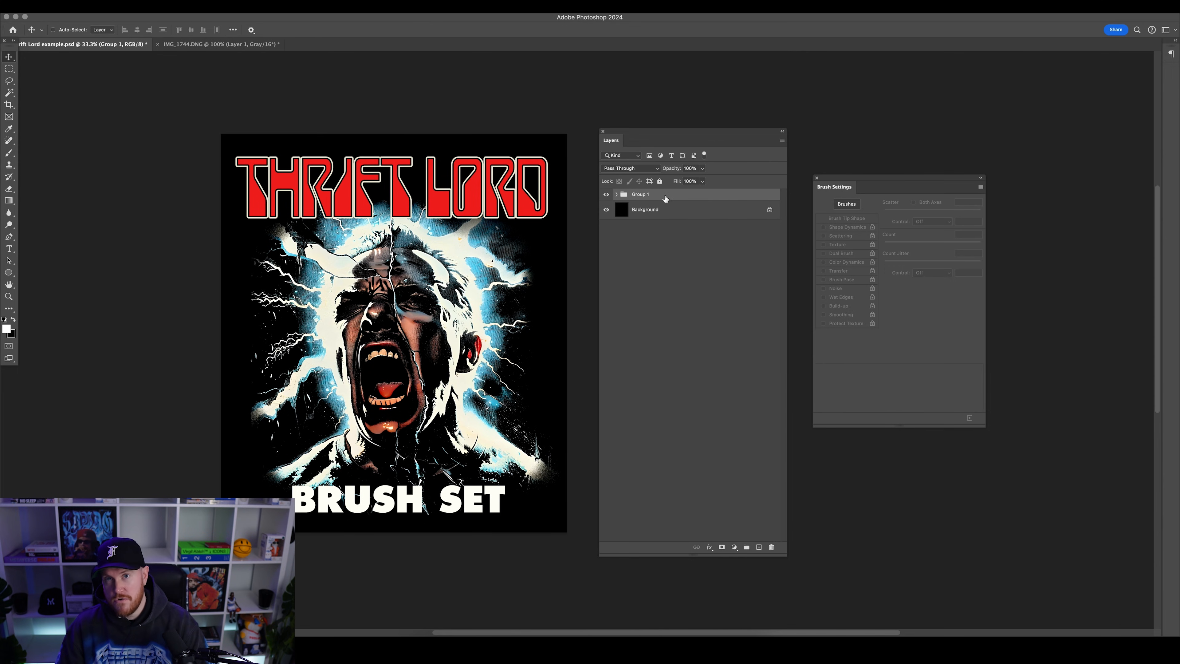
pyautogui.moveTo(612, 195)
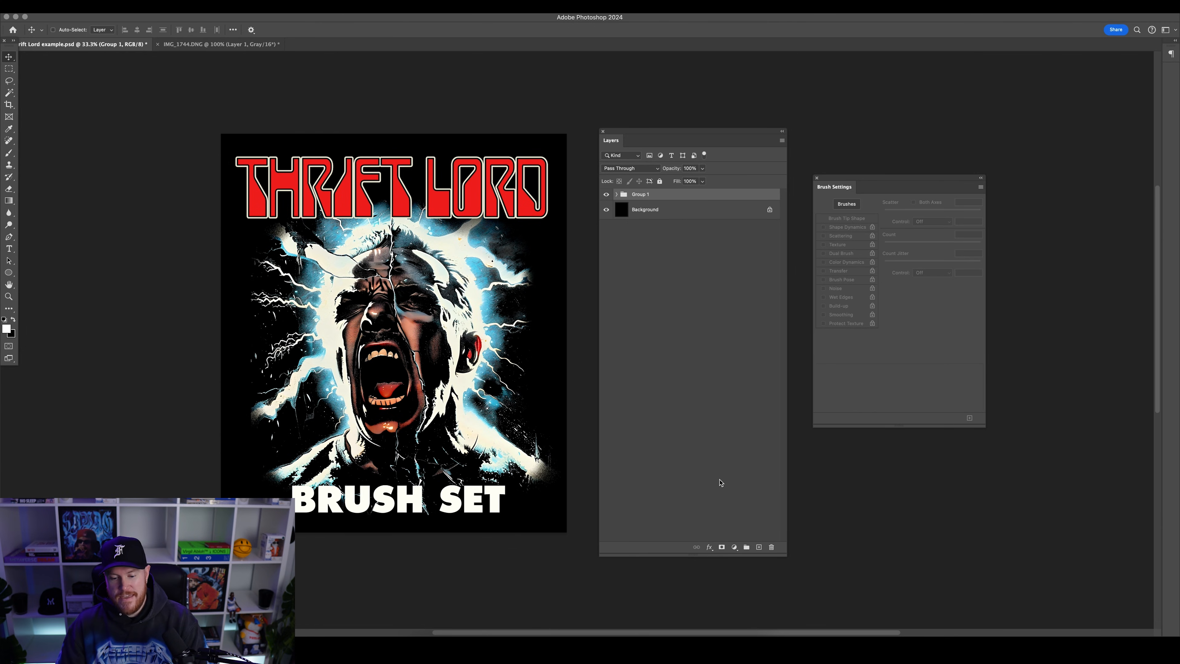
pyautogui.moveTo(721, 546)
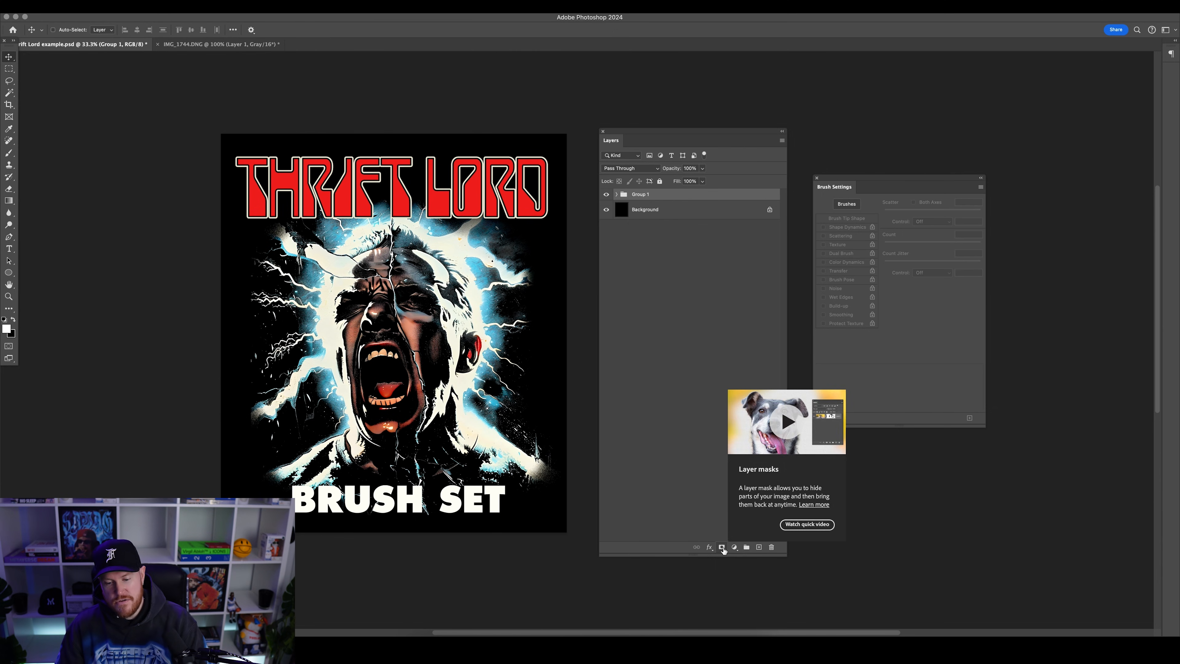
# Add a white layer mask to Group 1, expand it and target the mask with the crack brush
pyautogui.click(723, 547)
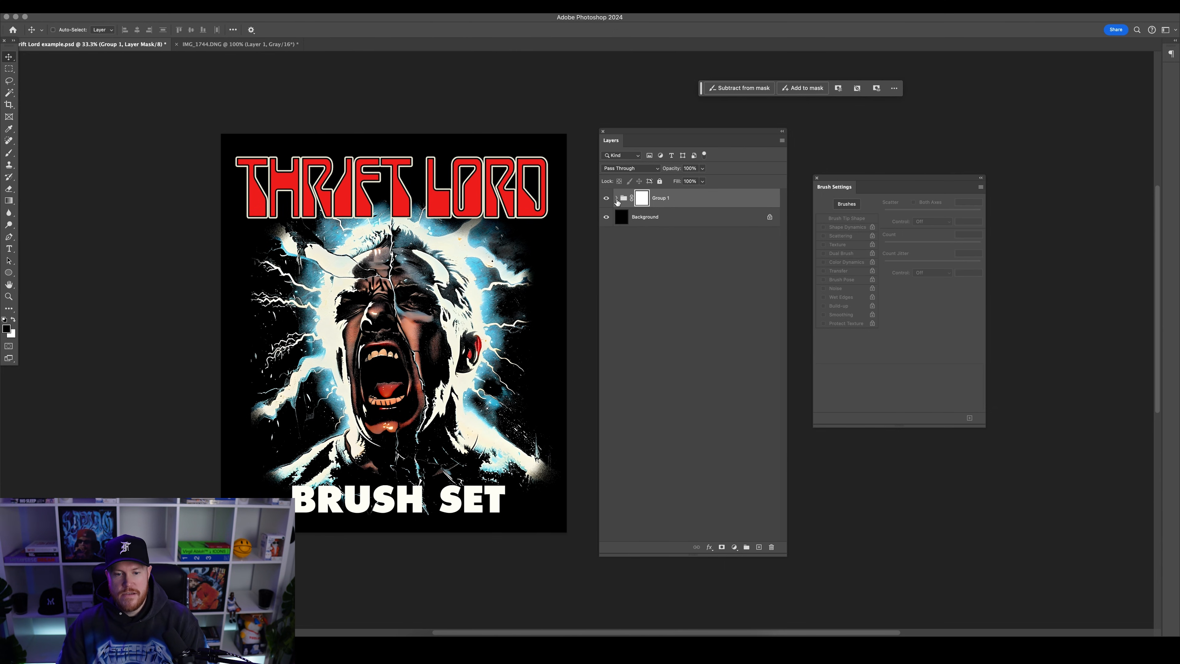
pyautogui.click(616, 197)
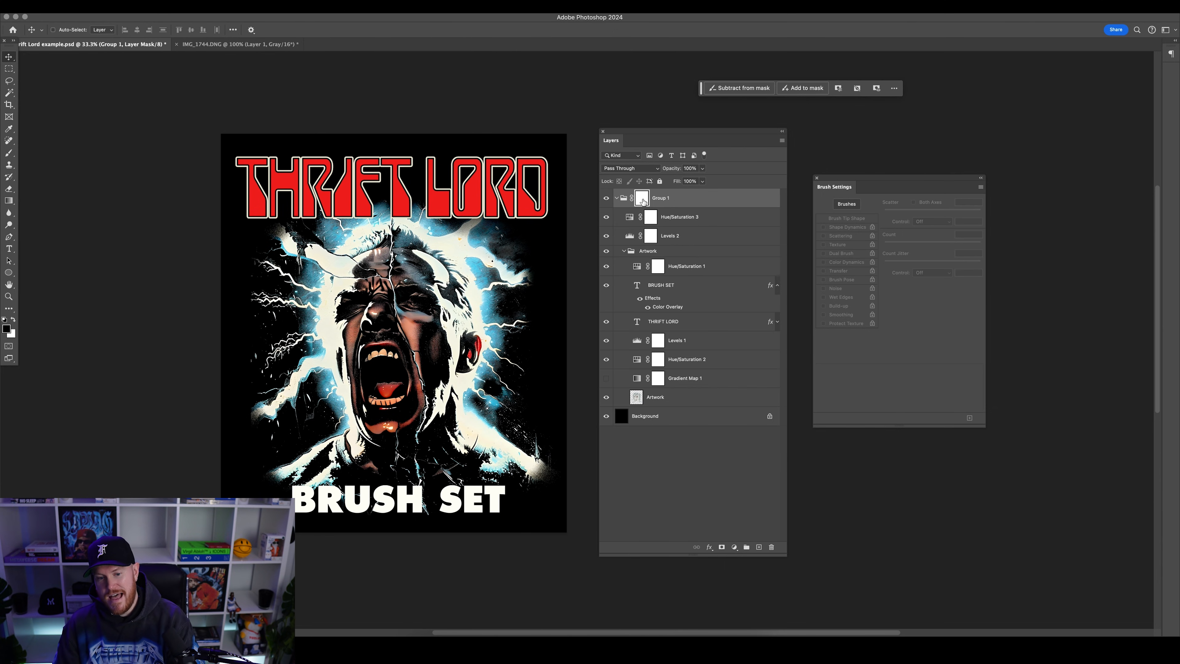
pyautogui.moveTo(641, 197)
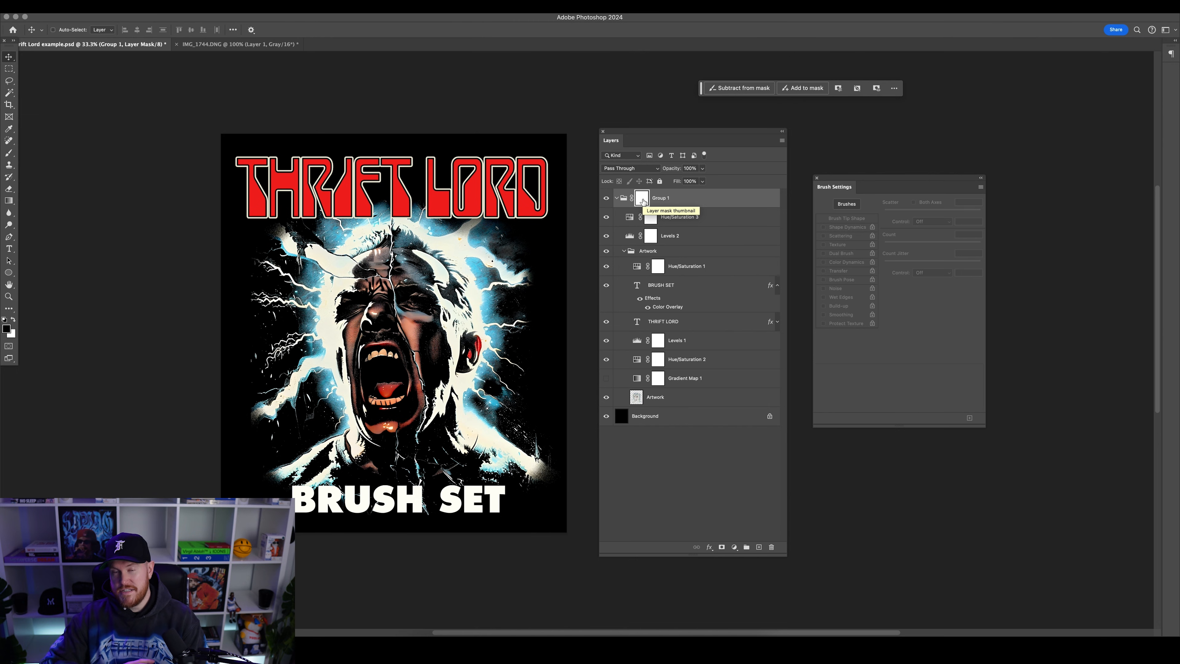
pyautogui.click(9, 140)
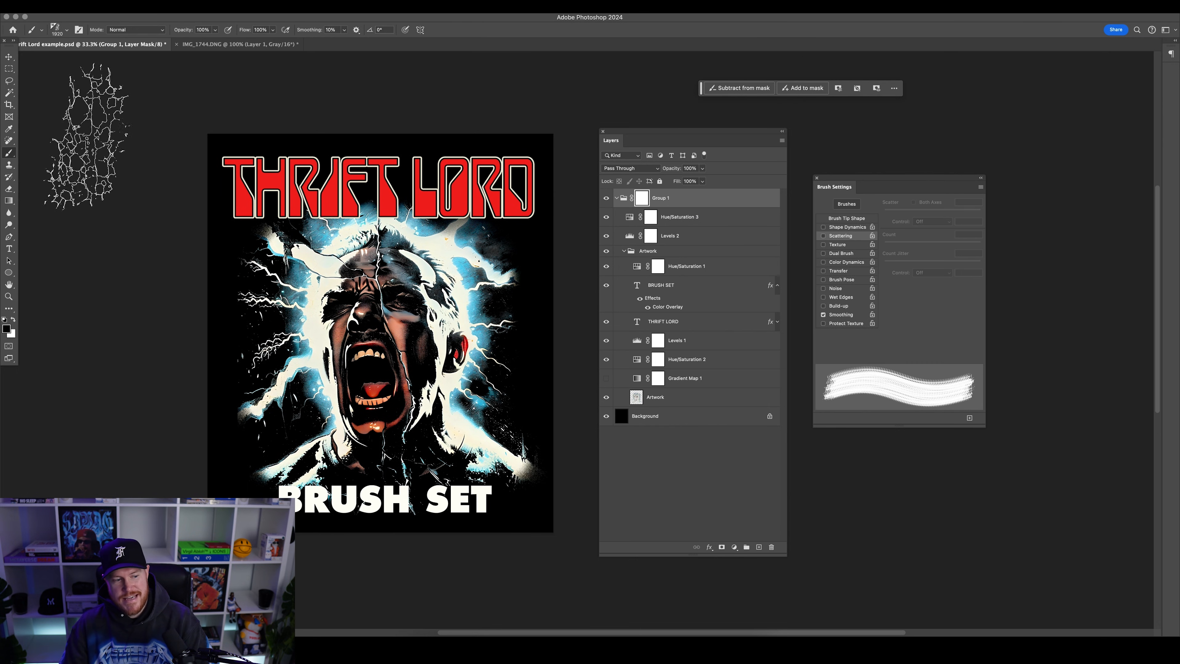
pyautogui.click(69, 29)
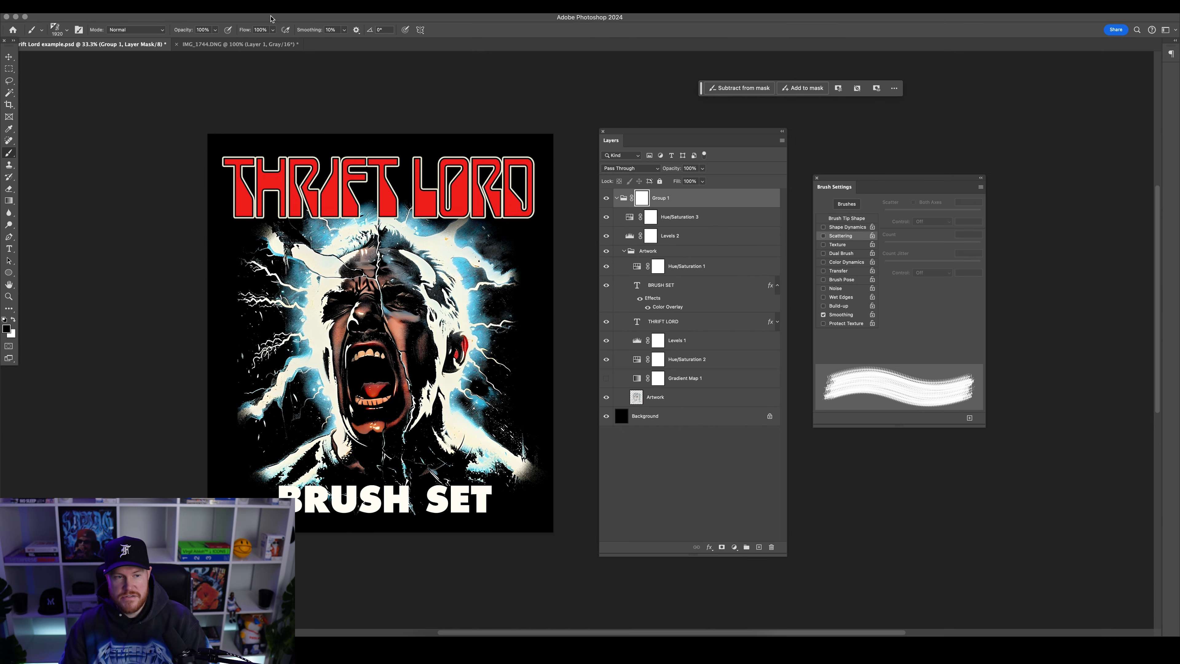
# Show the Brushes panel and stamp a grunge crack brush in black on Group 1's mask
pyautogui.click(415, 16)
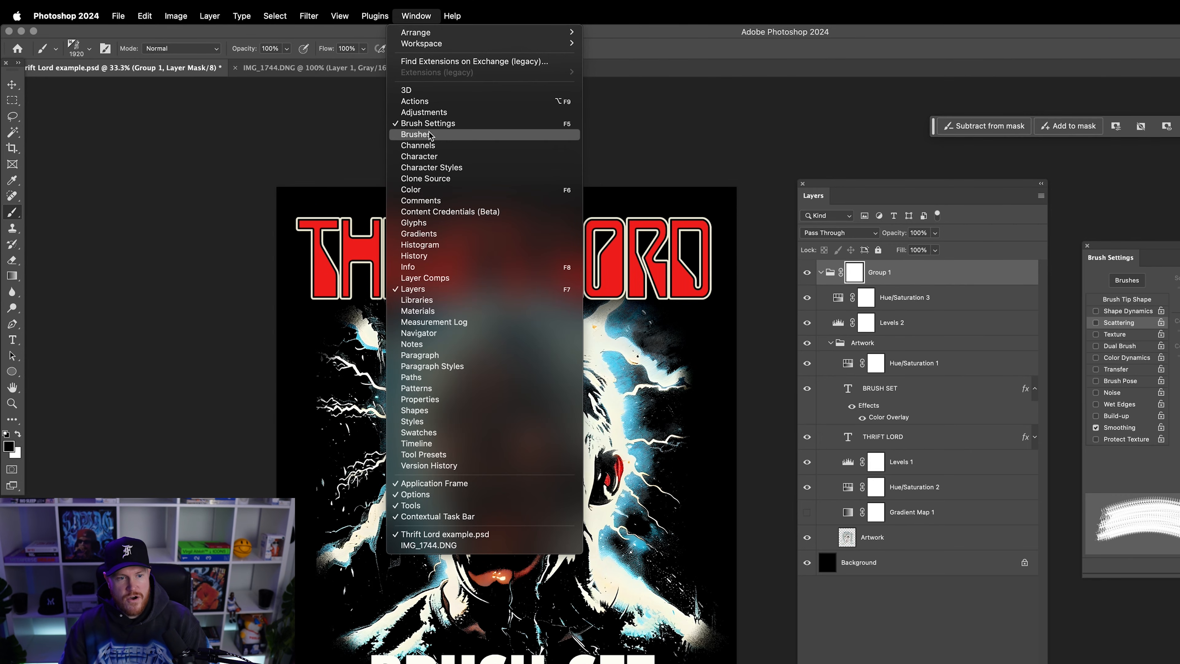
pyautogui.click(416, 134)
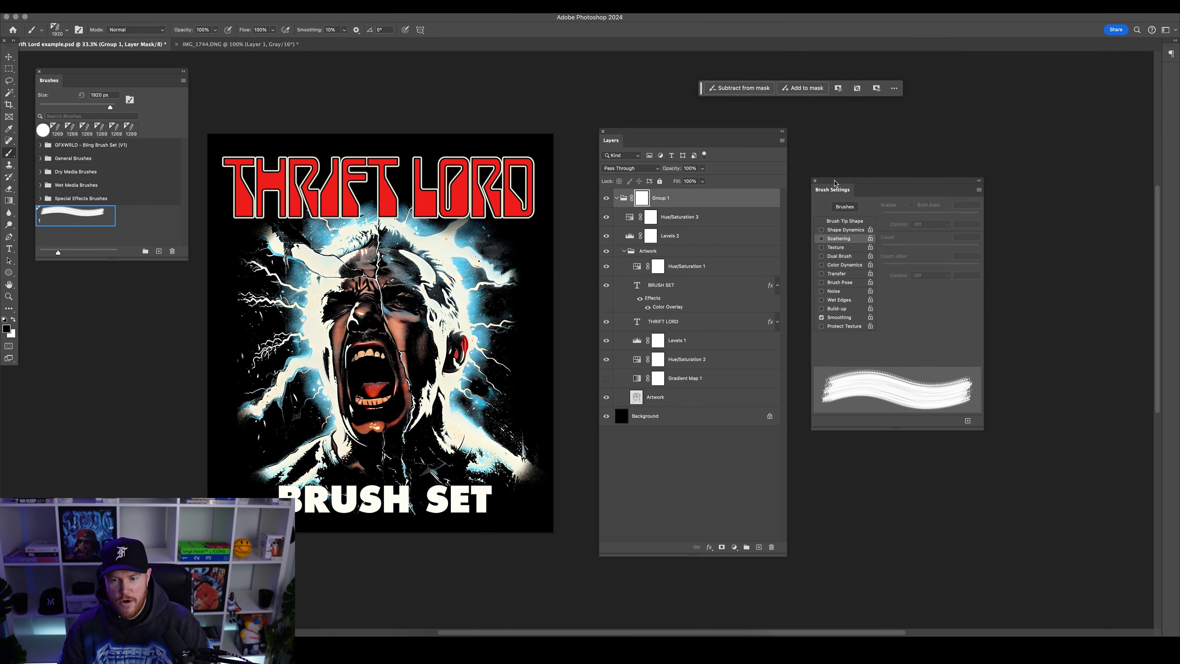
pyautogui.click(415, 16)
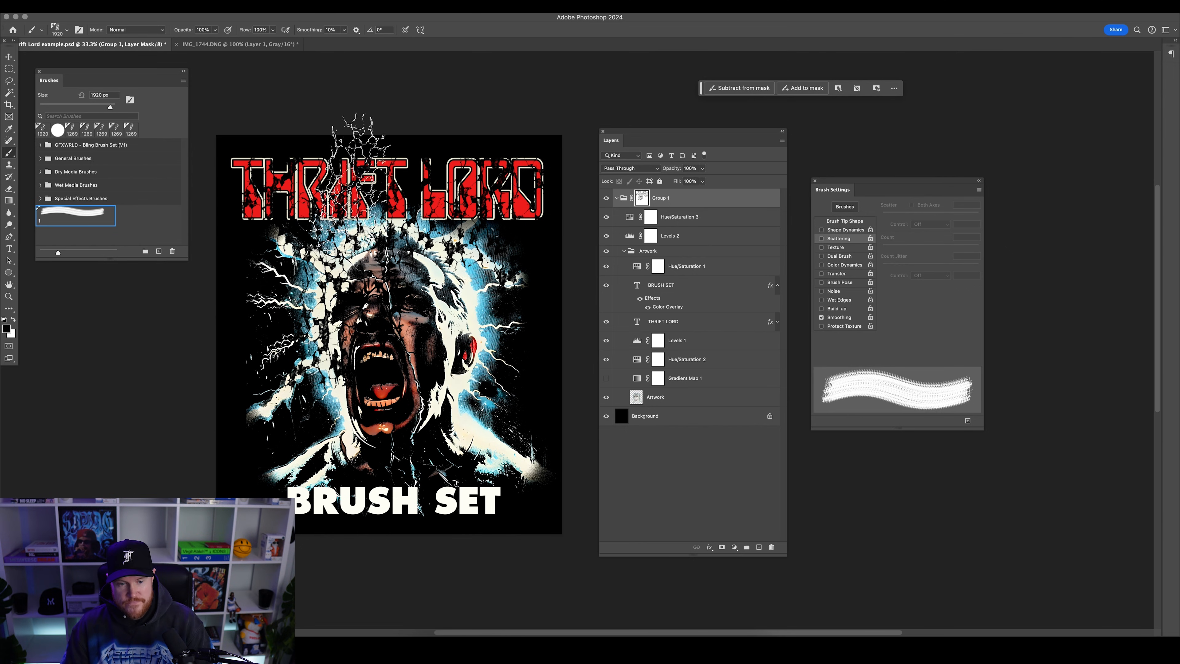
# Clear the crack strokes from Group 1's mask so the poster shows intact, then start adjusting the brush tip
pyautogui.click(10, 68)
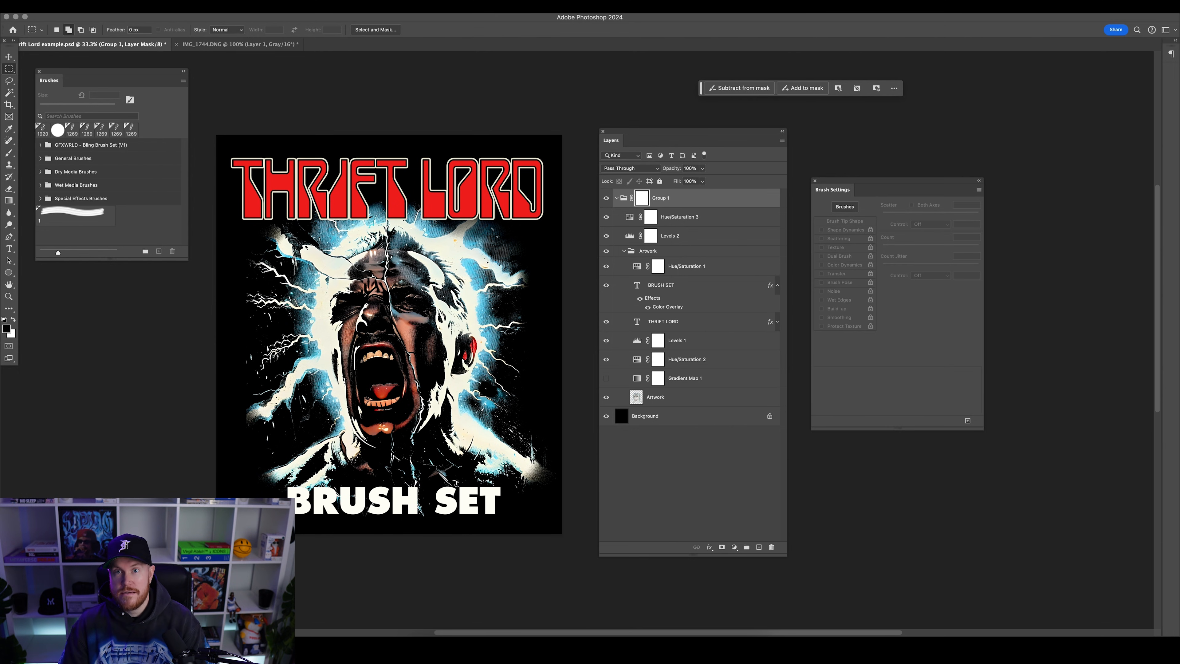
pyautogui.click(74, 215)
pyautogui.write('10')
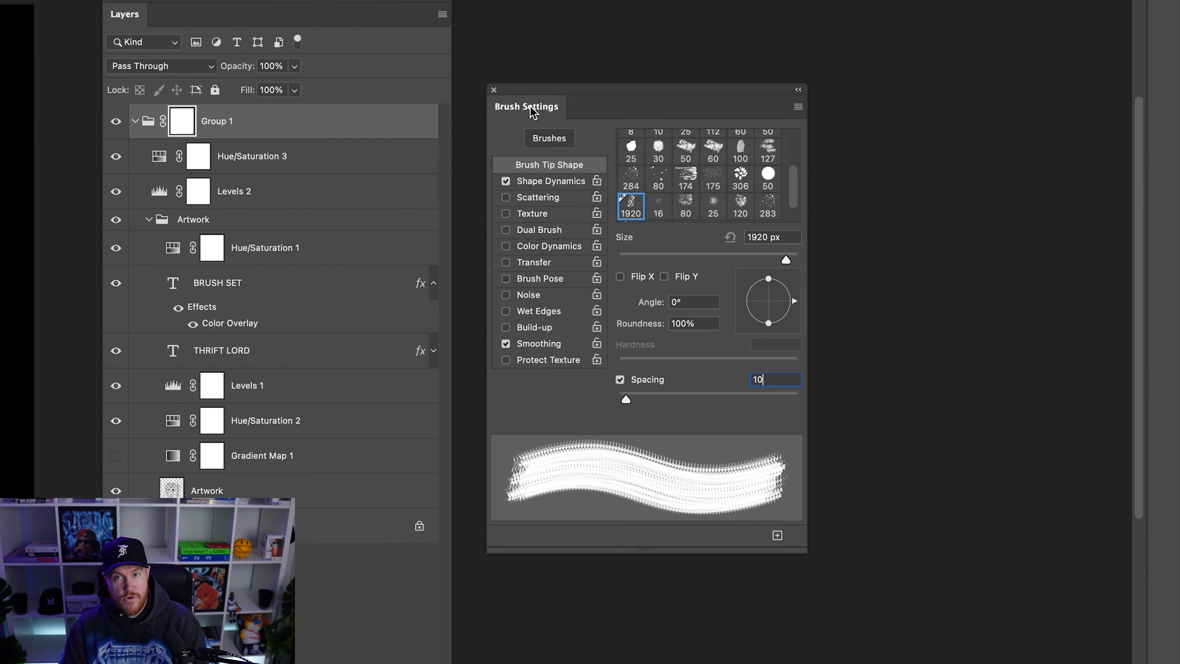
pyautogui.moveTo(553, 172)
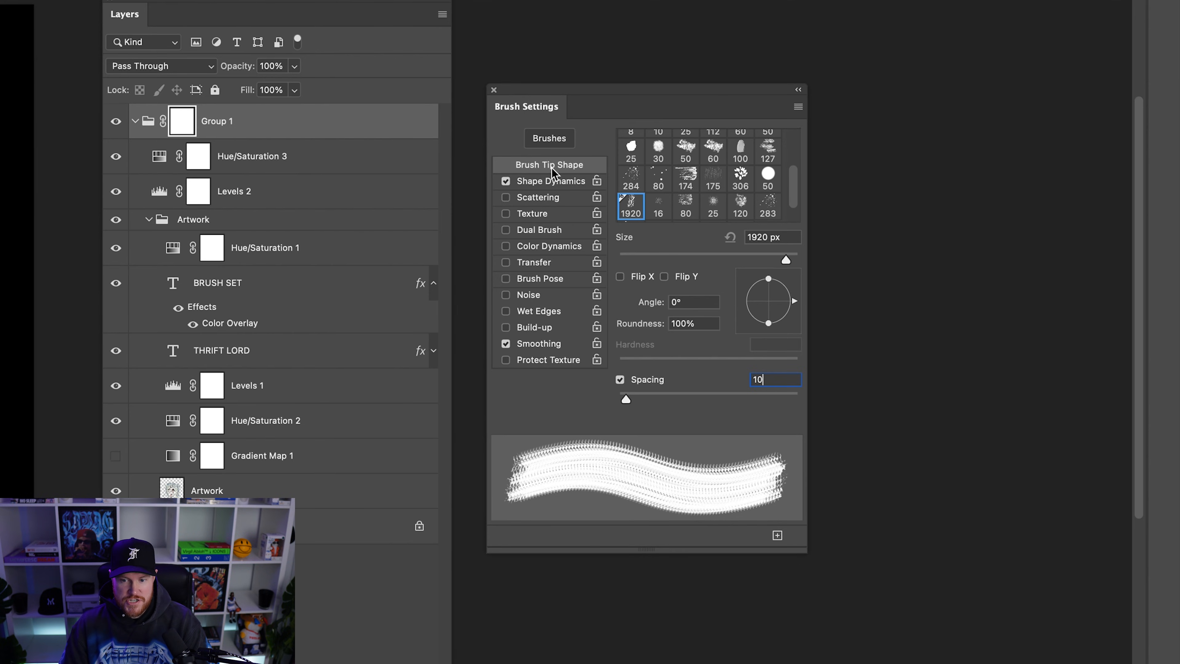
pyautogui.moveTo(627, 339)
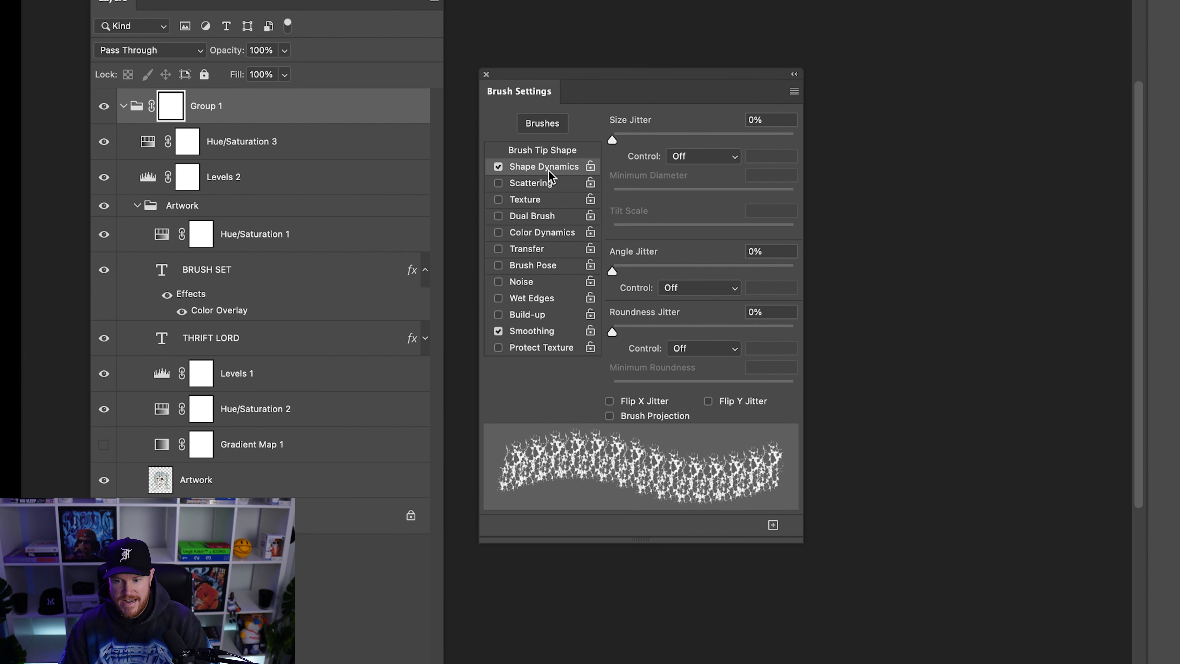
pyautogui.moveTo(611, 406)
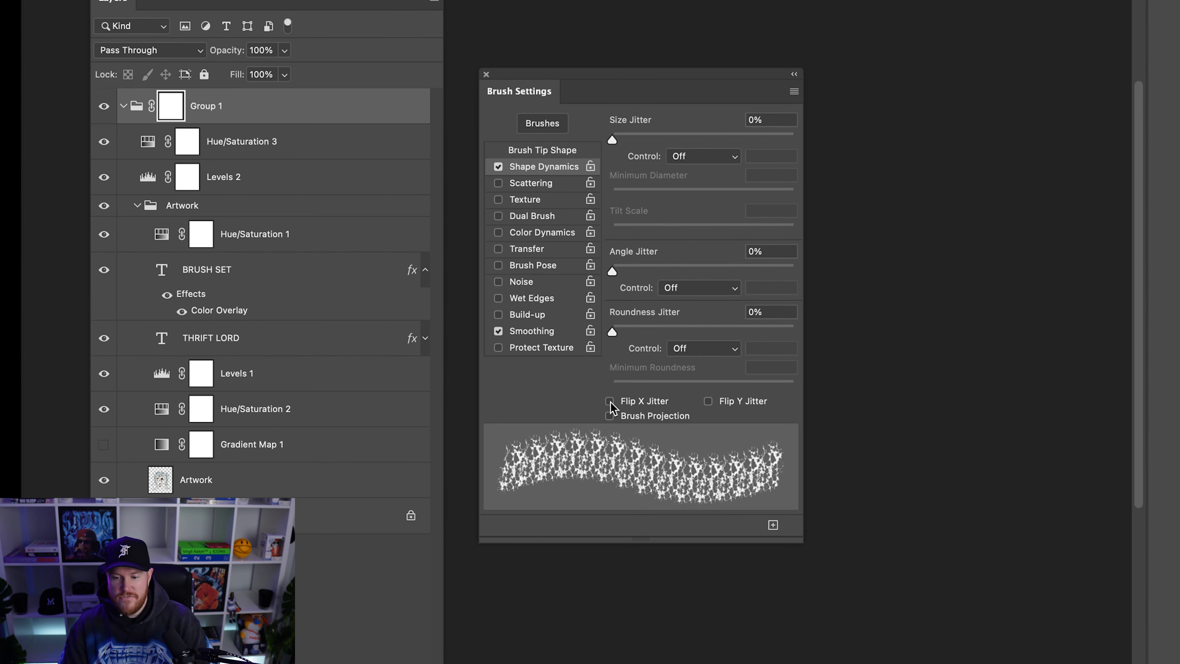
# Enable Flip X Jitter in Shape Dynamics for the 1920 px grunge brush with spacing 10
pyautogui.click(609, 400)
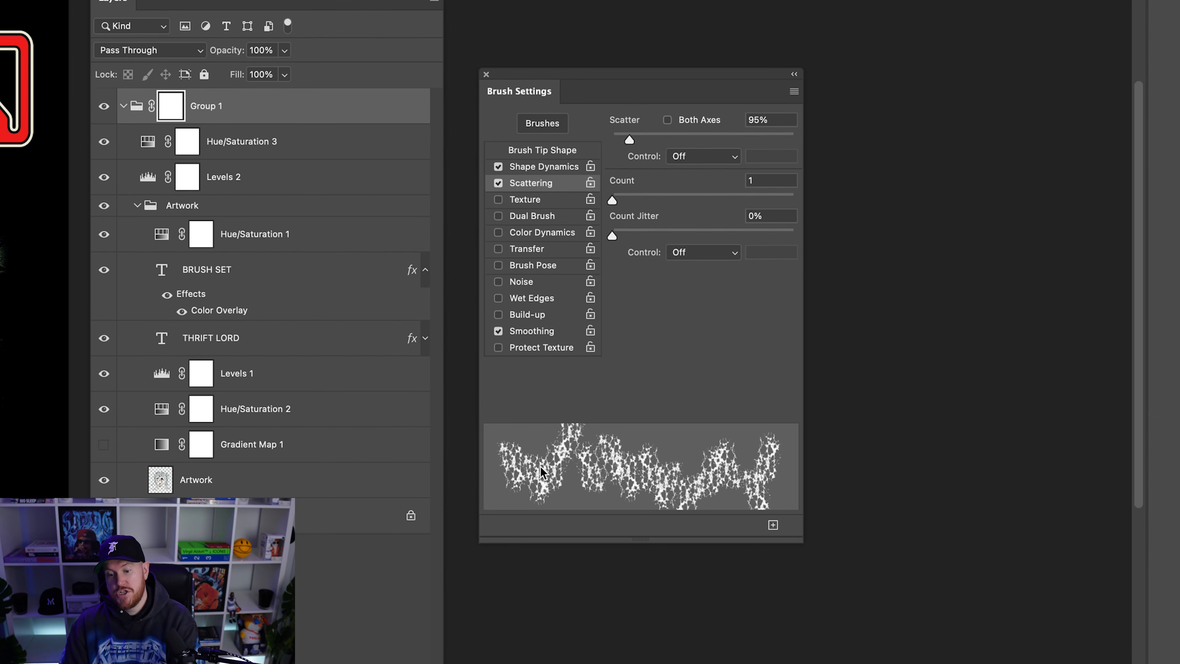
pyautogui.moveTo(676, 469)
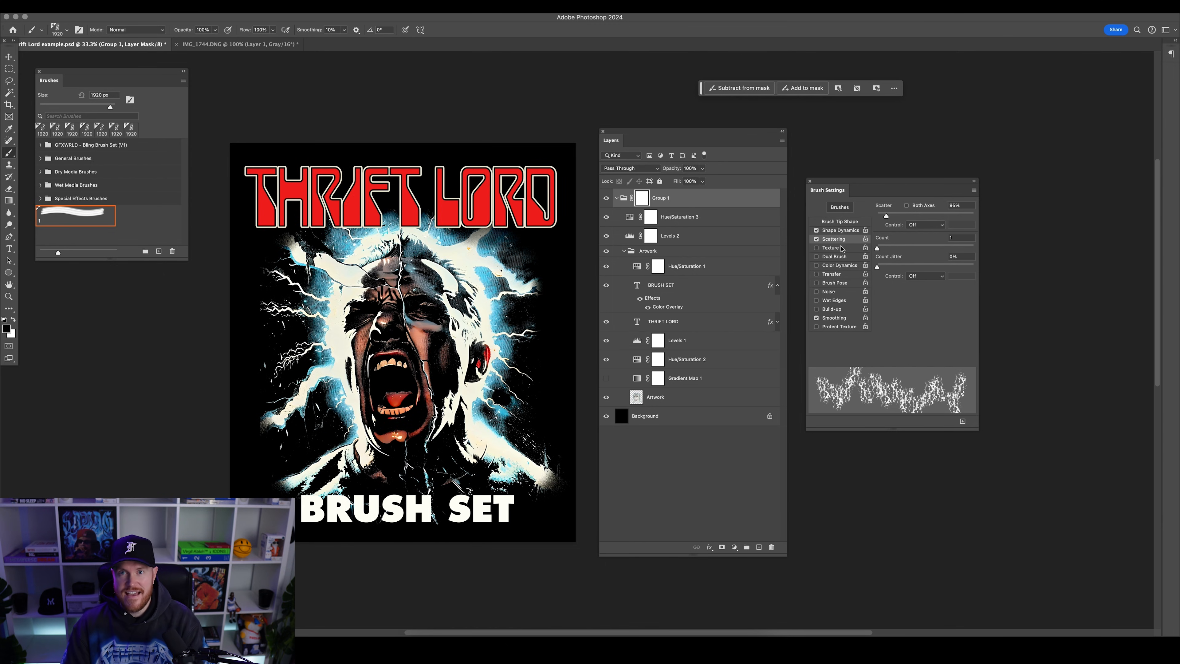
pyautogui.moveTo(827, 291)
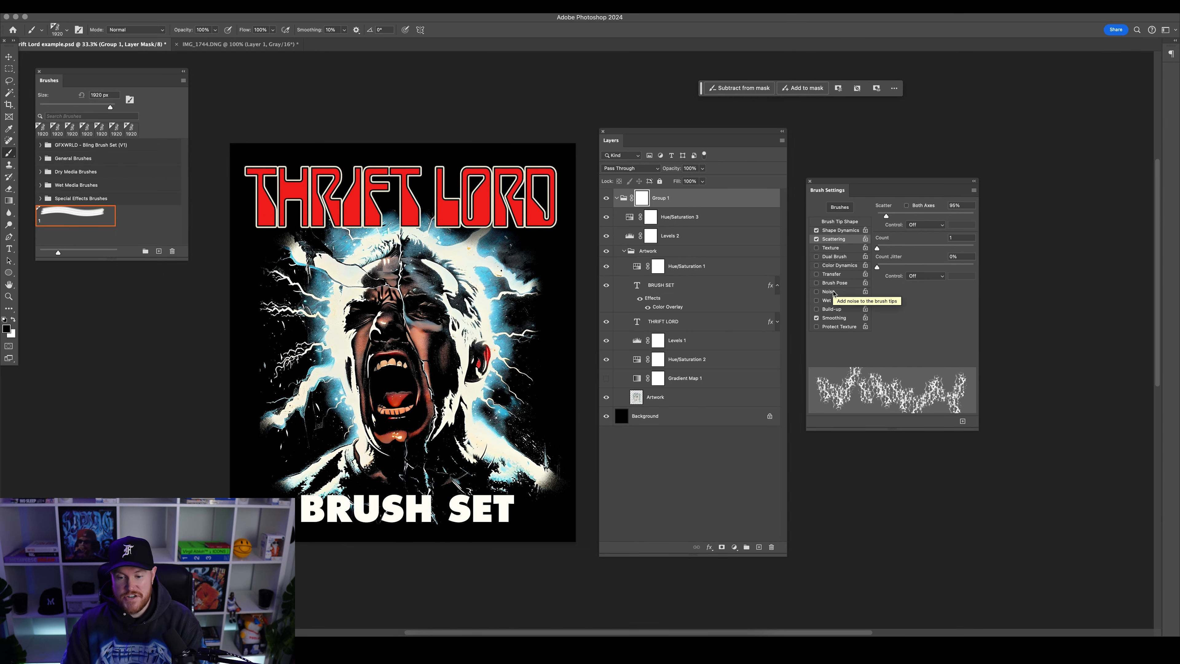
# Add Noise to the brush and paint black crack strokes across the title, face and BRUSH SET text on Group 1's mask
pyautogui.click(817, 292)
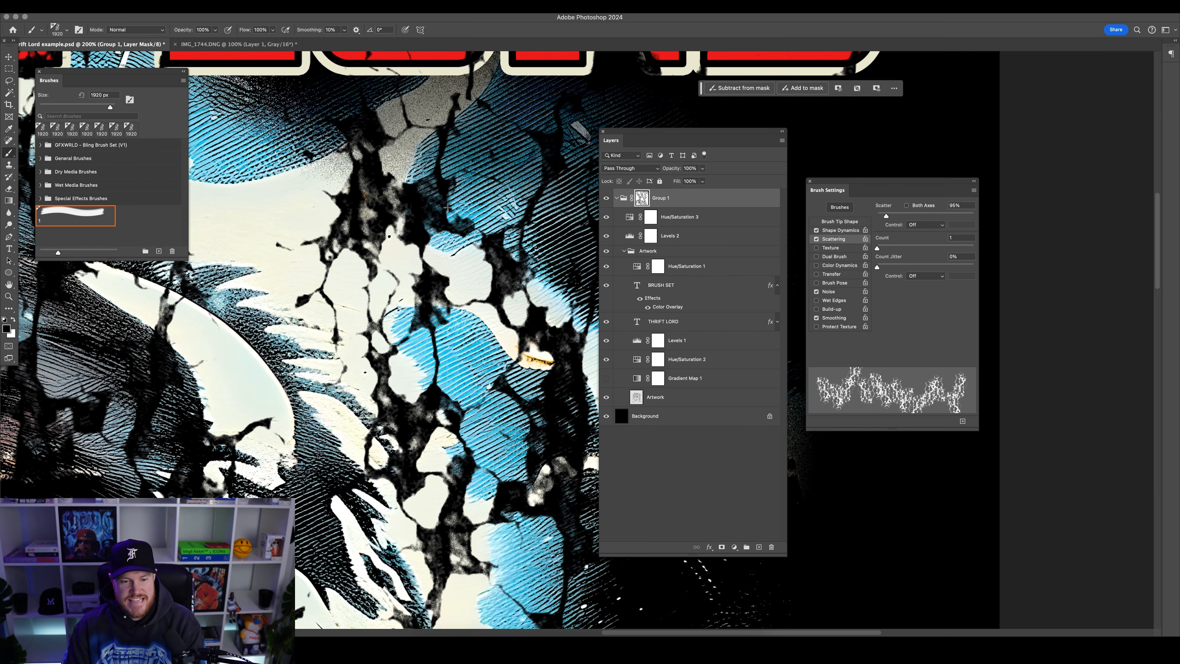
pyautogui.scroll(-3)
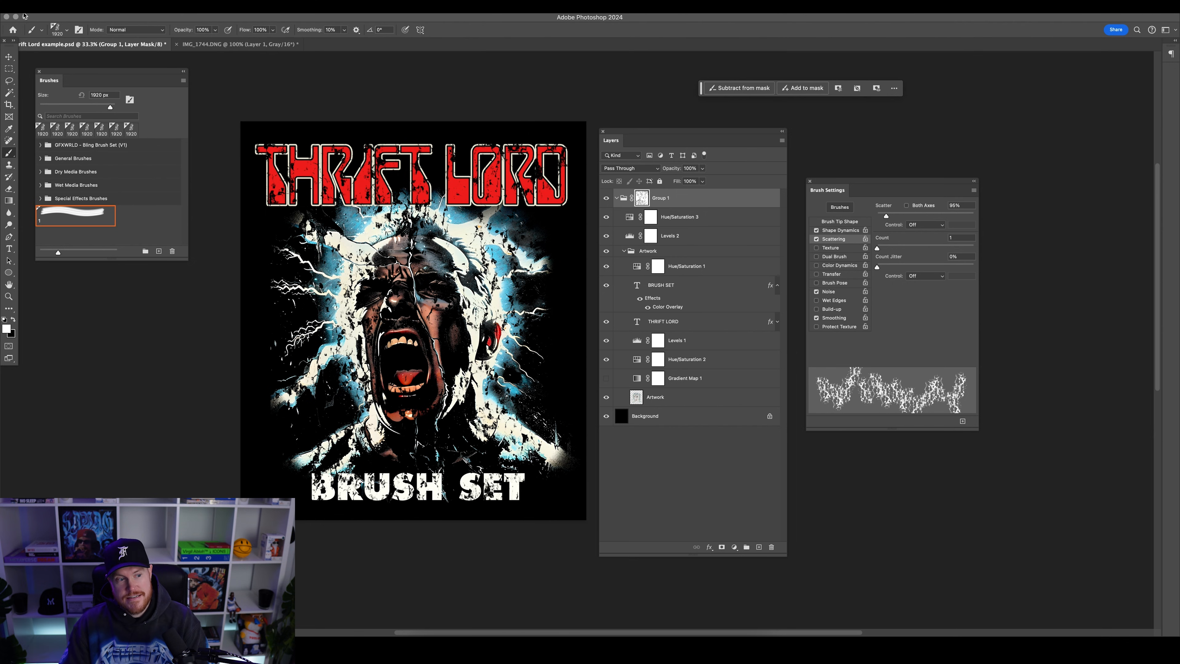
pyautogui.moveTo(174, 84)
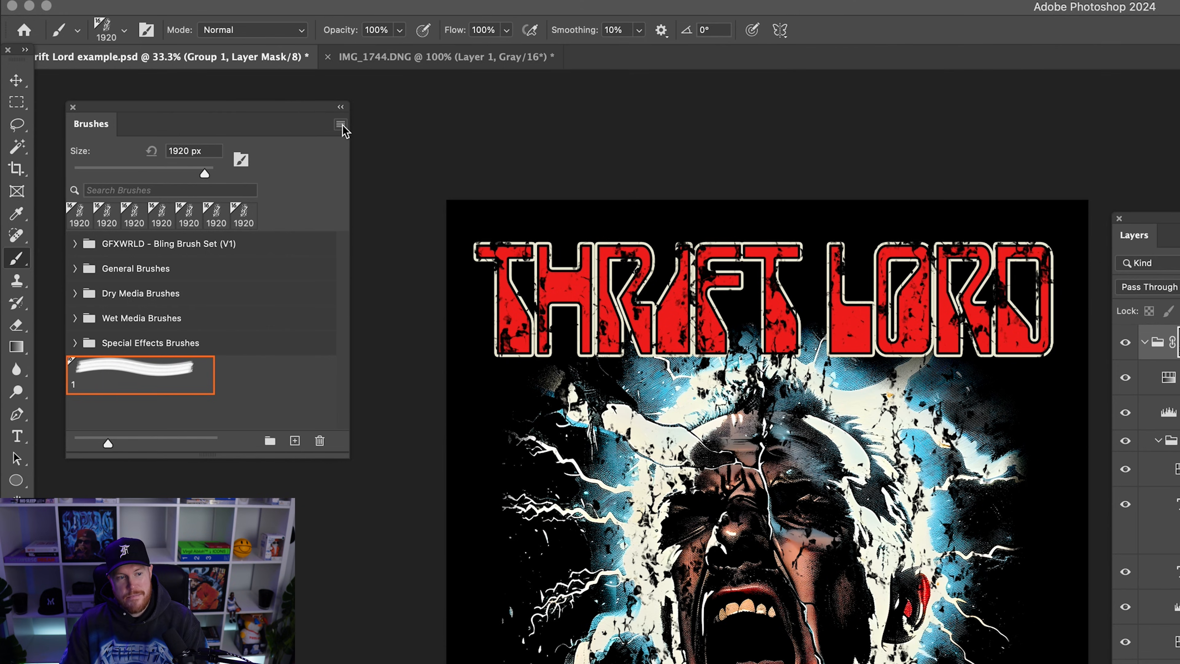
pyautogui.moveTo(338, 158)
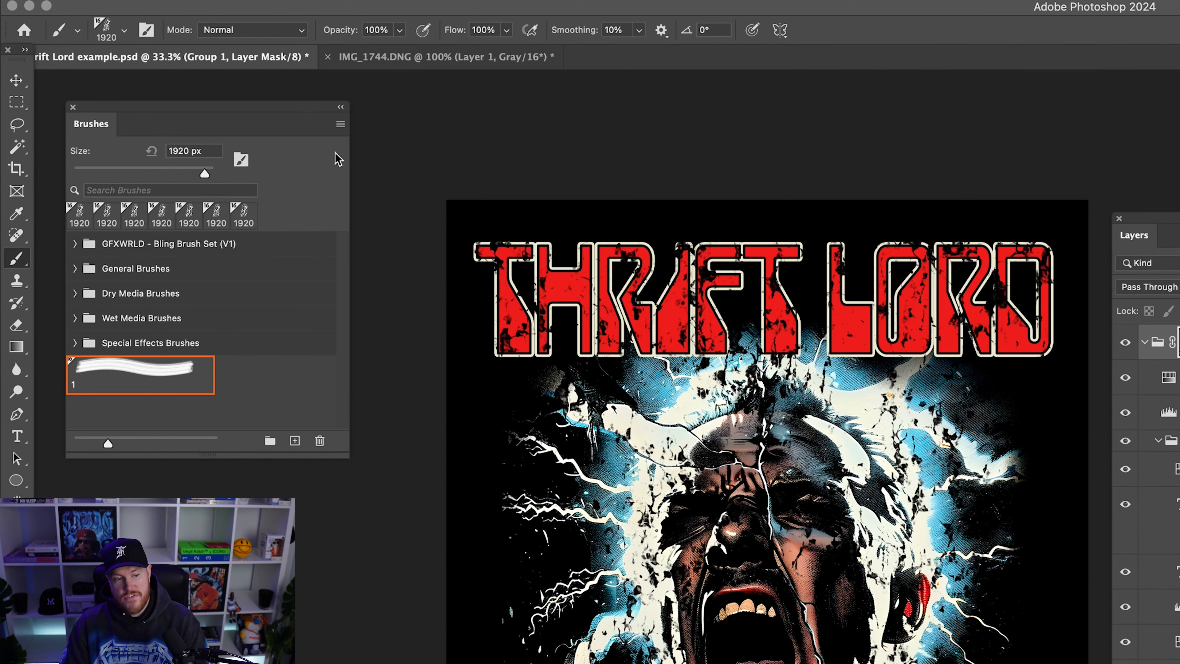
# Export the custom crack brush as a Vintage Brush .abr file into the Thrift Lord Tutorial folder
pyautogui.click(340, 124)
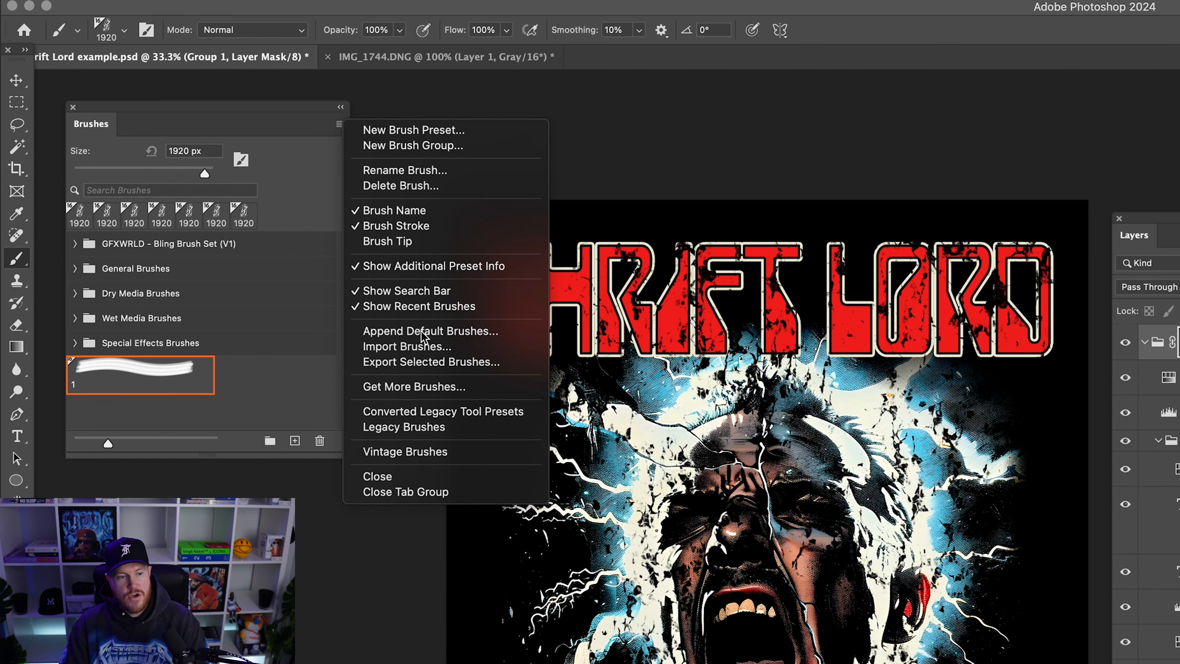
pyautogui.click(430, 362)
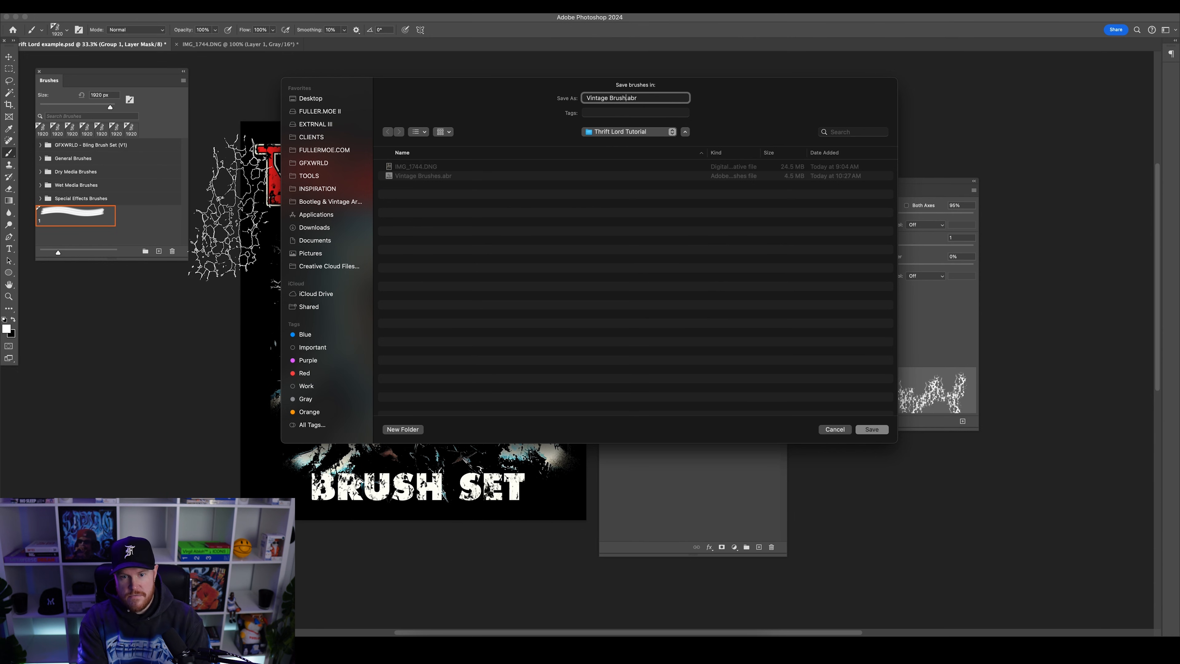
pyautogui.click(870, 429)
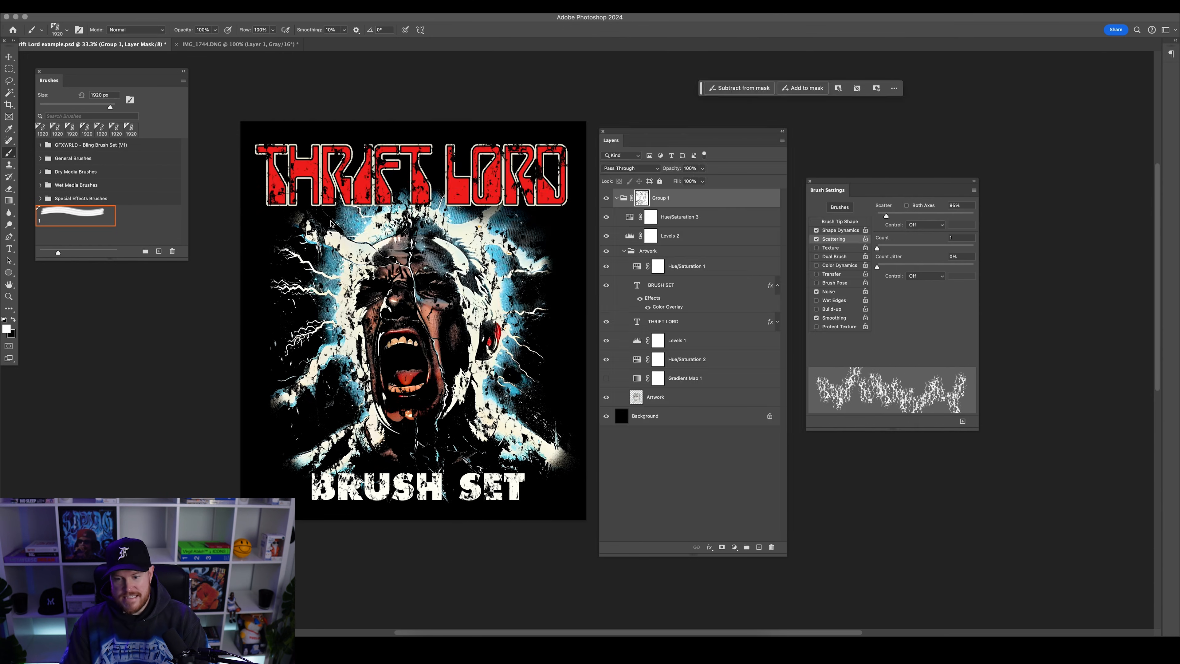
pyautogui.moveTo(131, 225)
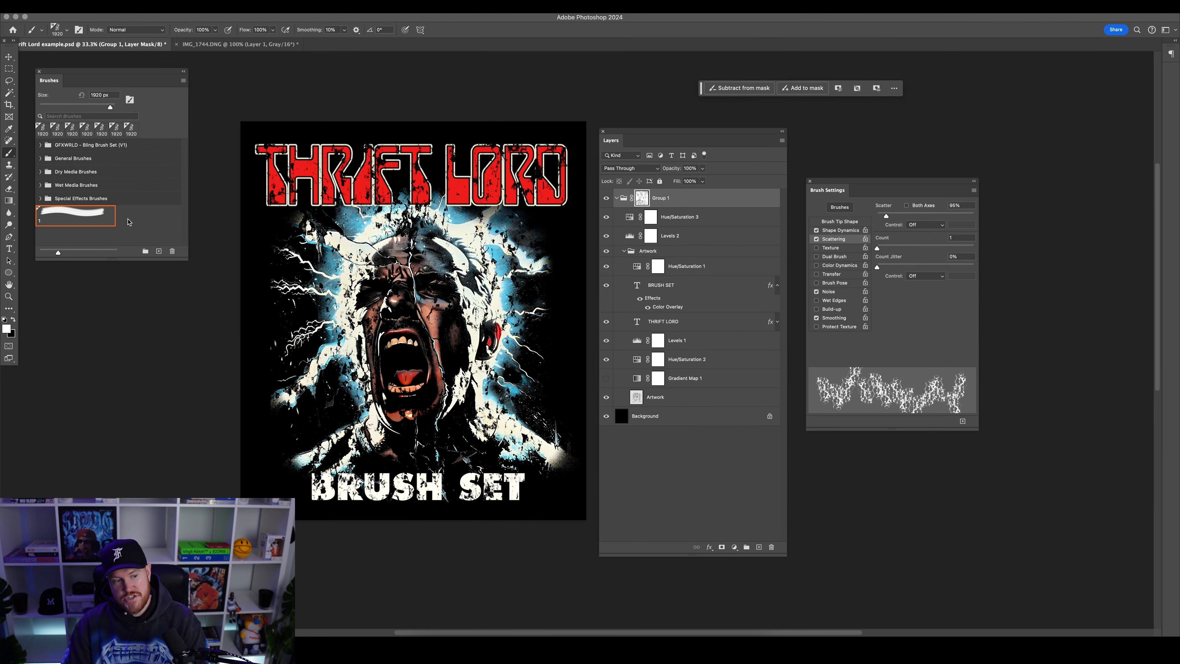
pyautogui.moveTo(131, 219)
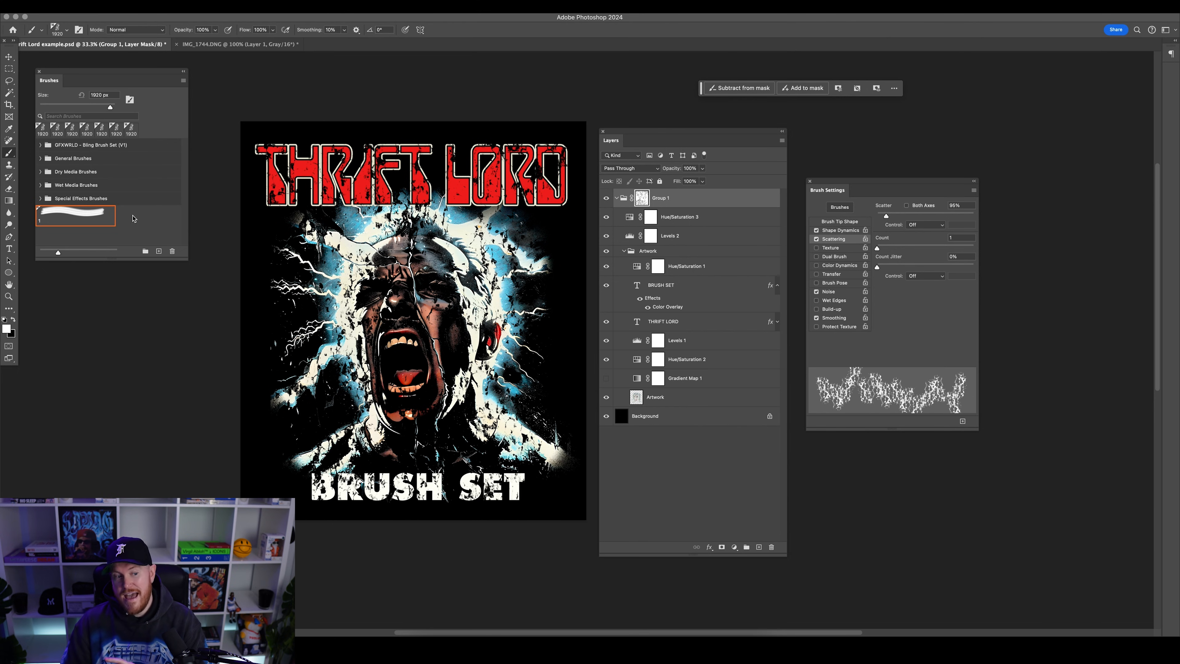
pyautogui.moveTo(171, 103)
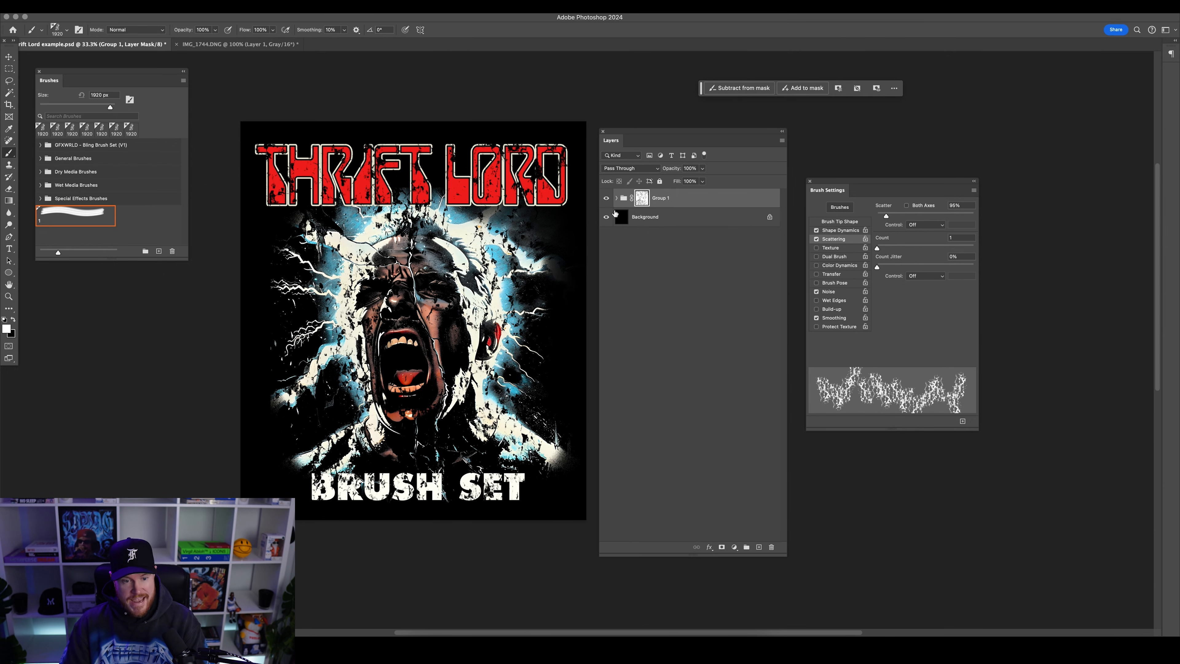
pyautogui.moveTo(606, 217)
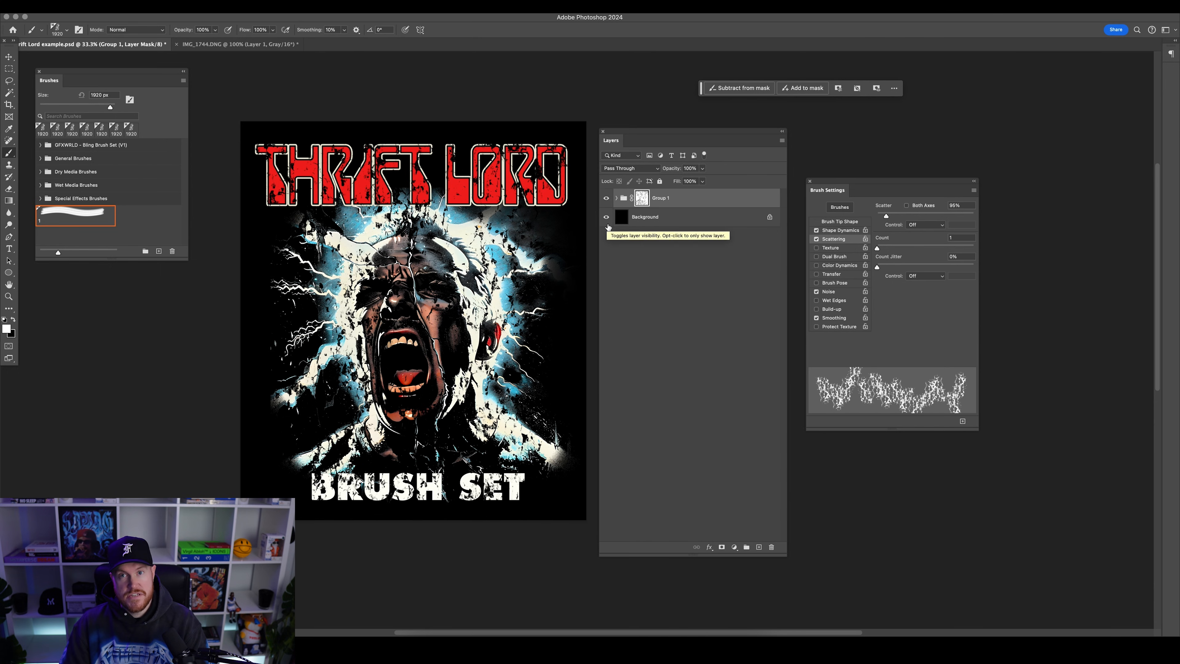
pyautogui.moveTo(683, 252)
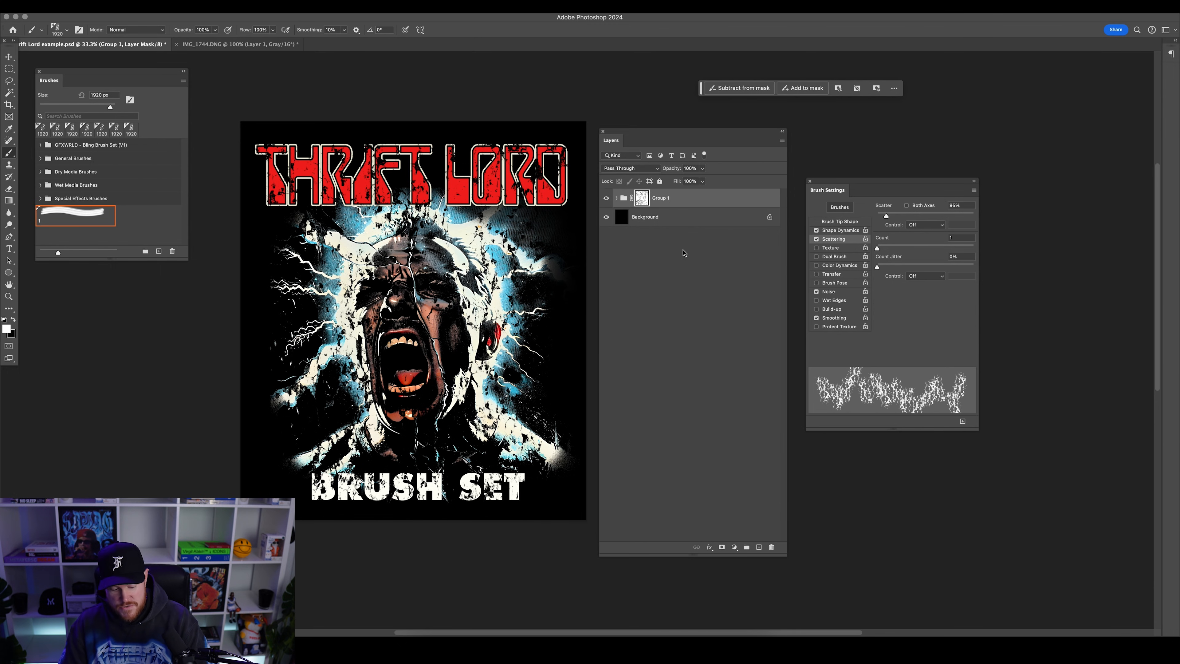
pyautogui.moveTo(663, 206)
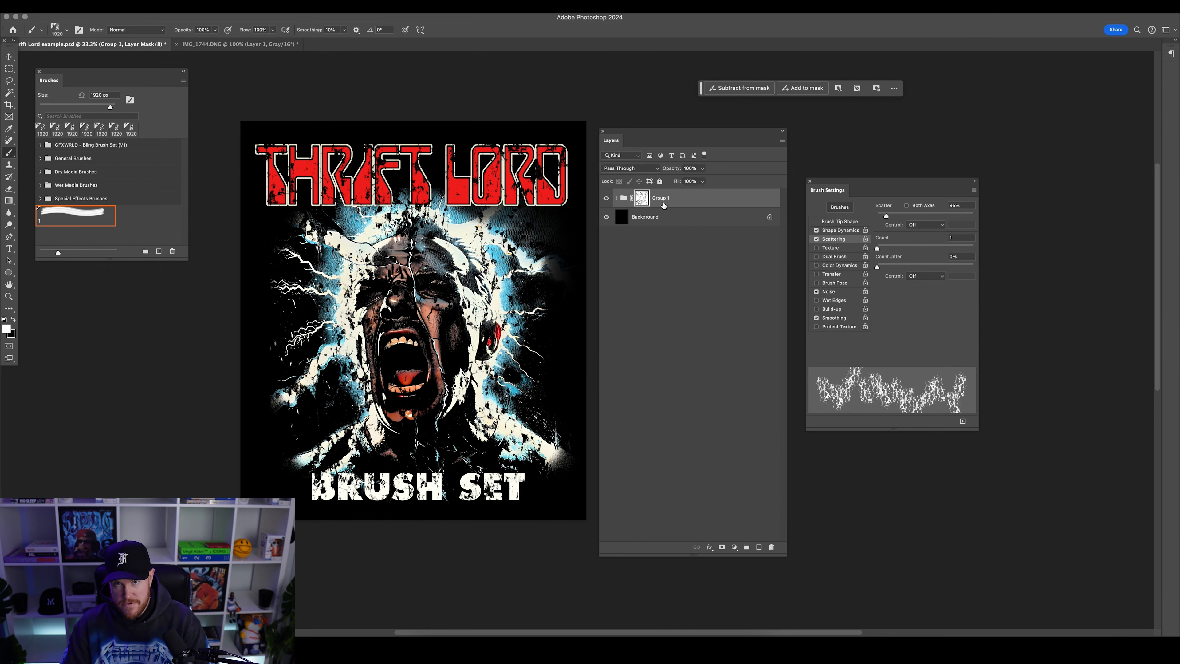
pyautogui.moveTo(645, 217)
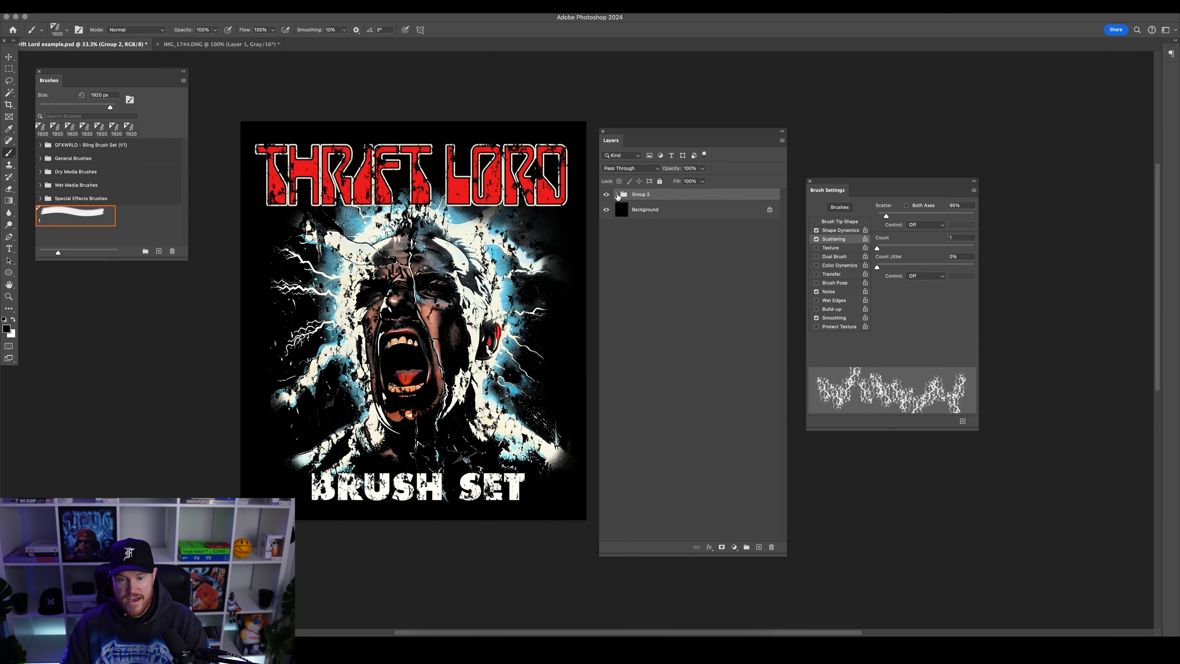
# Give the new Group 2, which now holds Group 1, its own white layer mask
pyautogui.click(617, 195)
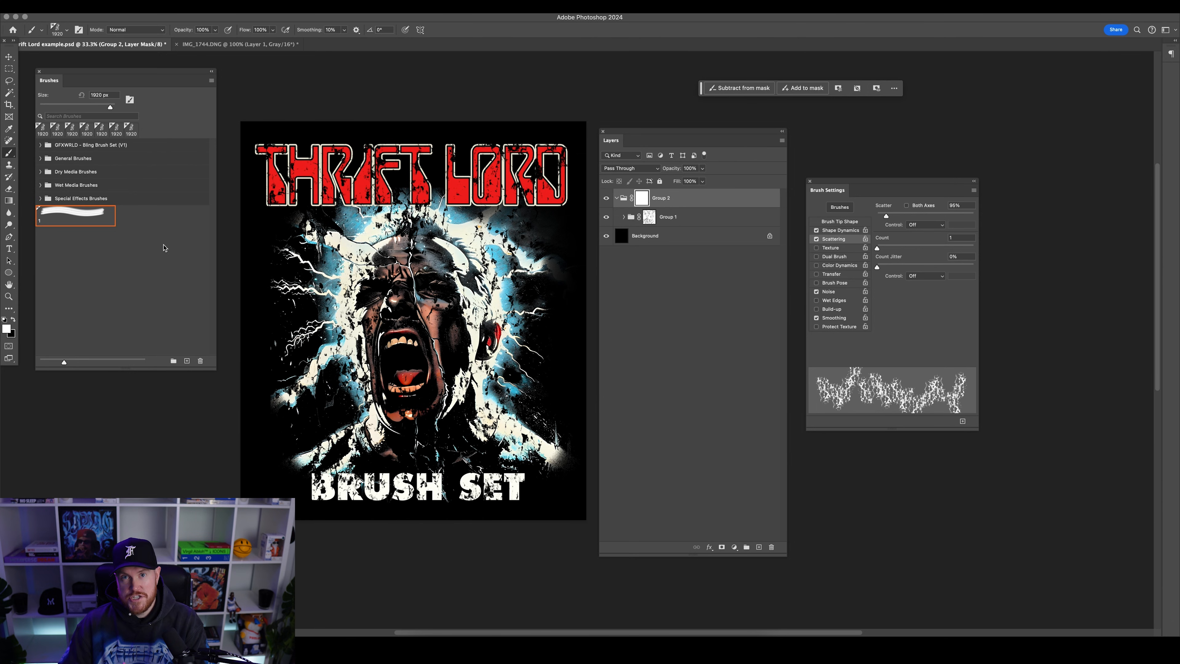
# Import the GFXWRLD - Thrift Lord.abr brush set into the brush library
pyautogui.click(211, 71)
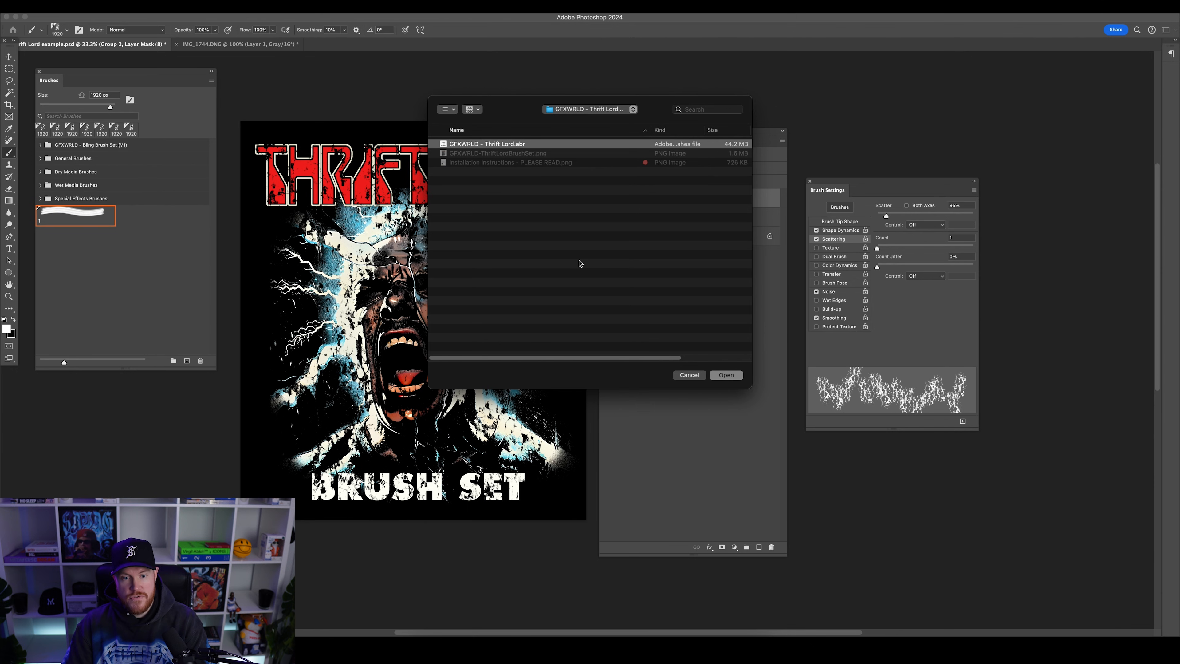
pyautogui.moveTo(525, 152)
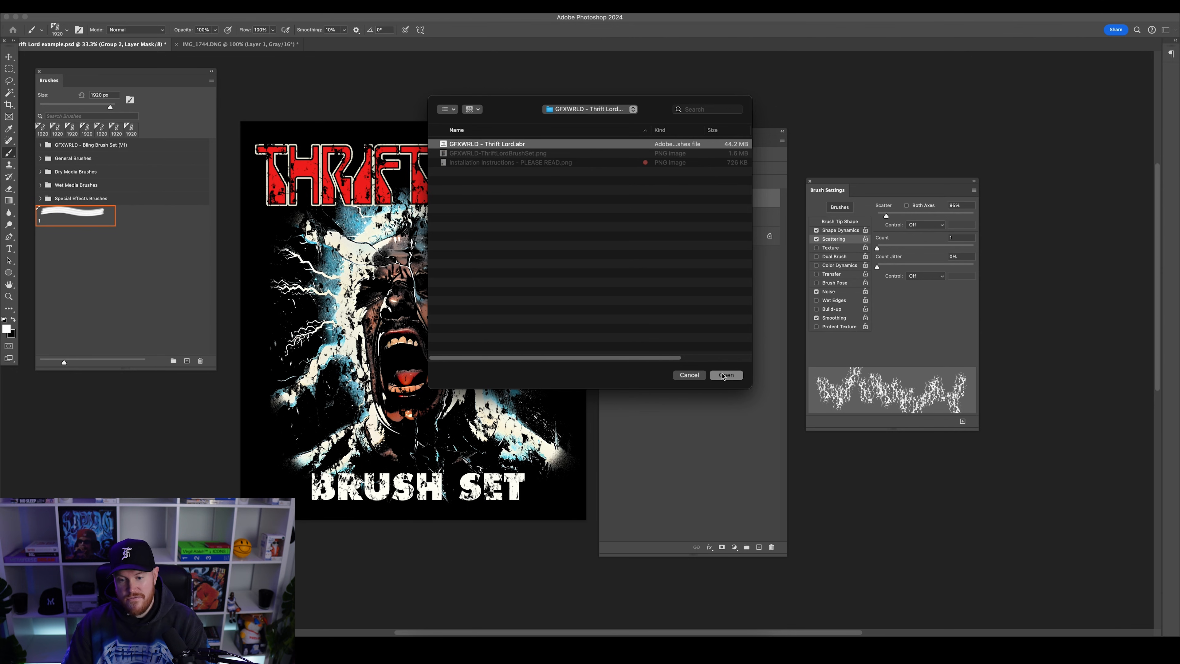
pyautogui.click(724, 375)
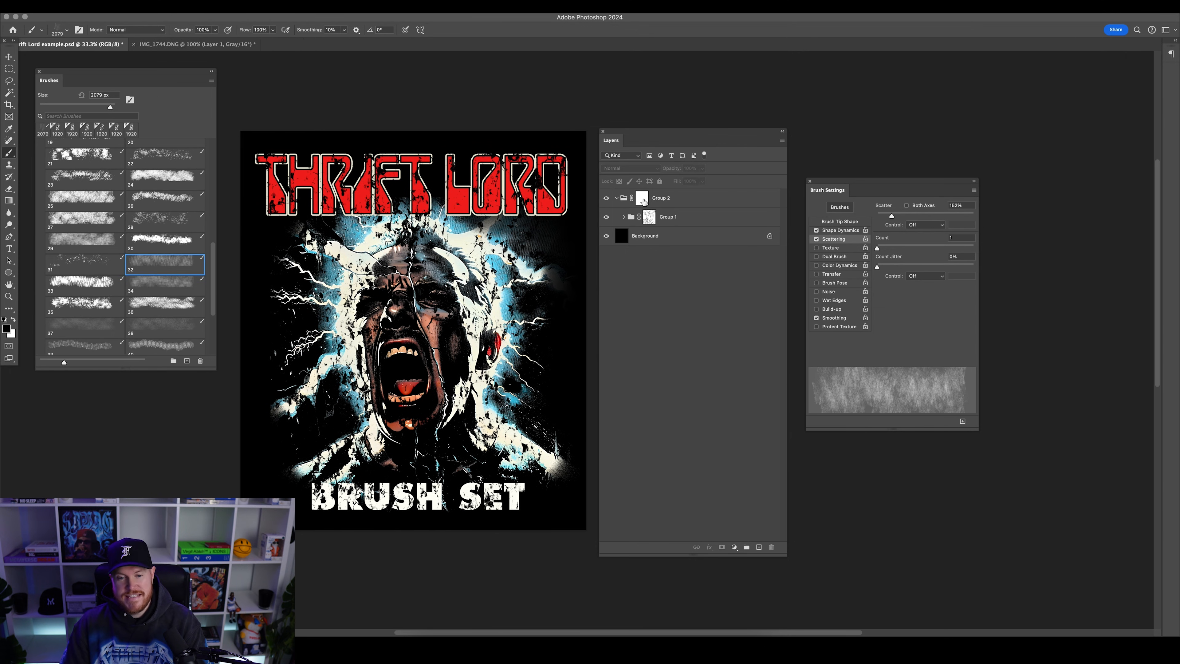
# Paint scratchy Thrift Lord grunge strokes on Group 2's mask, then fill Group 1's mask back to white
pyautogui.click(641, 197)
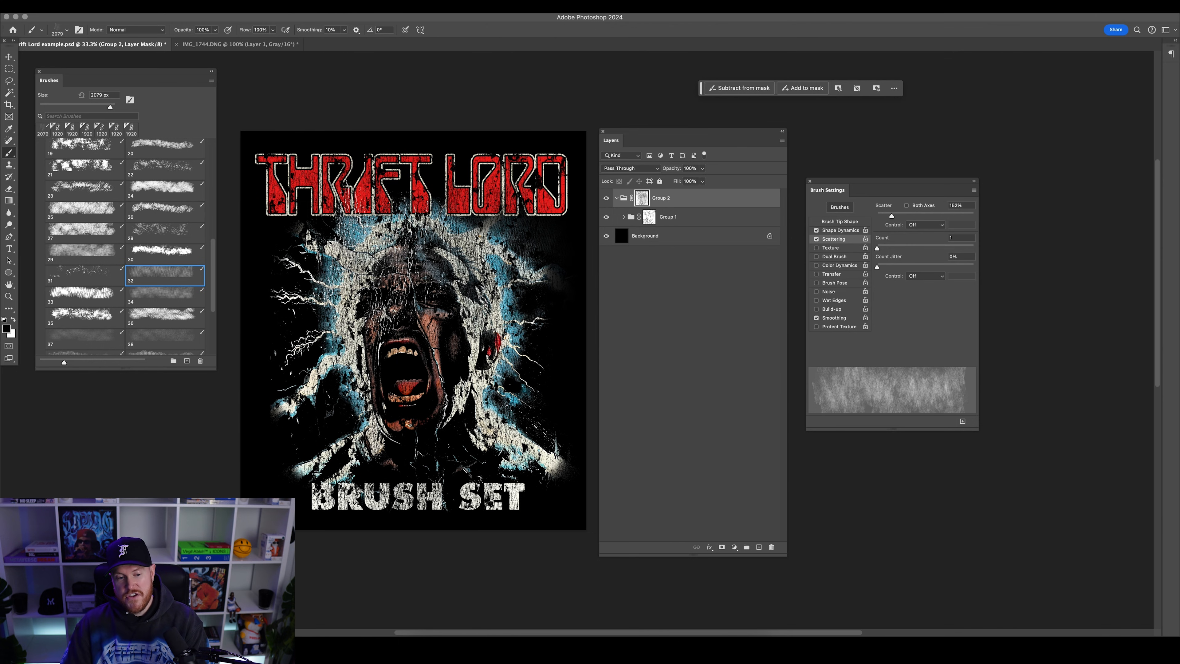
pyautogui.click(668, 217)
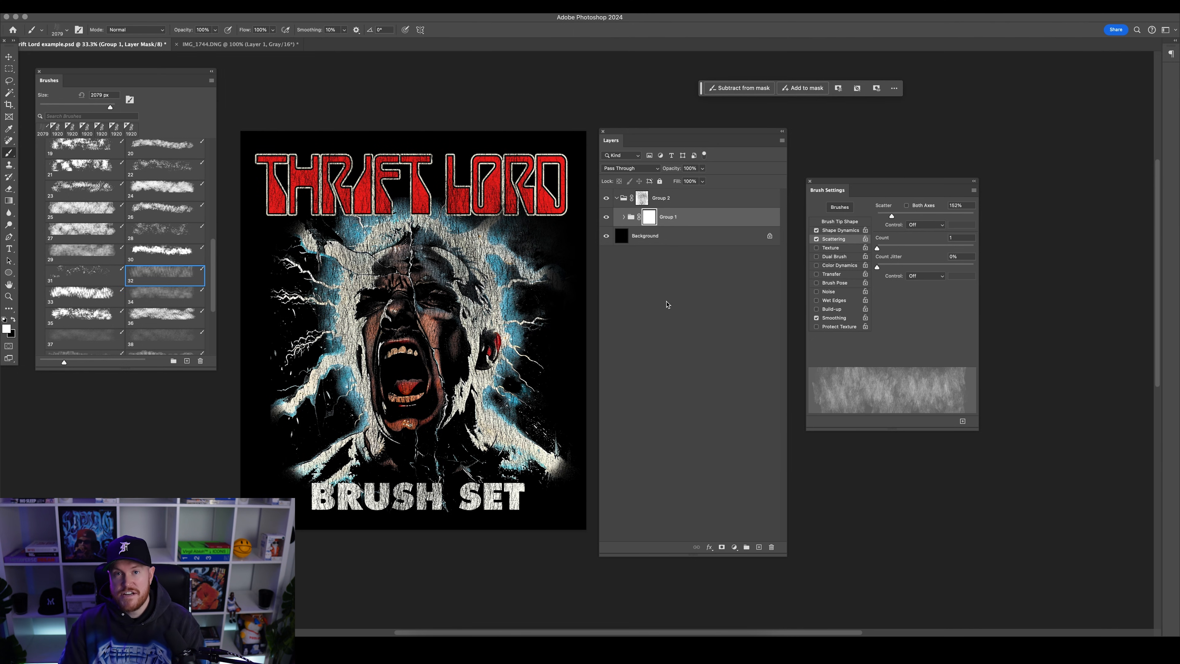
pyautogui.click(164, 213)
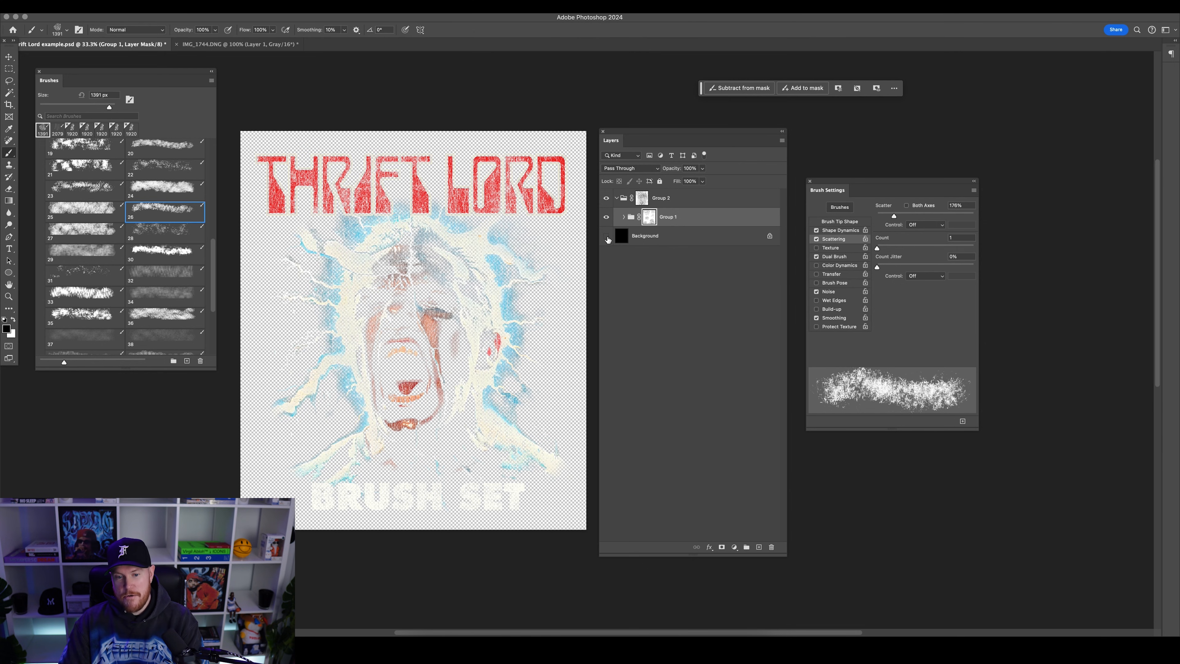
# Show the black Background layer again to check the distressed poster against solid black
pyautogui.click(606, 235)
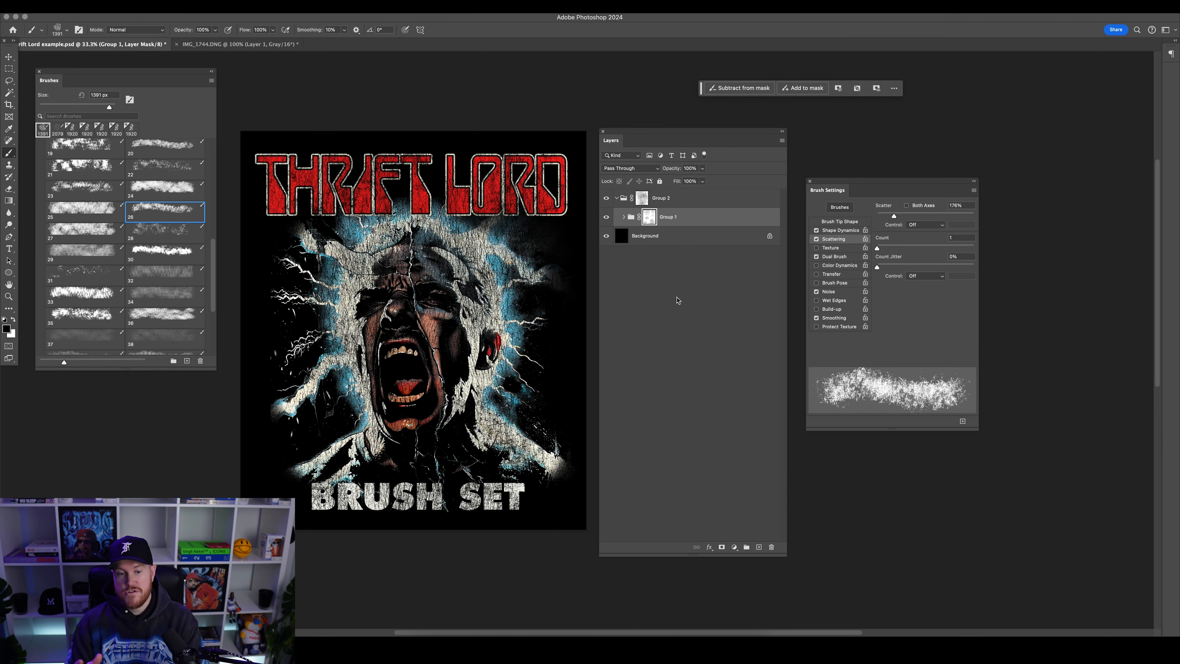